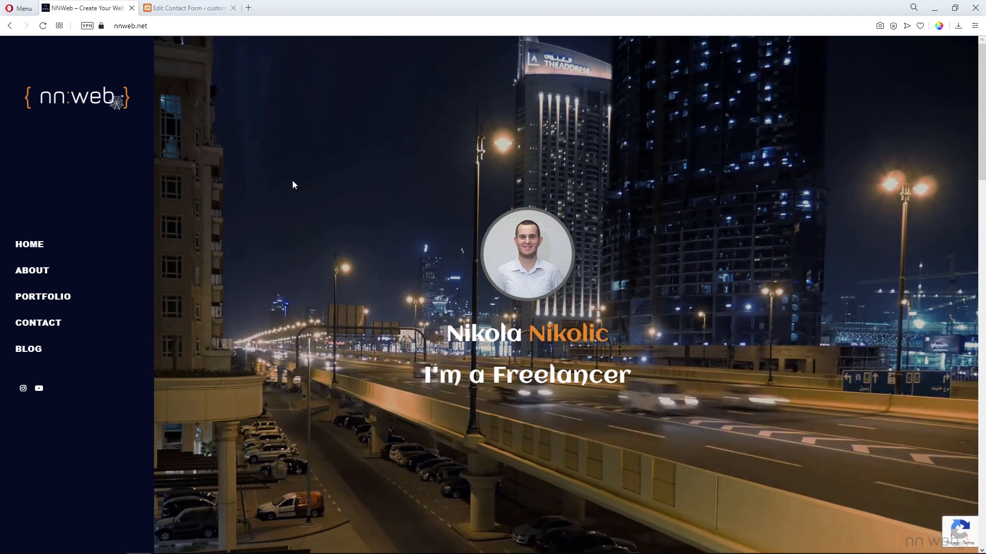
# Switch to the WordPress admin tab and add a new Contact Form 7 form
pyautogui.click(187, 8)
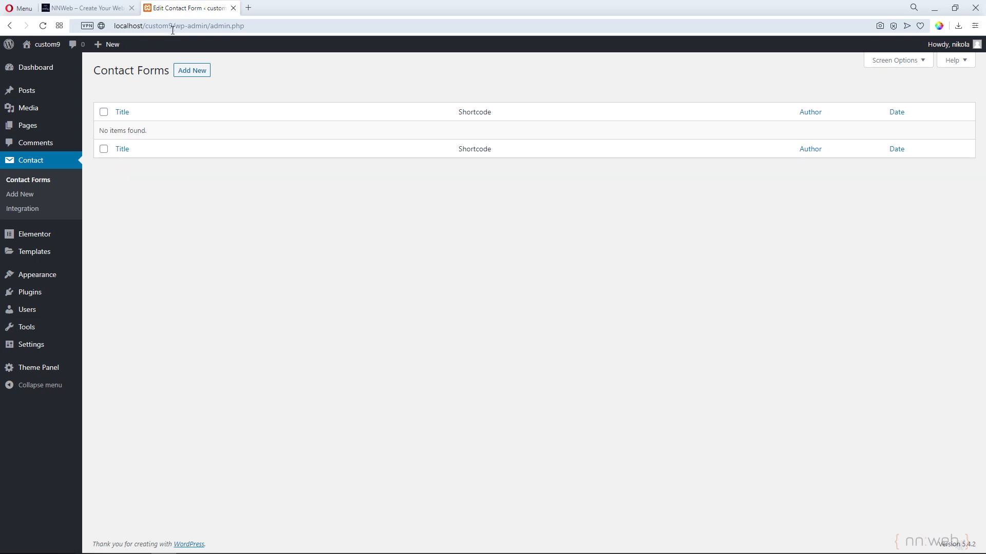
pyautogui.moveTo(191, 70)
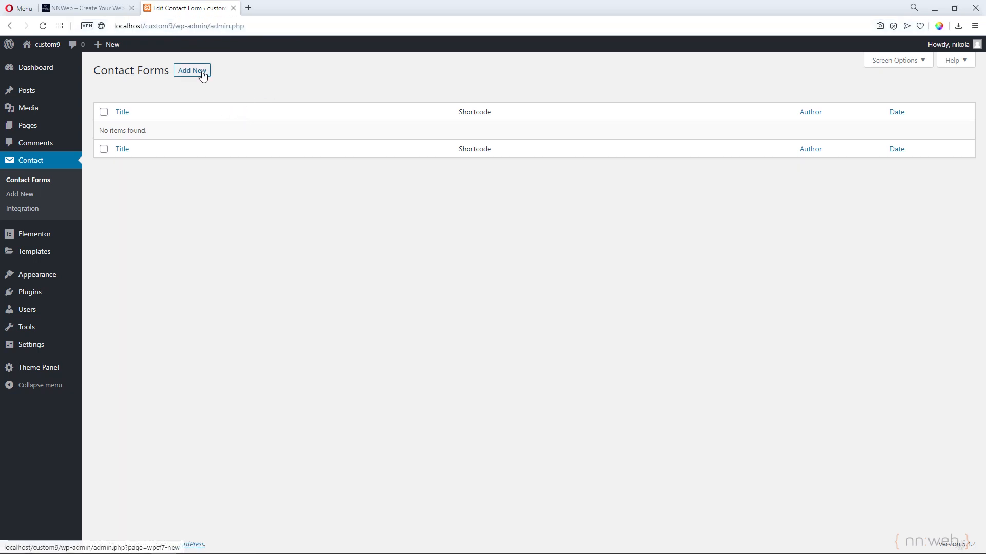
pyautogui.click(192, 70)
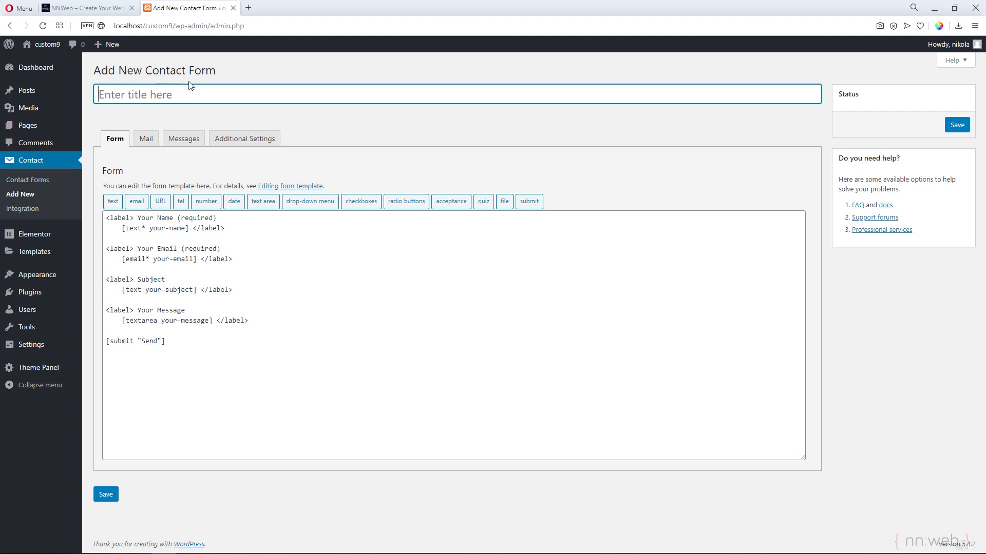
pyautogui.moveTo(160, 201)
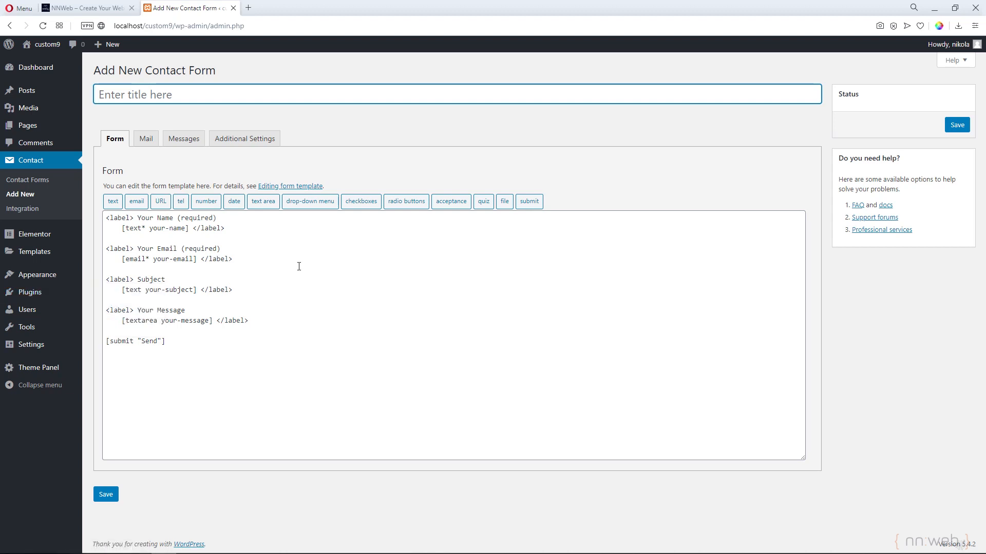
pyautogui.moveTo(442, 265)
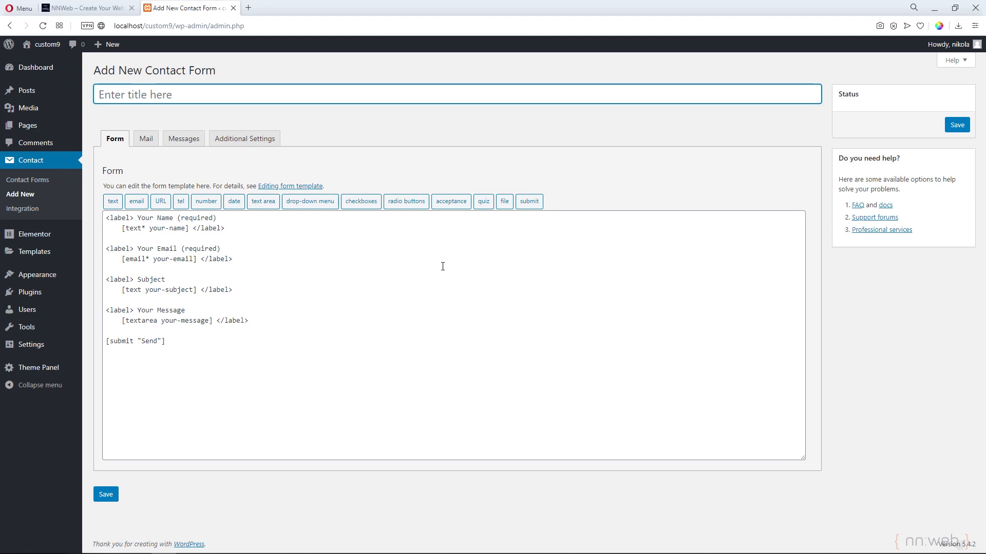
pyautogui.moveTo(300, 262)
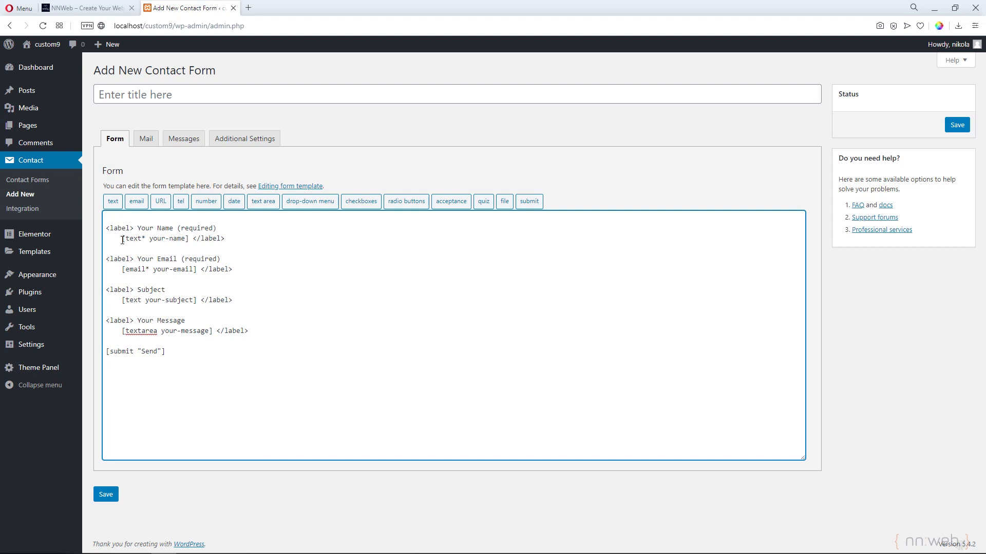
# Type <div class="whole-form"> at the template top, with a matching closing </div>
pyautogui.click(108, 217)
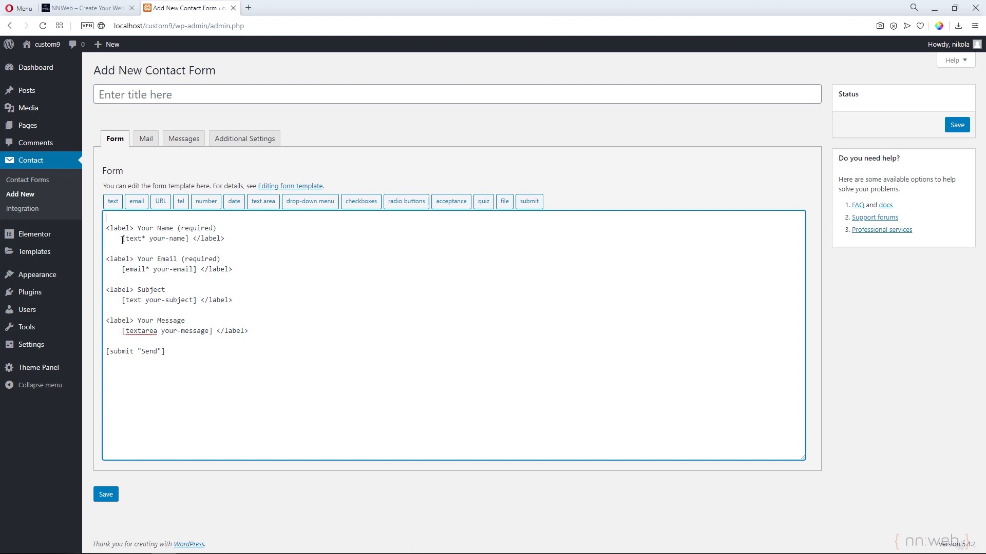
pyautogui.write('<')
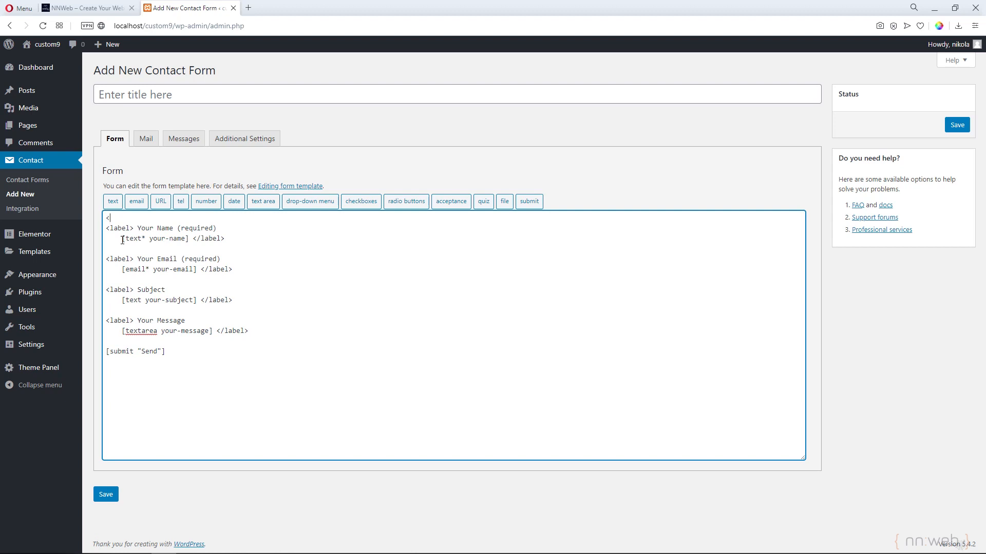
pyautogui.write('div class')
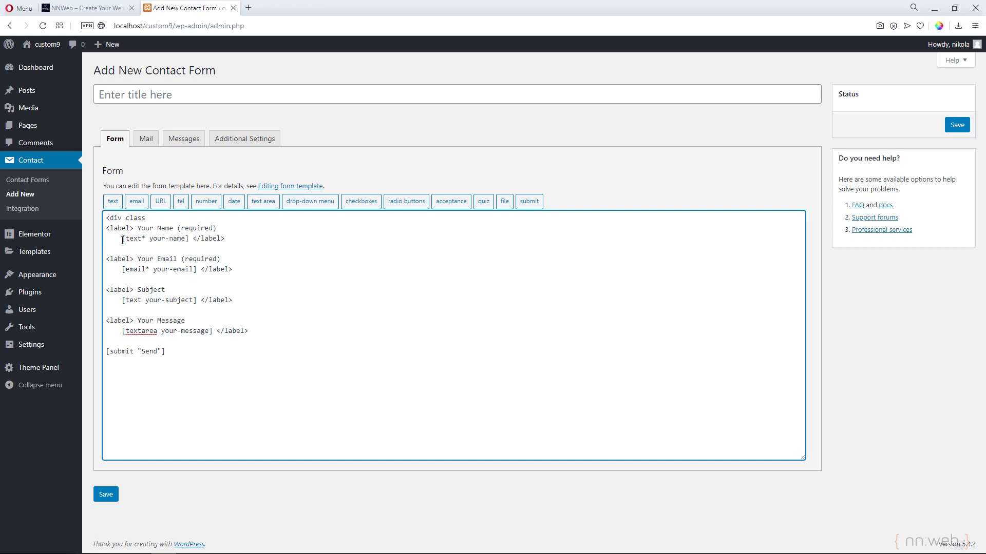
pyautogui.write('="')
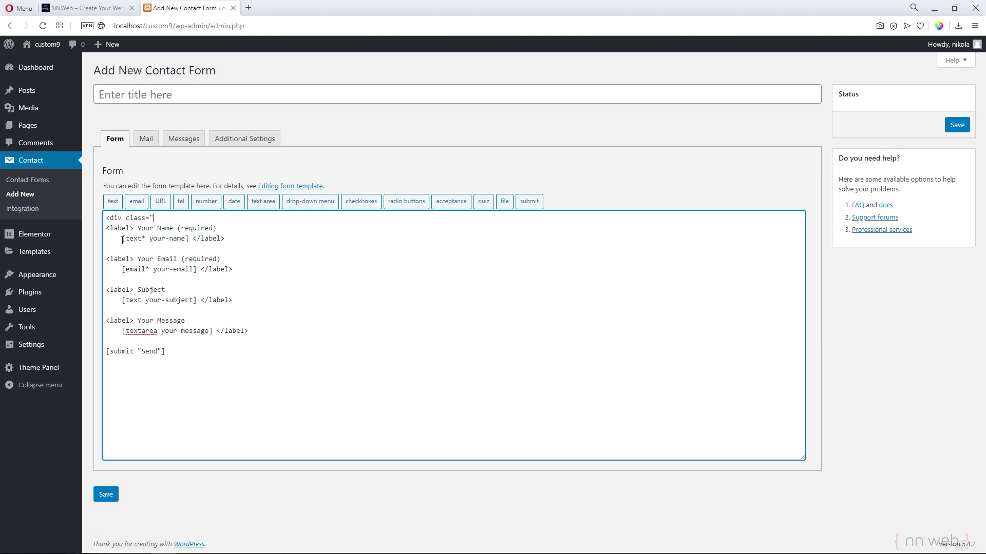
pyautogui.write('w')
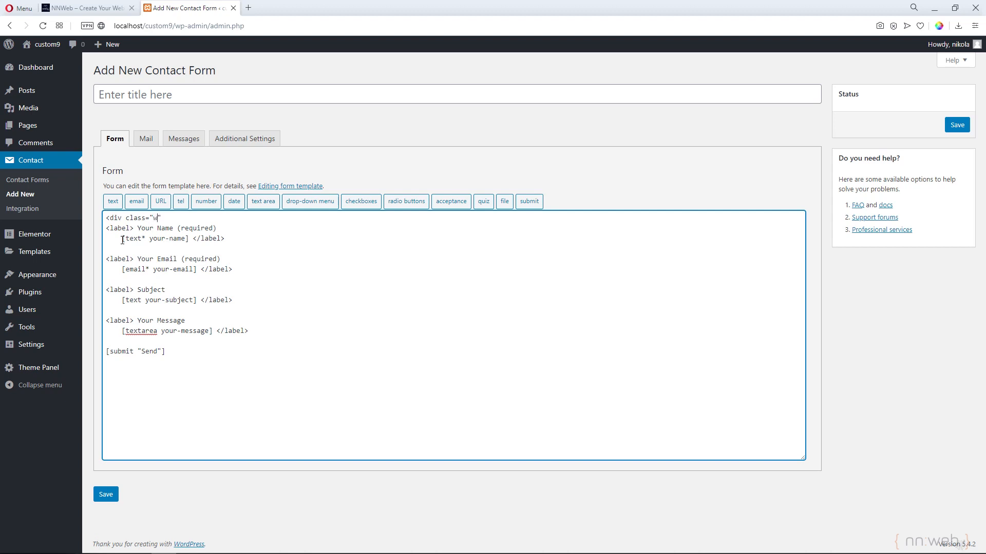
pyautogui.write('hole-form')
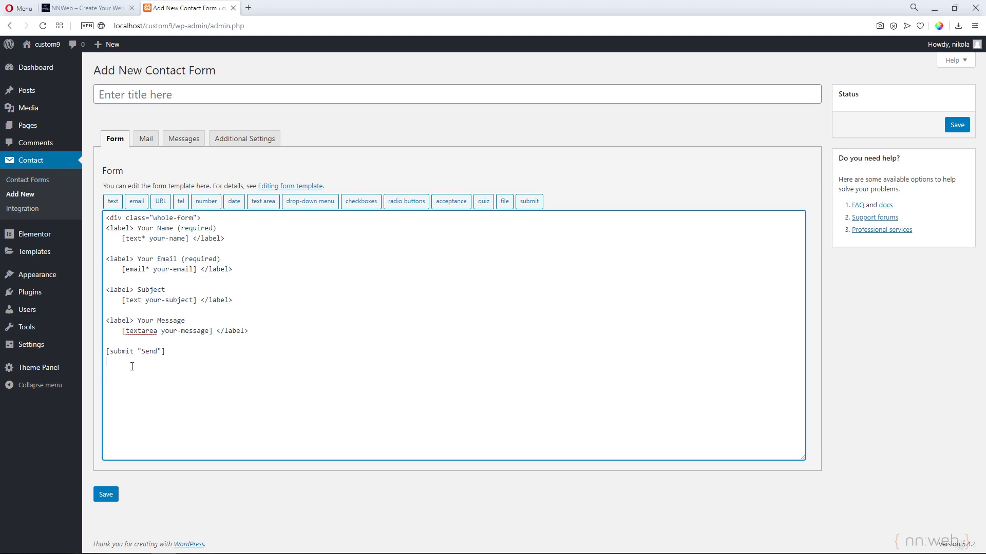
pyautogui.write('</')
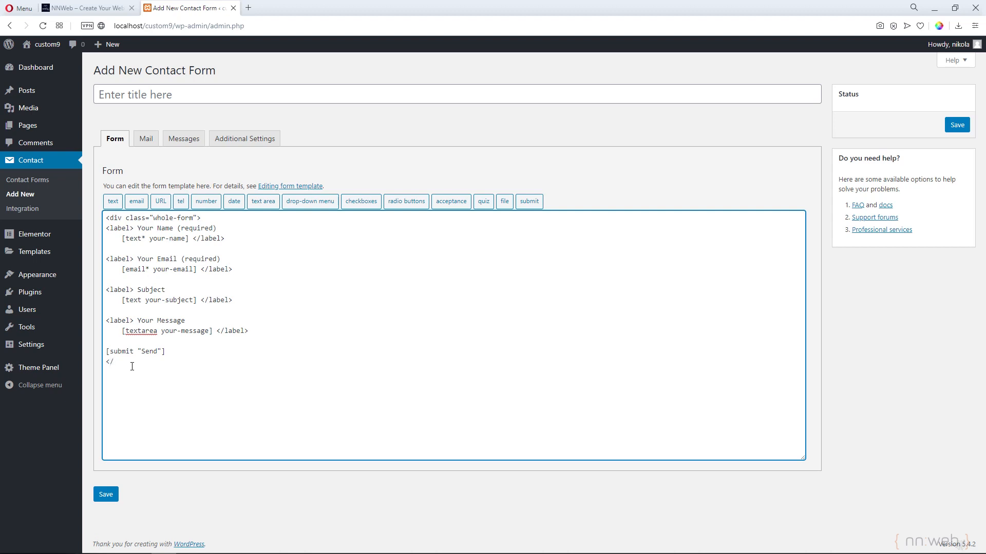
pyautogui.write('div>')
pyautogui.write('<div class=')
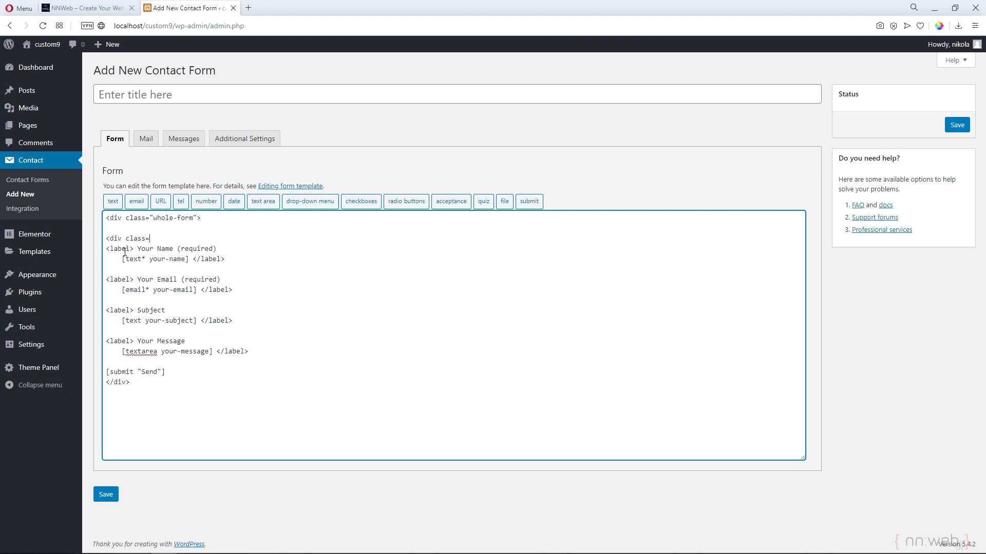
# Add <div class="field-space"> and closing </div> tags around the Name and Email labels
pyautogui.write('""')
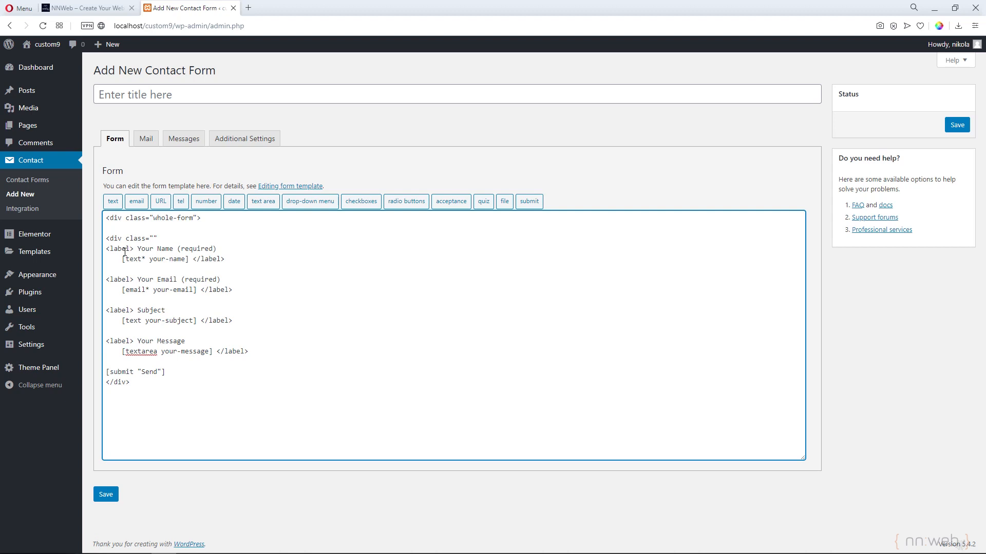
pyautogui.write('field')
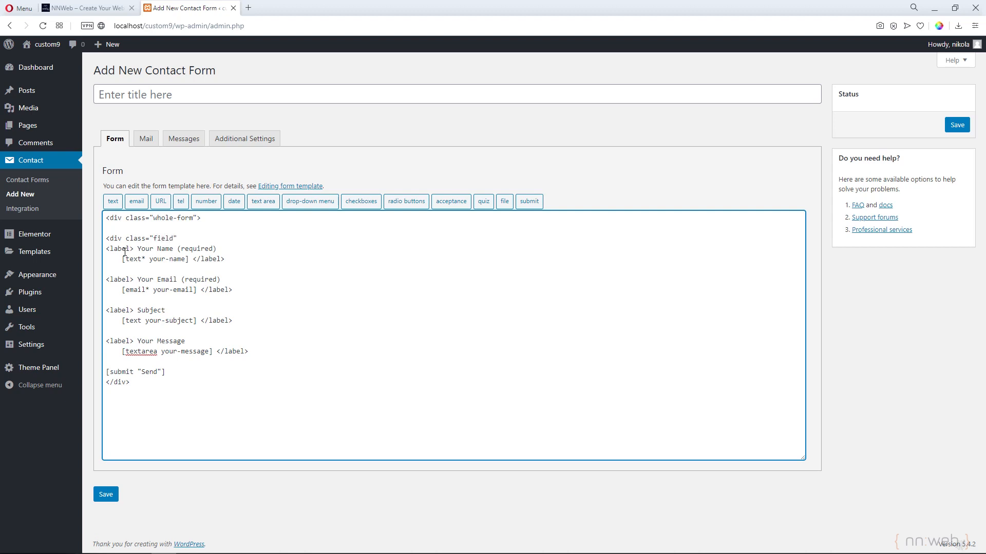
pyautogui.write('-space')
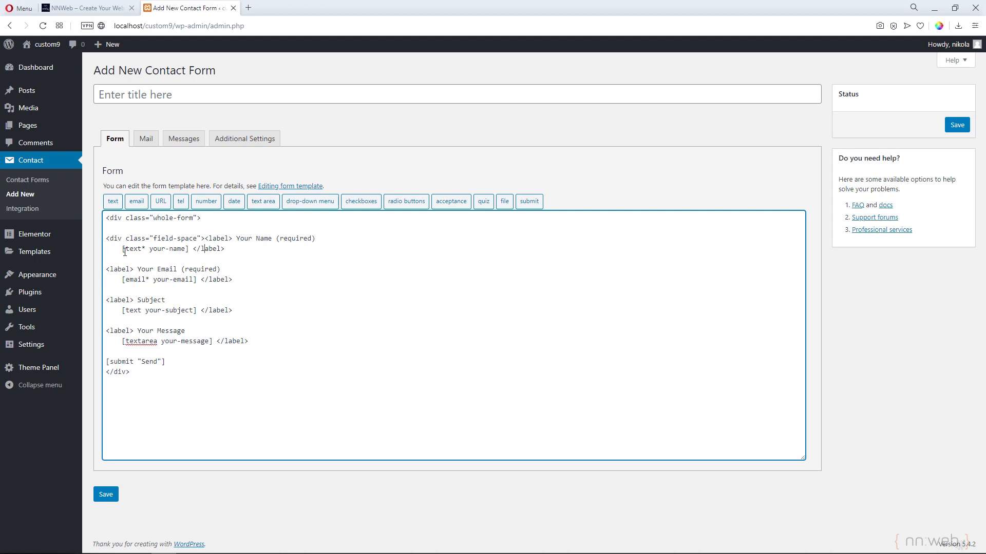
pyautogui.write('</div>')
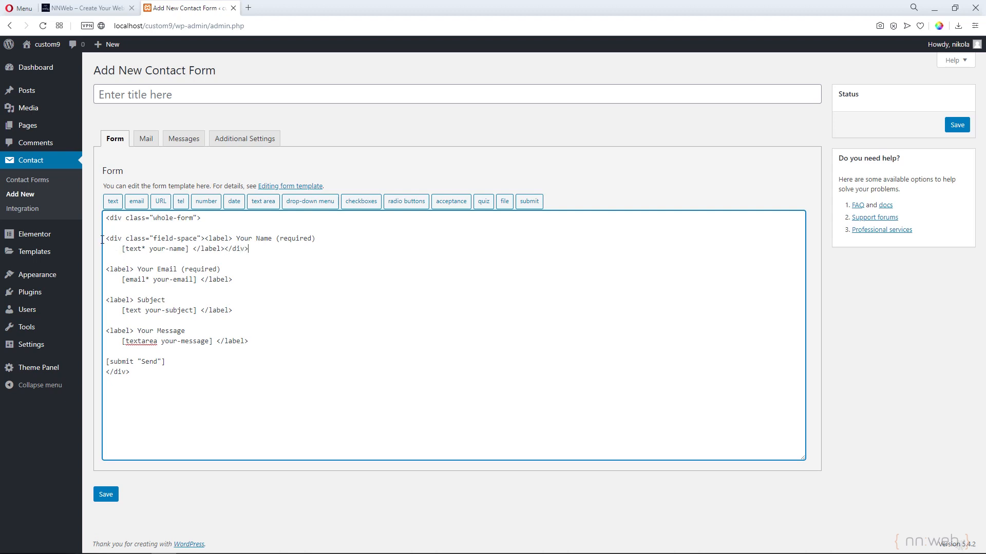
pyautogui.moveTo(106, 239); pyautogui.dragTo(205, 239)
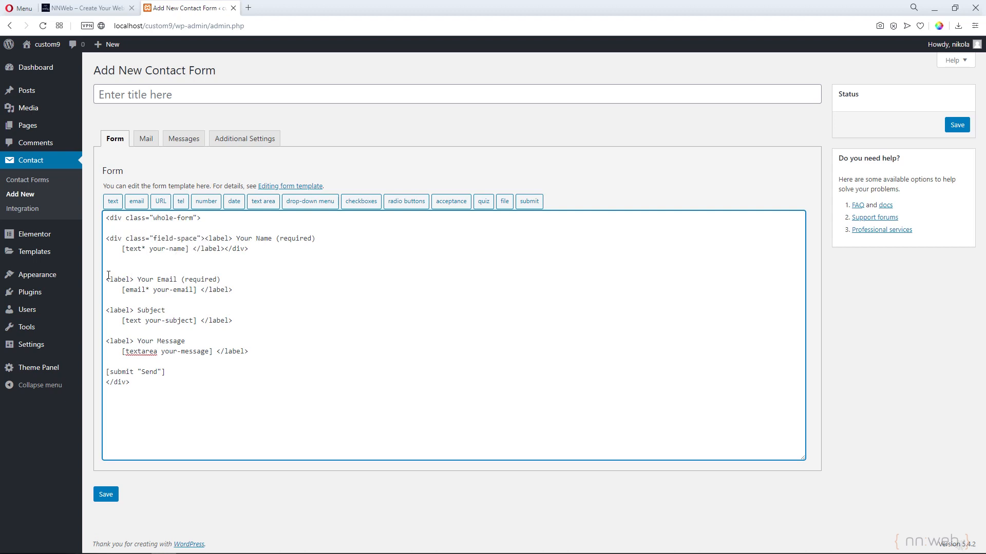
pyautogui.write('<div class="field-space">')
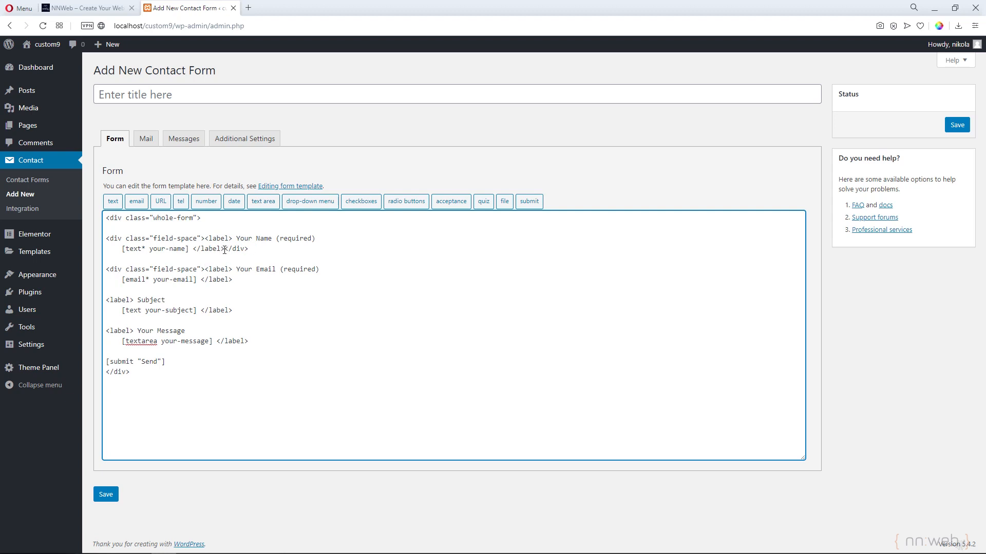
pyautogui.doubleClick(235, 249)
pyautogui.write('</div>')
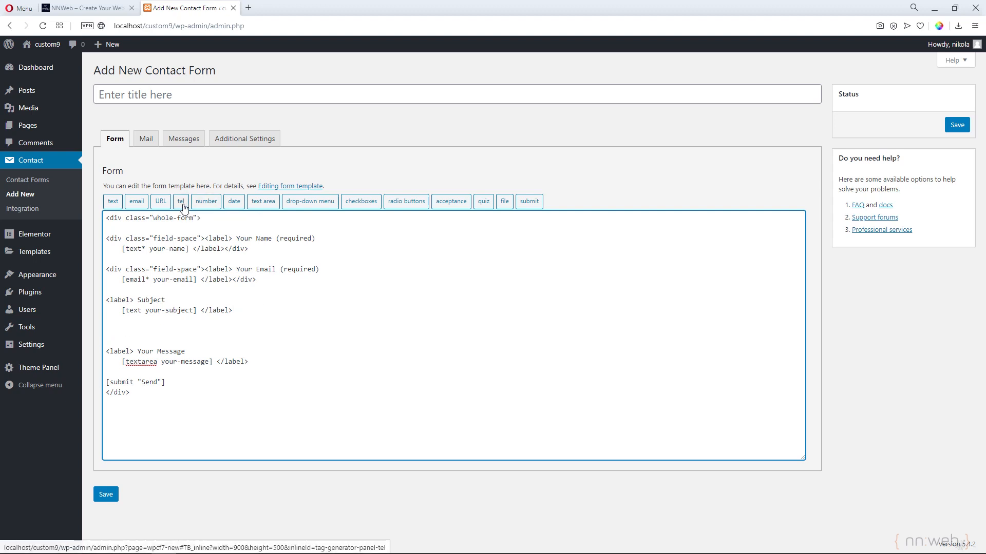
# Generate a required telephone field tag and copy it into the template
pyautogui.click(182, 201)
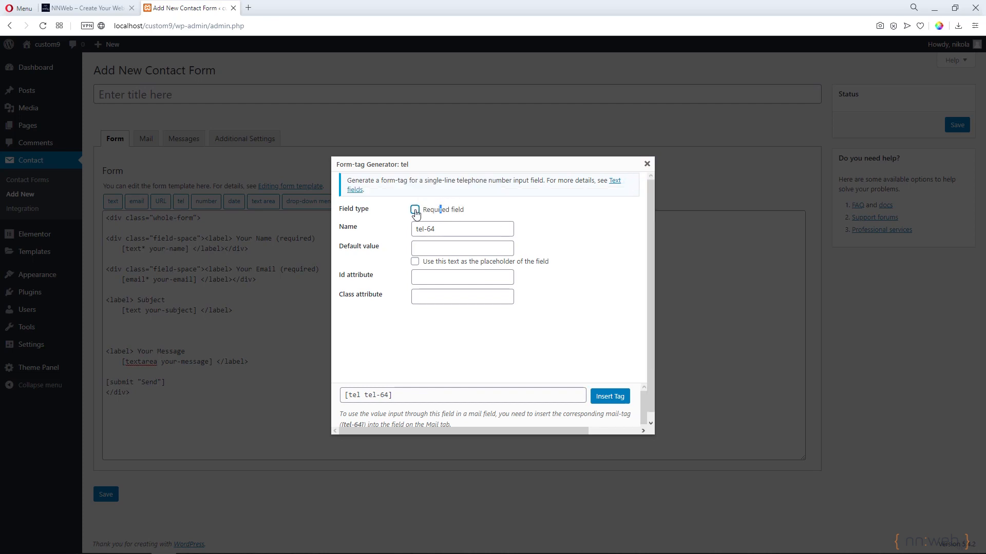
pyautogui.click(608, 396)
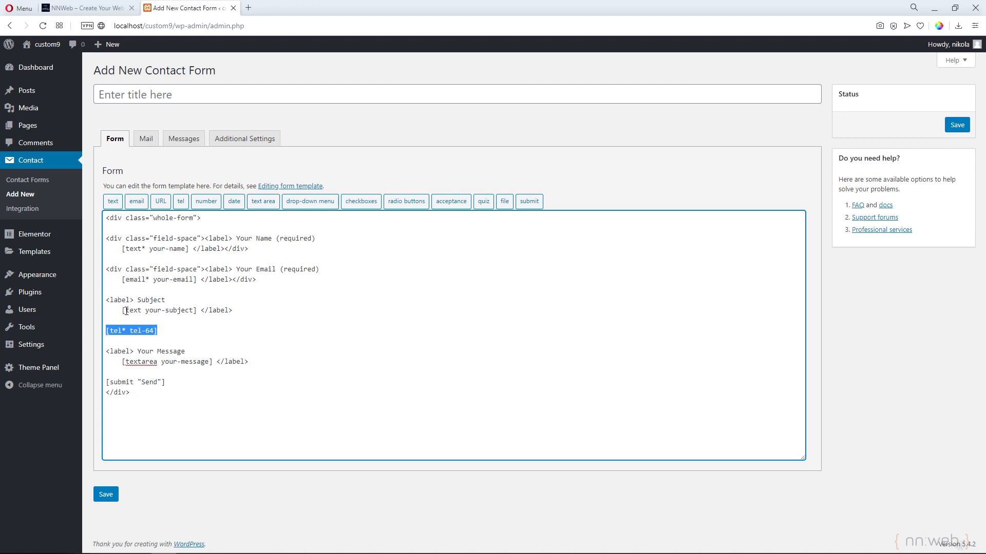
pyautogui.rightClick(155, 310)
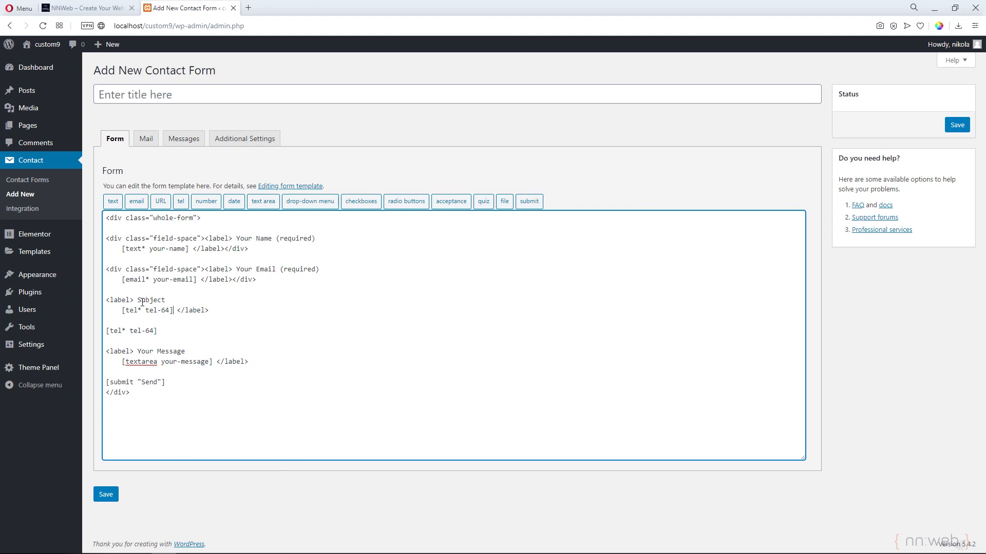
# Rename the Subject label to Your Phone
pyautogui.doubleClick(150, 300)
pyautogui.write('Your')
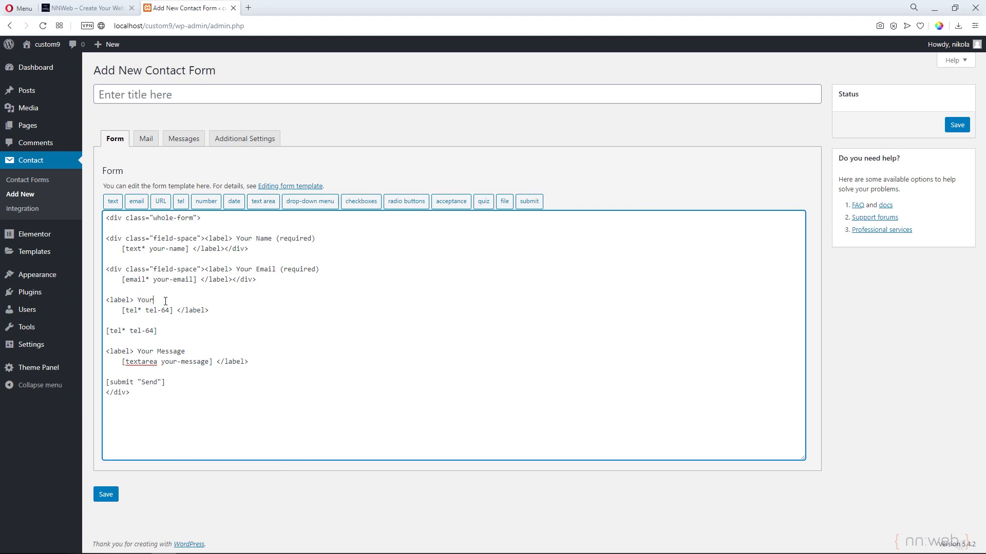
pyautogui.write('ph')
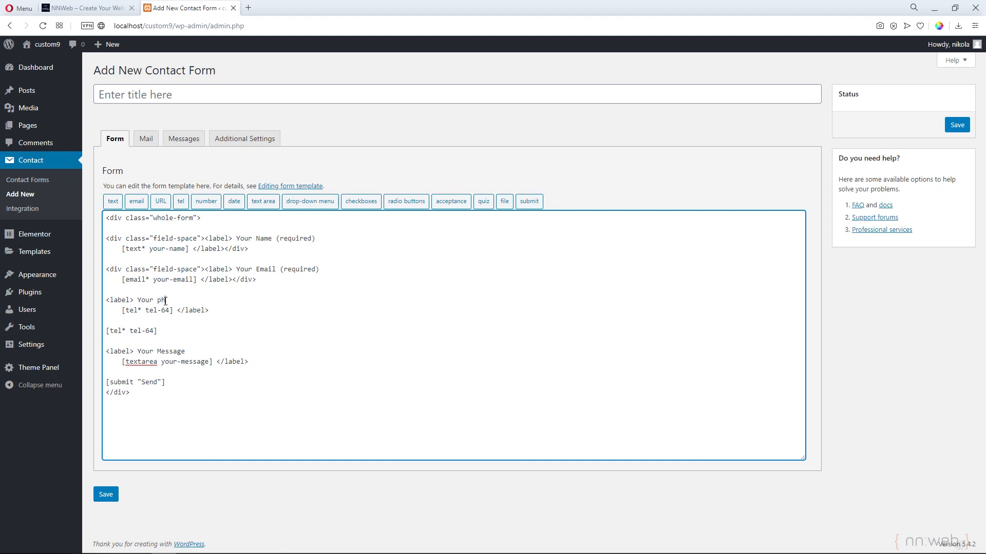
pyautogui.write('one')
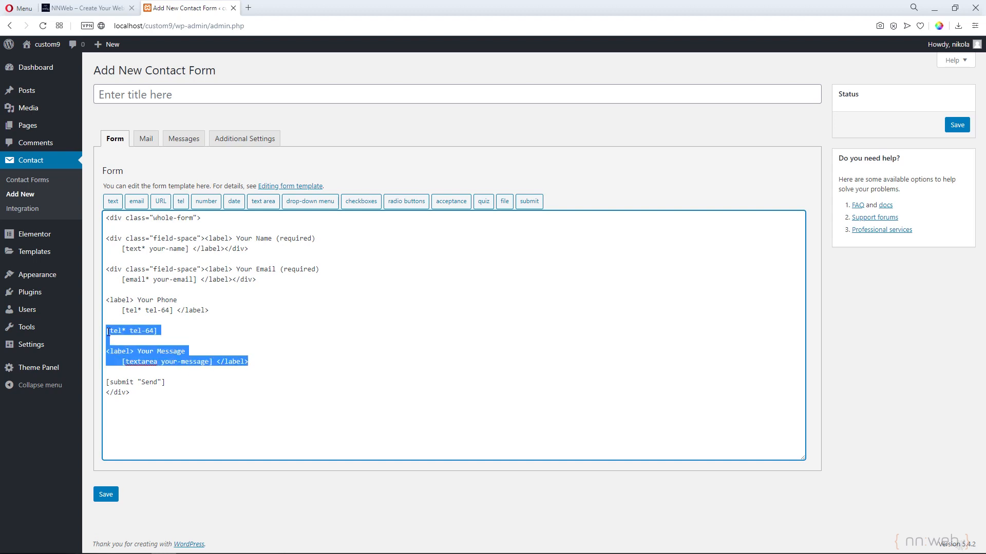
# Delete the leftover tags and wrap the Send button in <div class="submit-button">
pyautogui.press('Delete')
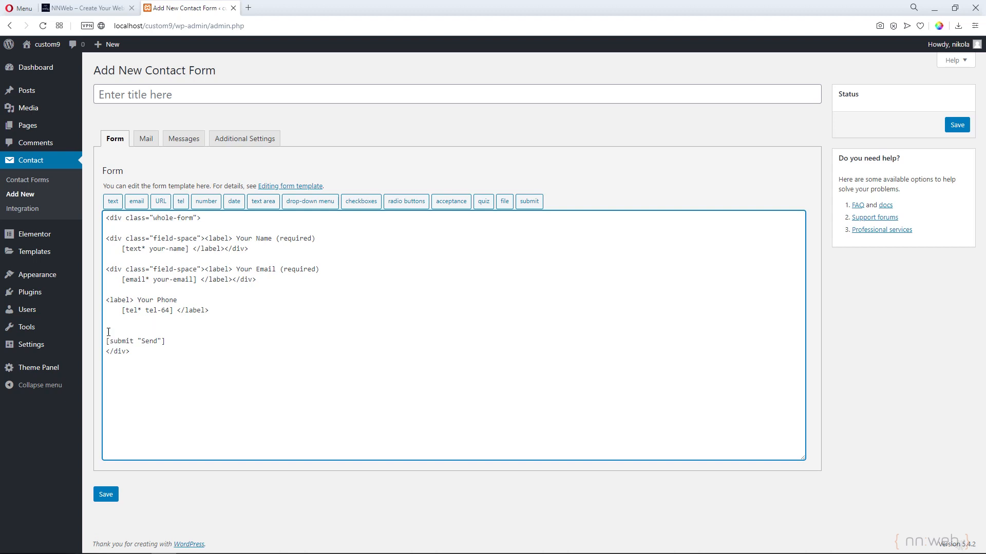
pyautogui.write('<div')
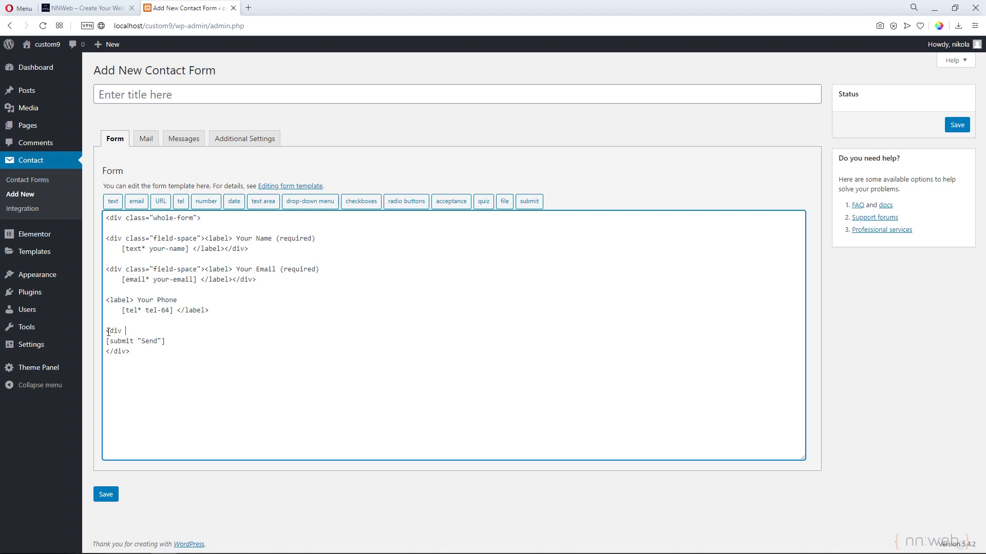
pyautogui.write('class')
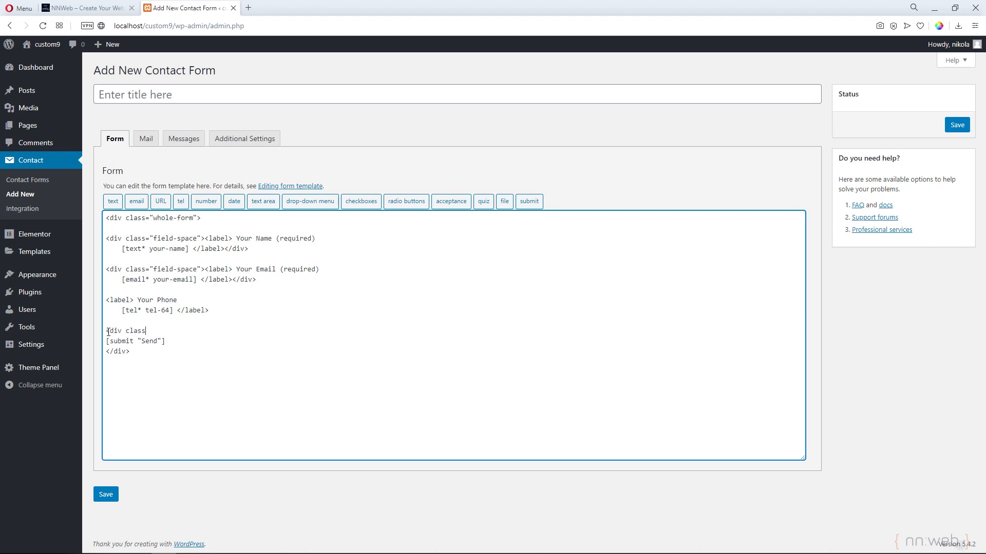
pyautogui.write('=')
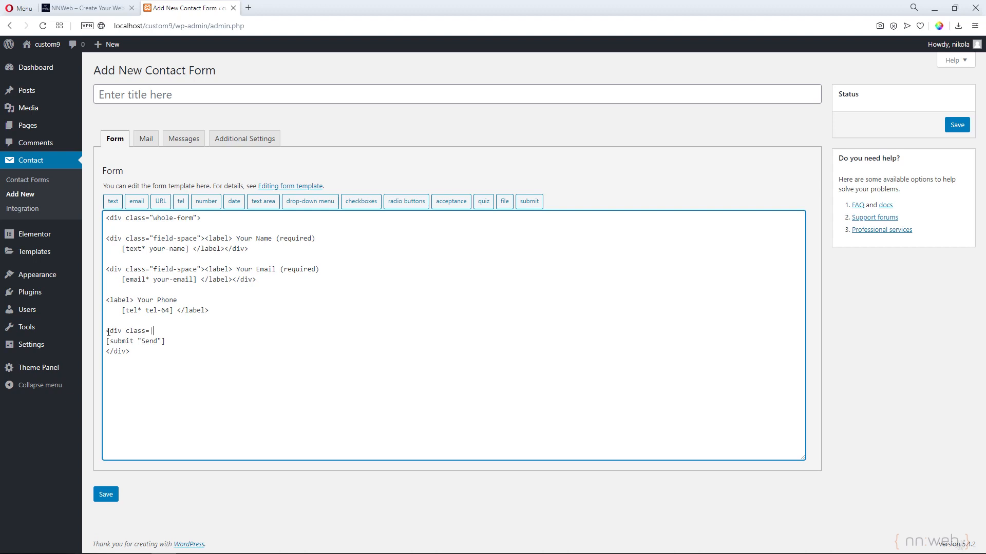
pyautogui.write('""')
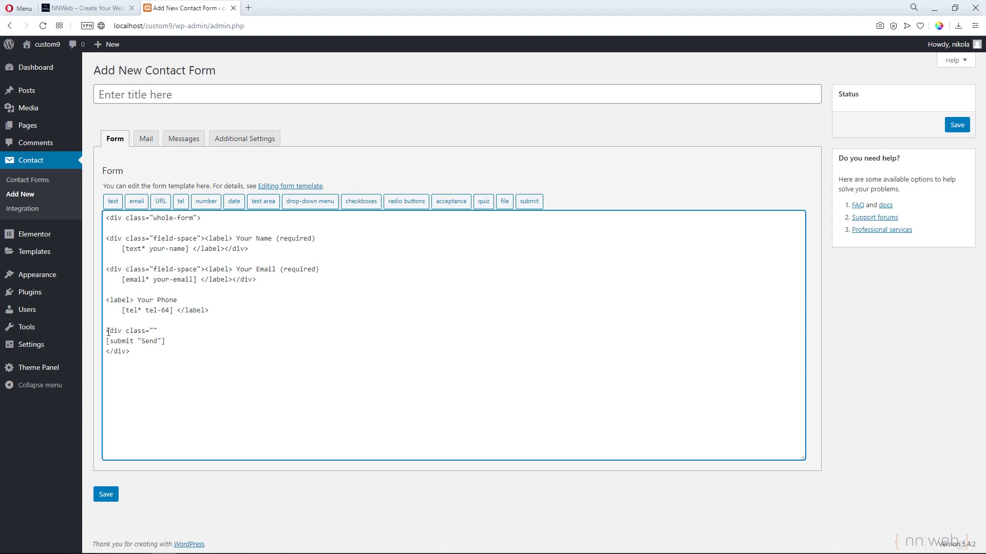
pyautogui.write('submit-')
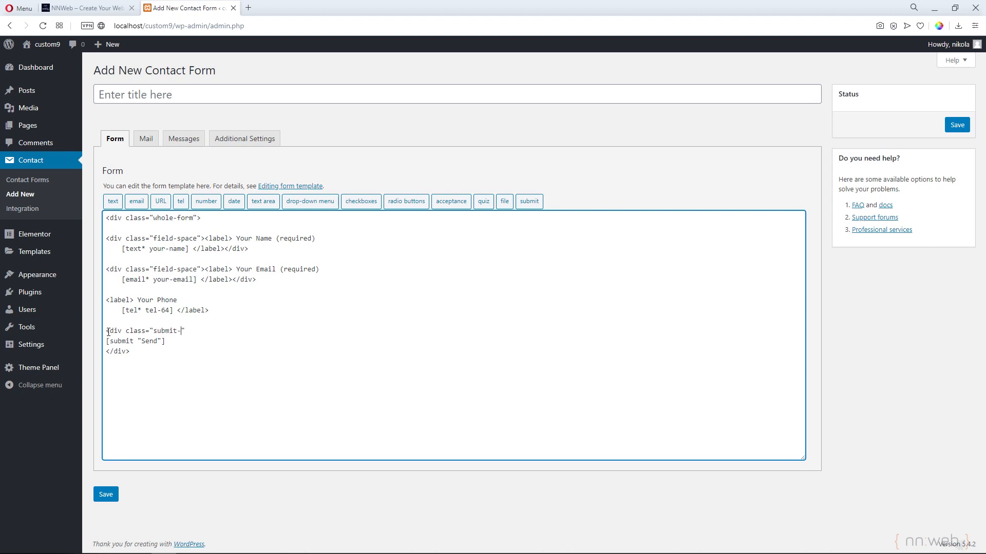
pyautogui.write('button')
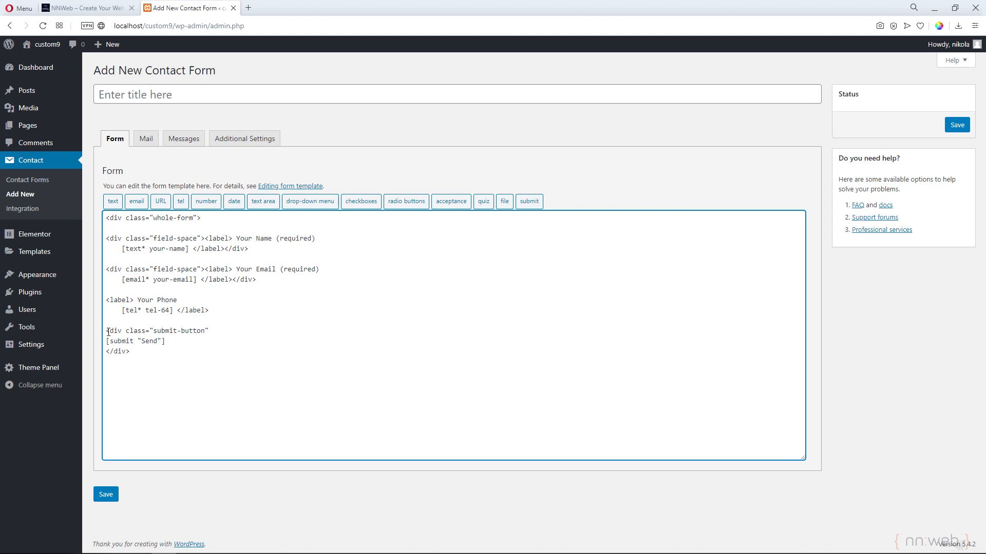
pyautogui.write('>')
pyautogui.click(457, 94)
pyautogui.write('In')
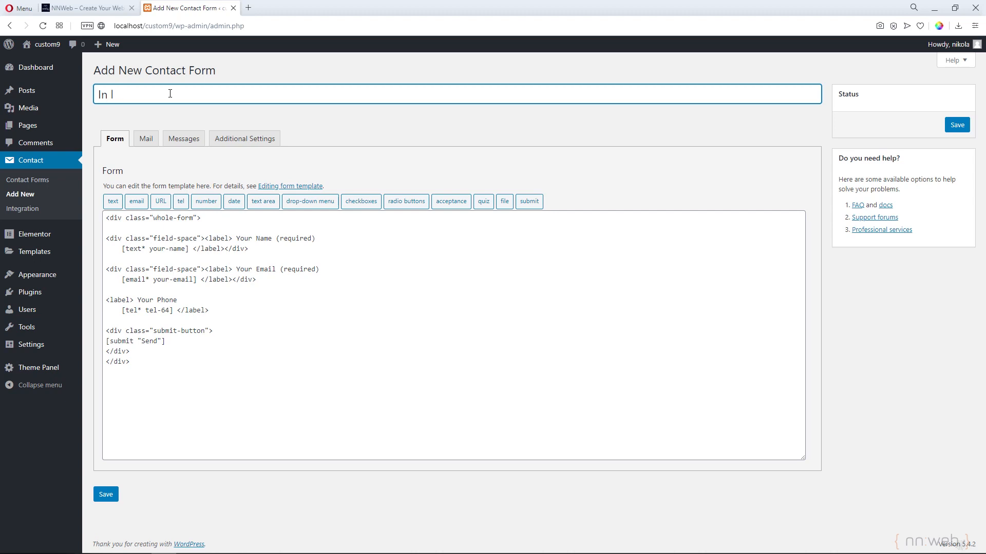
# Title the form 'In Line Field' and save it
pyautogui.write('Line Fi')
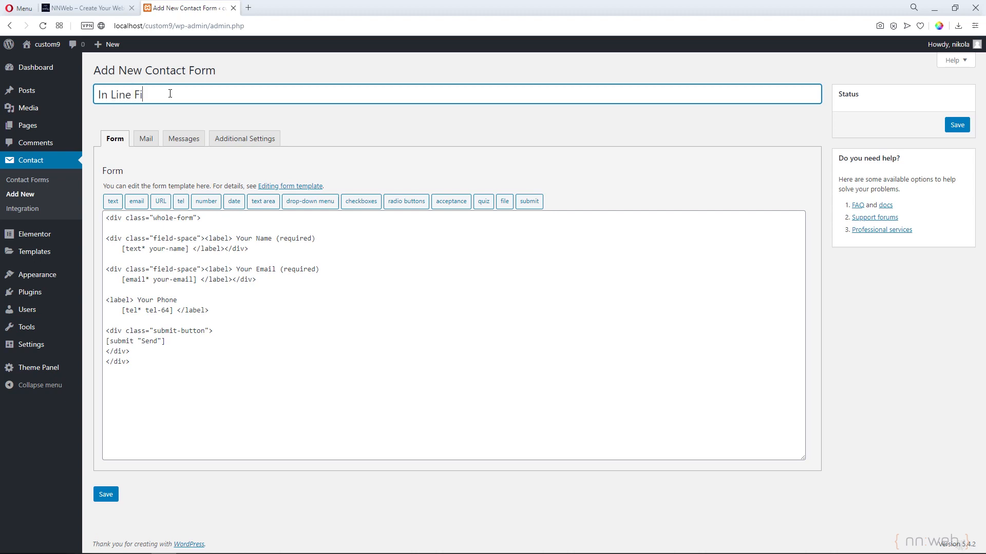
pyautogui.write('eld')
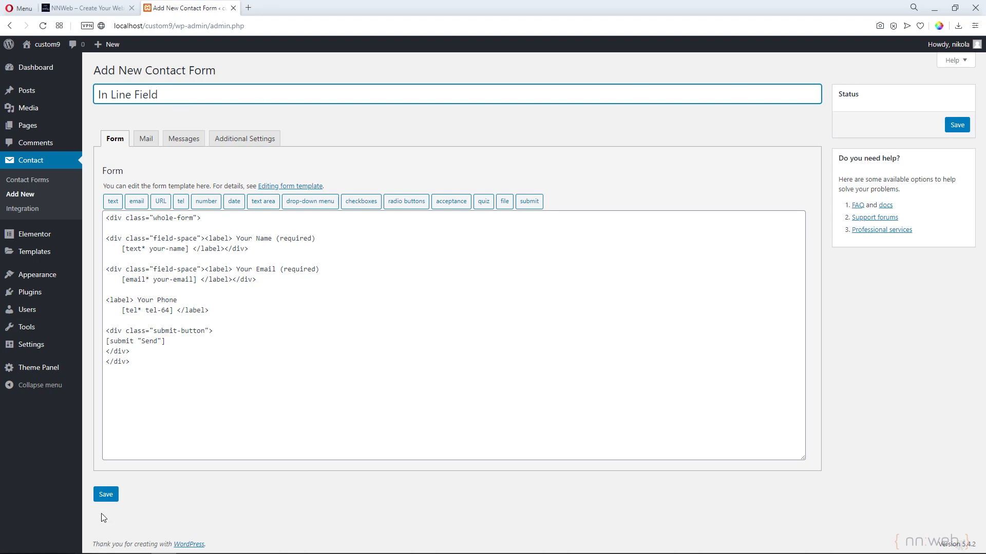
pyautogui.click(105, 494)
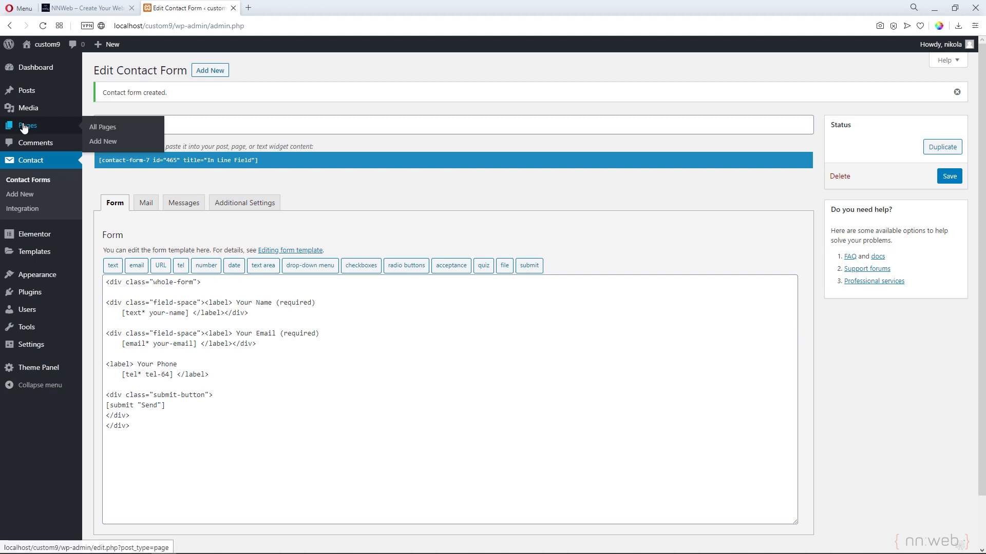
# From the pages list, launch Elementor on the In line Contact Form page
pyautogui.click(102, 127)
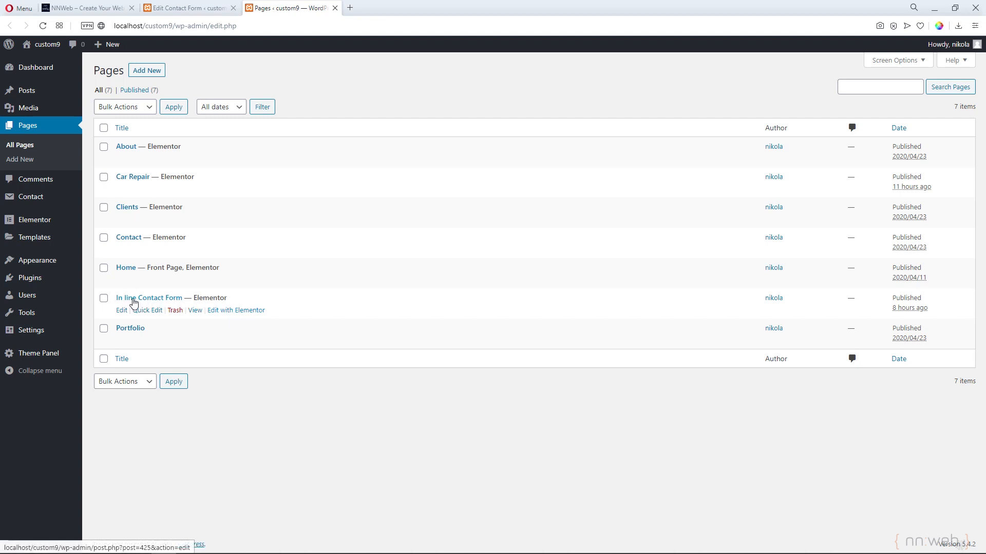
pyautogui.moveTo(145, 302)
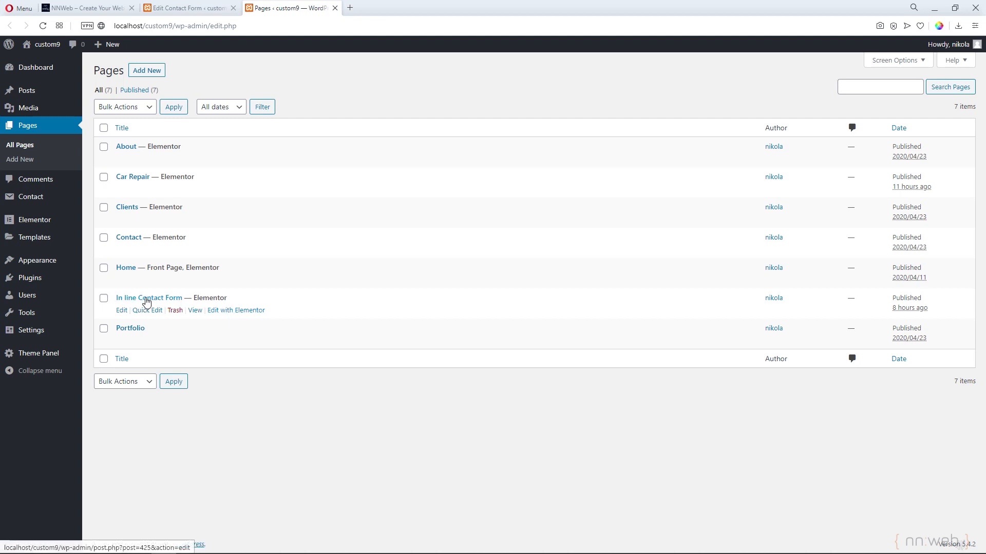
pyautogui.moveTo(235, 310)
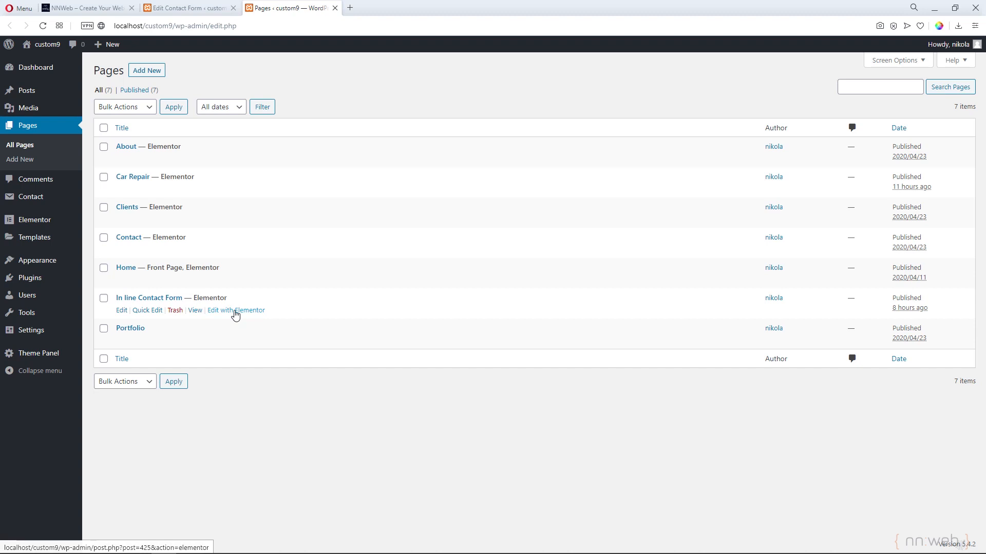
pyautogui.click(235, 310)
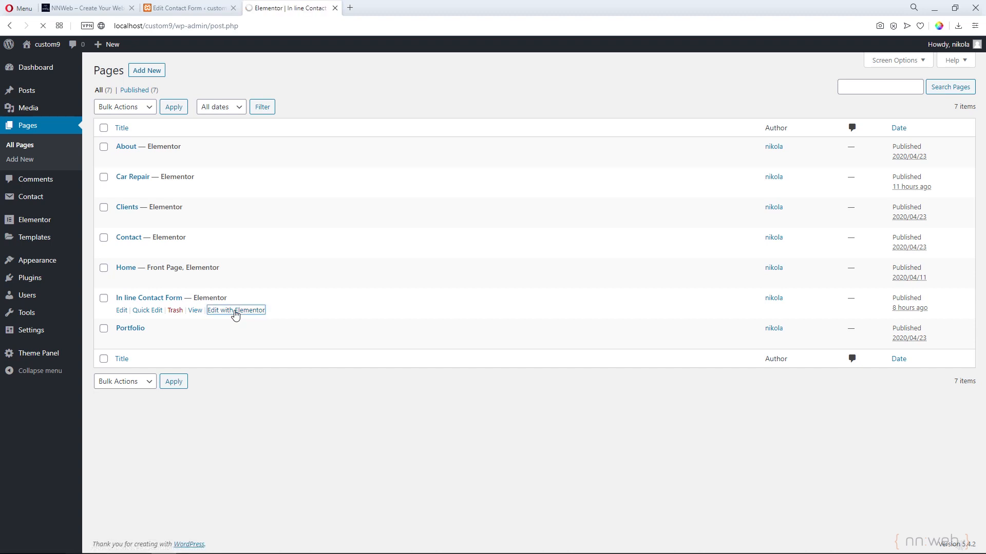
pyautogui.click(235, 311)
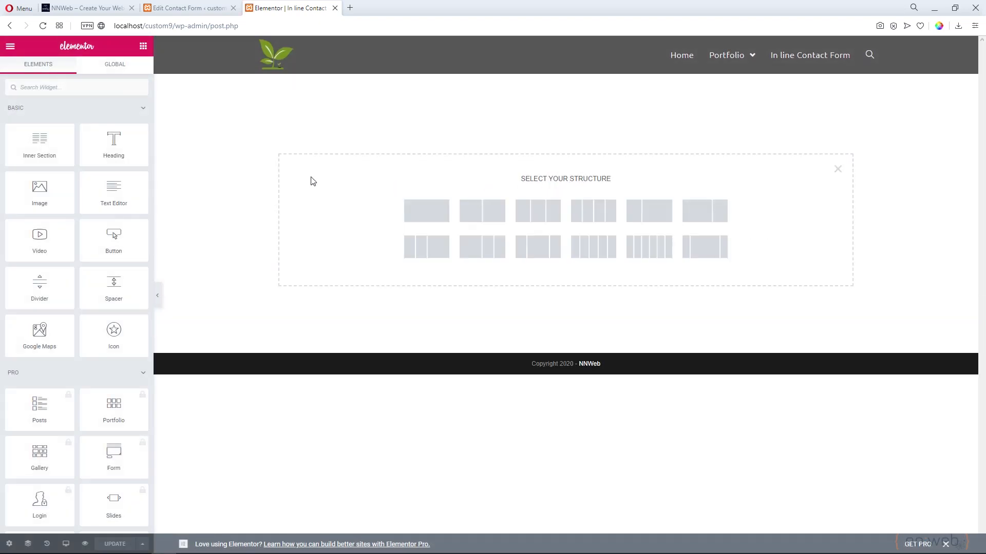
# Find the HTML widget and paste the shortcode [contact-form-7 id="465" title="In Line Field"]
pyautogui.write('ht')
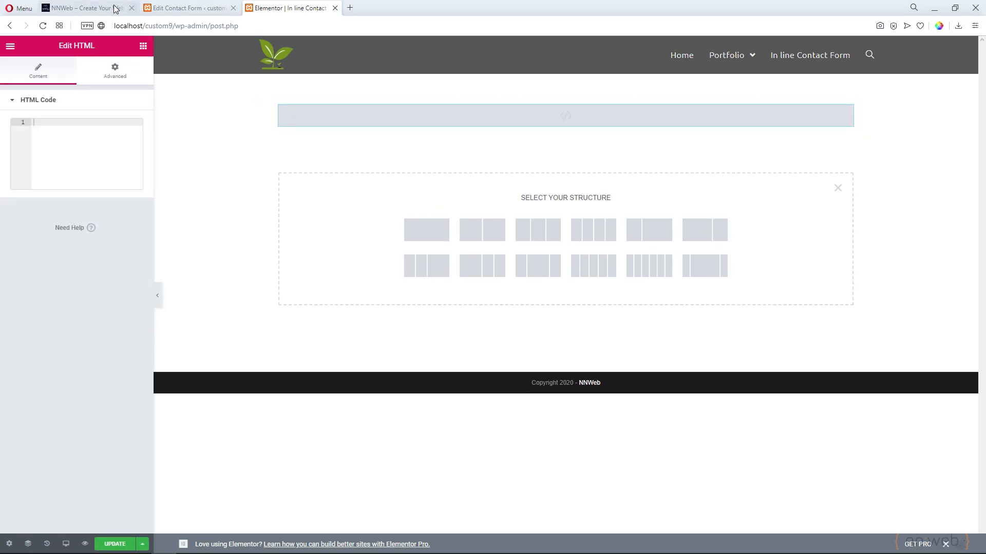
pyautogui.click(187, 8)
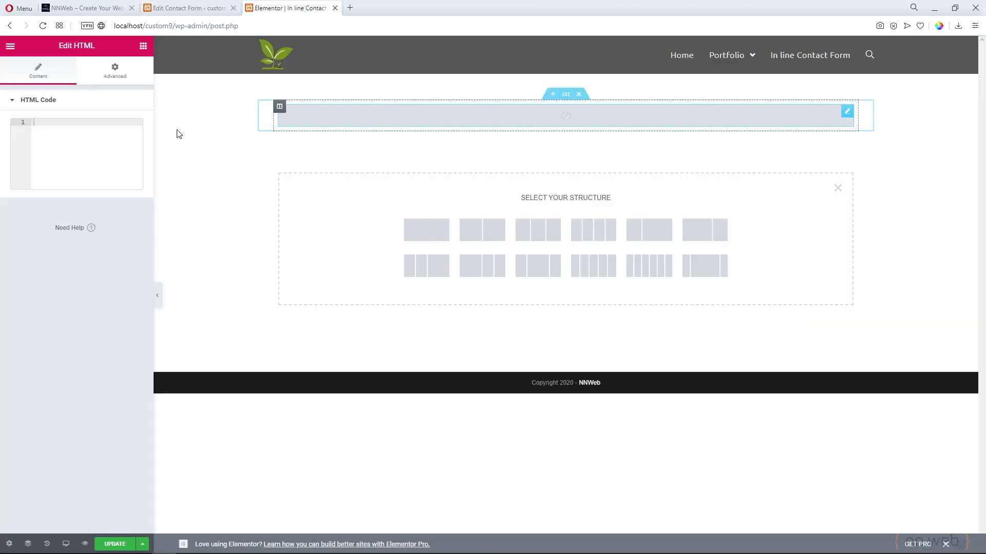
pyautogui.write('[contact-form-7 id="465" title="In Line Field"]')
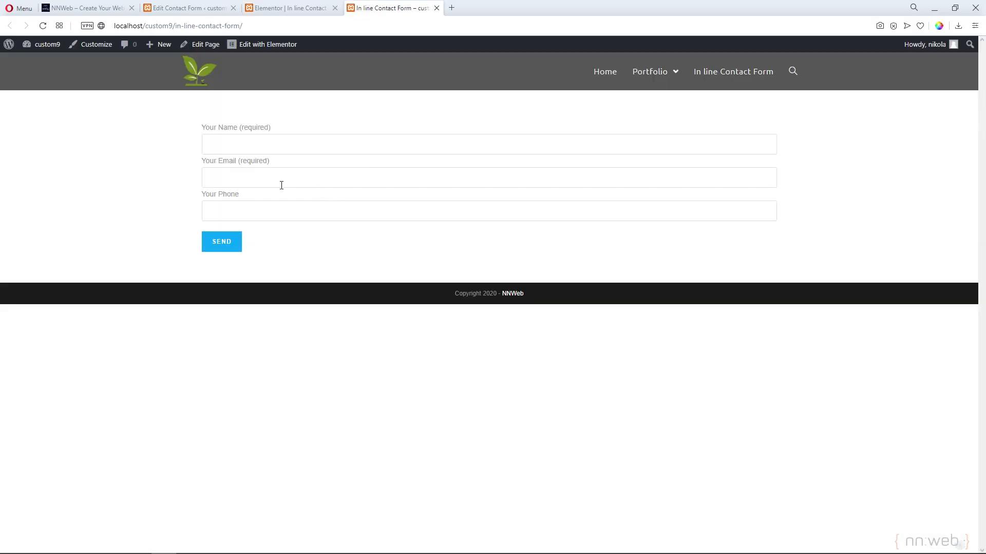
pyautogui.moveTo(299, 8)
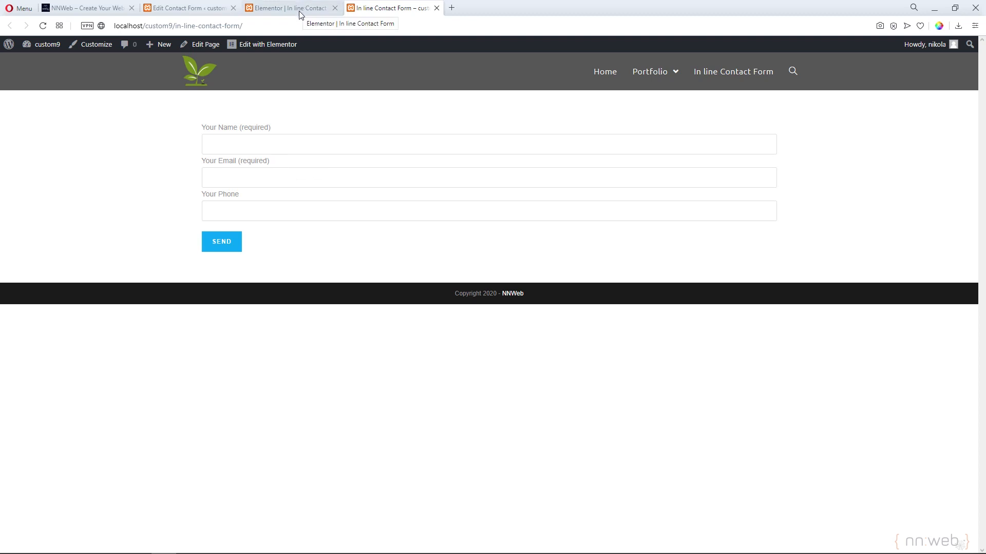
# Open the live page's Customize link in a new tab and switch to it
pyautogui.click(47, 44)
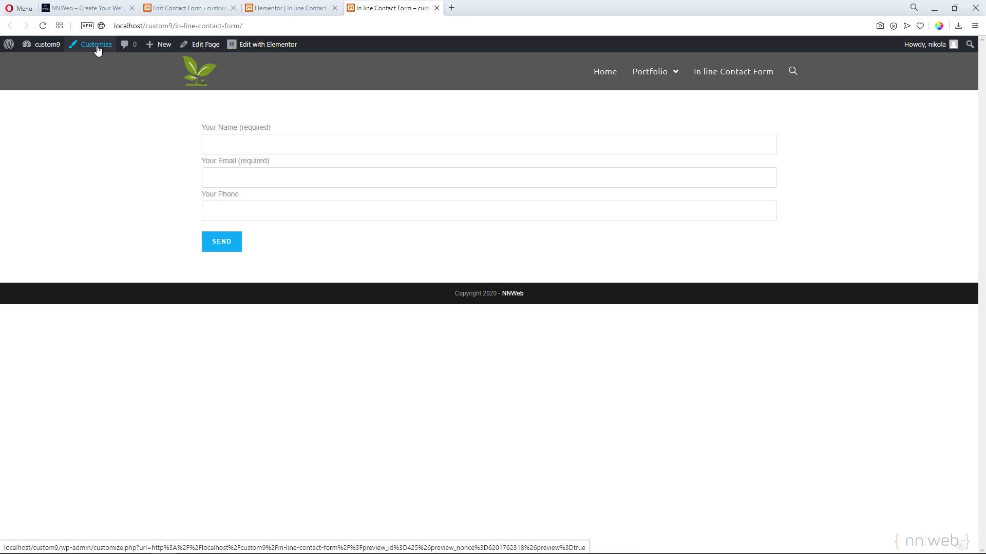
pyautogui.rightClick(96, 44)
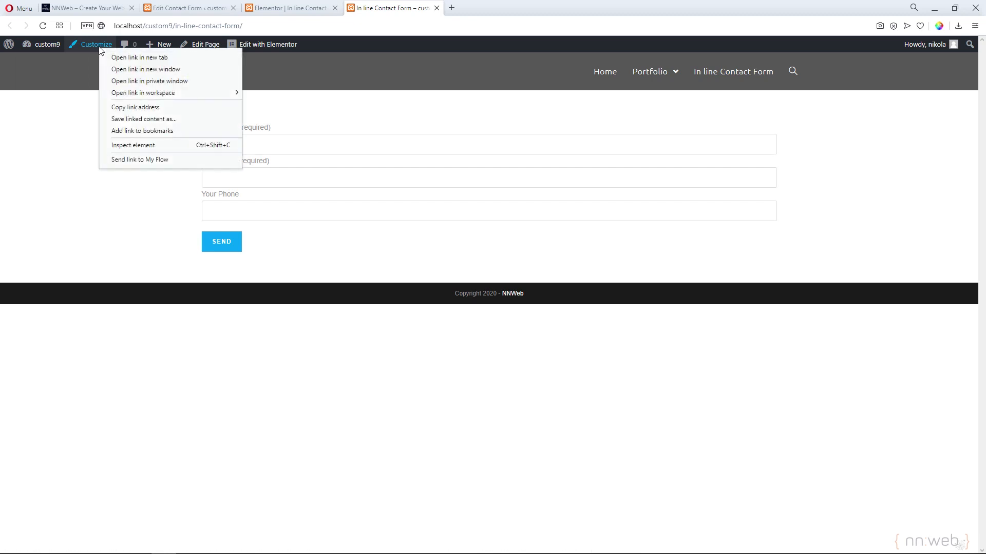
pyautogui.click(139, 57)
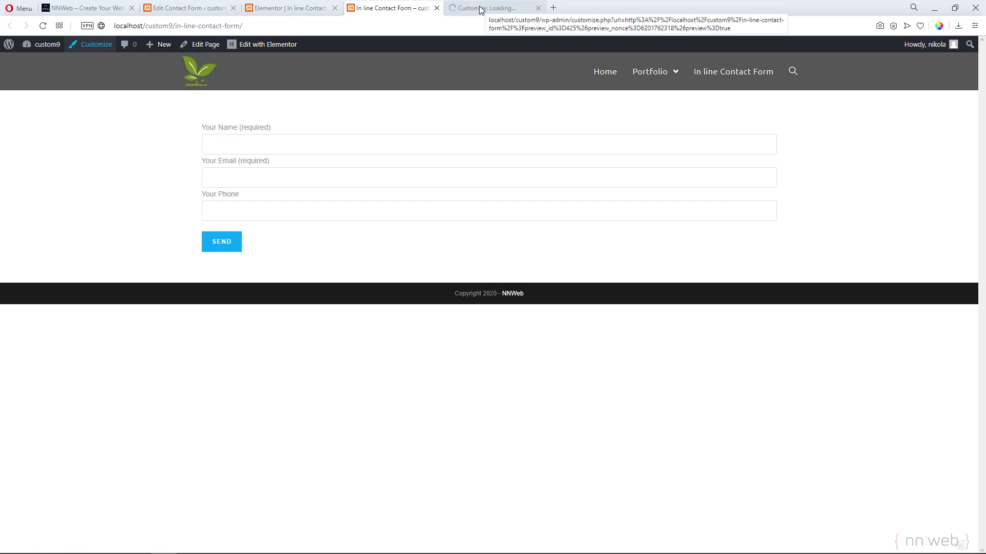
pyautogui.click(493, 8)
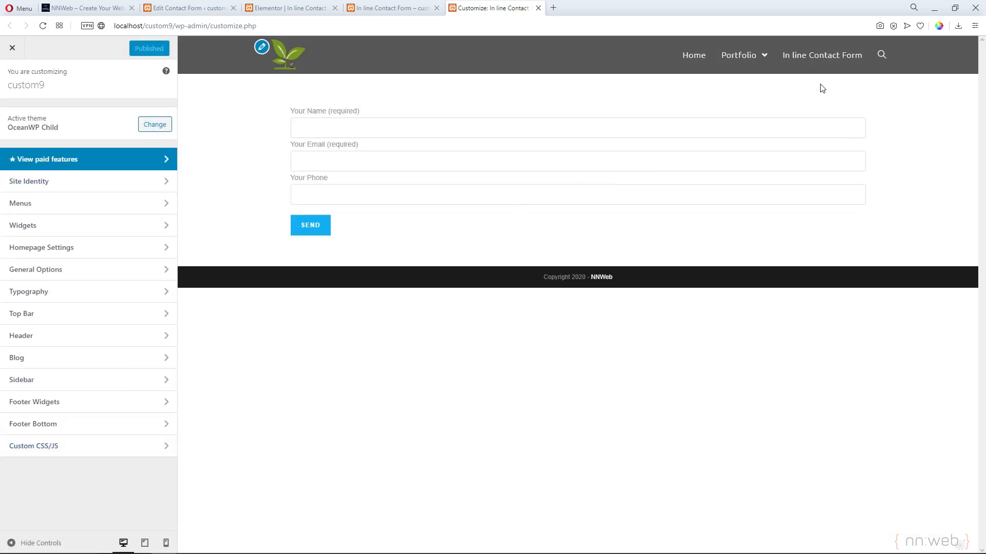
pyautogui.moveTo(822, 55)
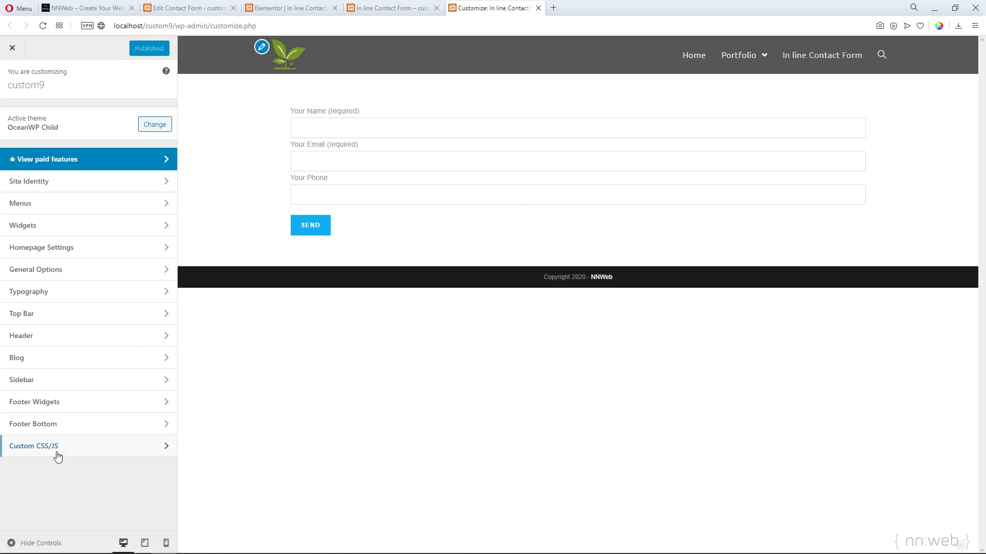
# Open the Custom CSS/JS section and scroll through the existing CSS code
pyautogui.click(33, 446)
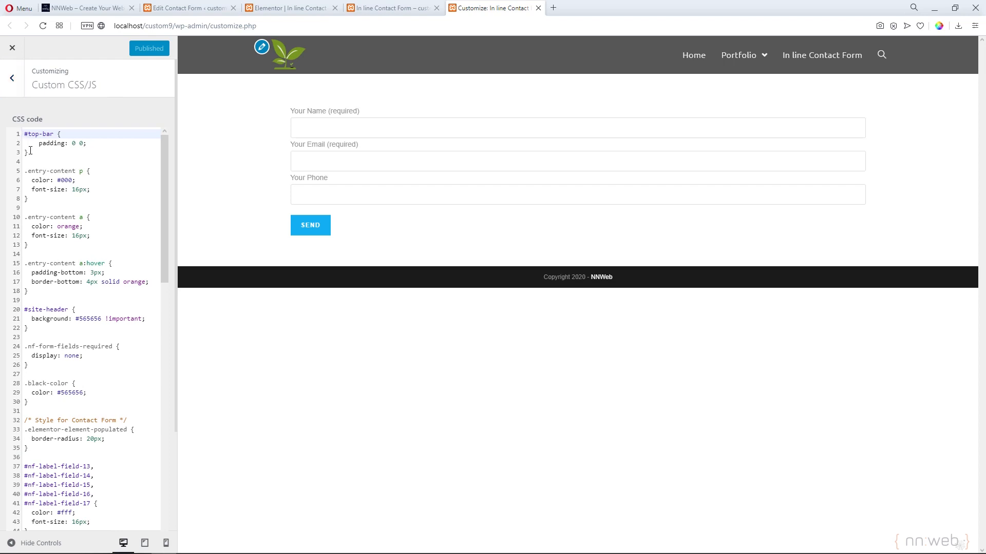
pyautogui.scroll(-3)
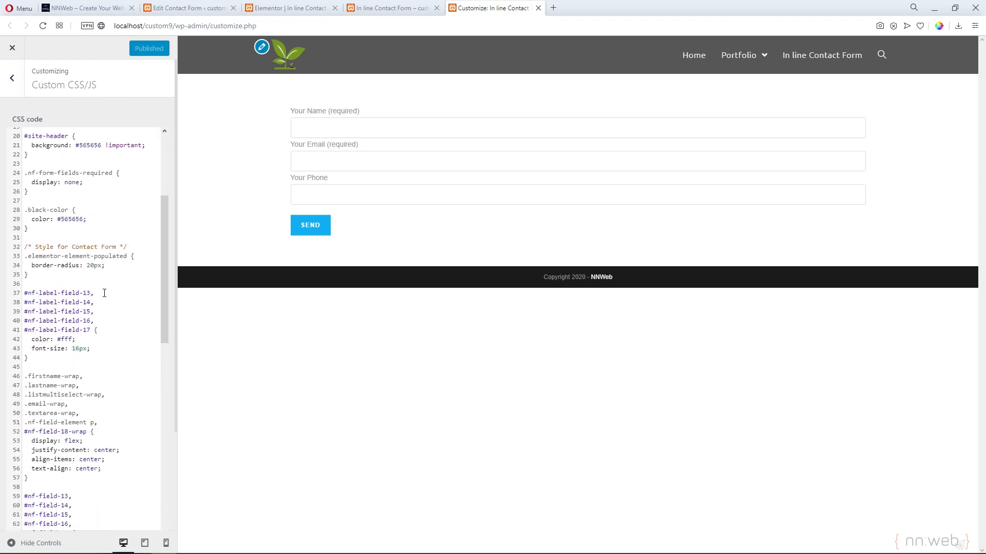
pyautogui.scroll(-3)
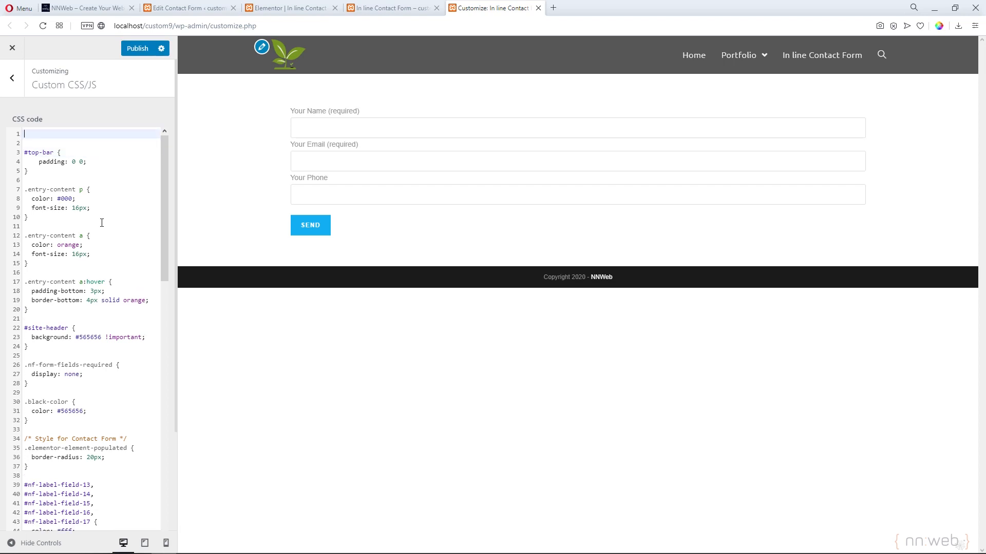
# Add a 'CSS for CF 7' comment at the top of Additional CSS
pyautogui.write('/*  */')
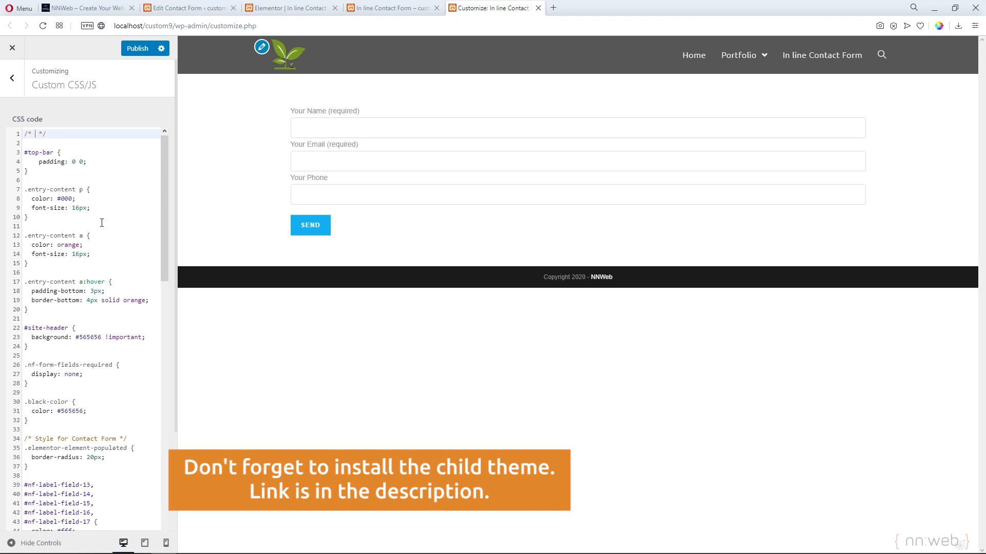
pyautogui.write('.whole')
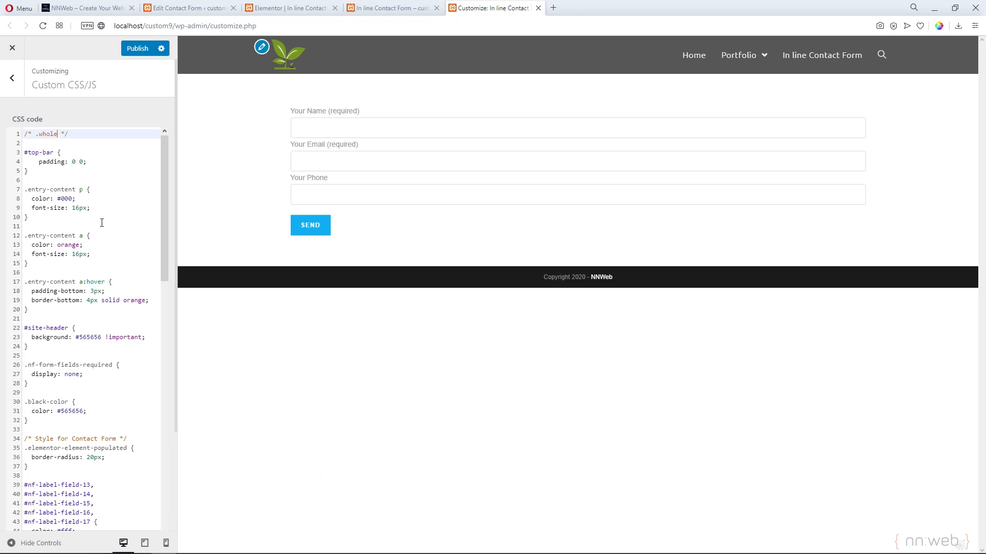
pyautogui.write('-')
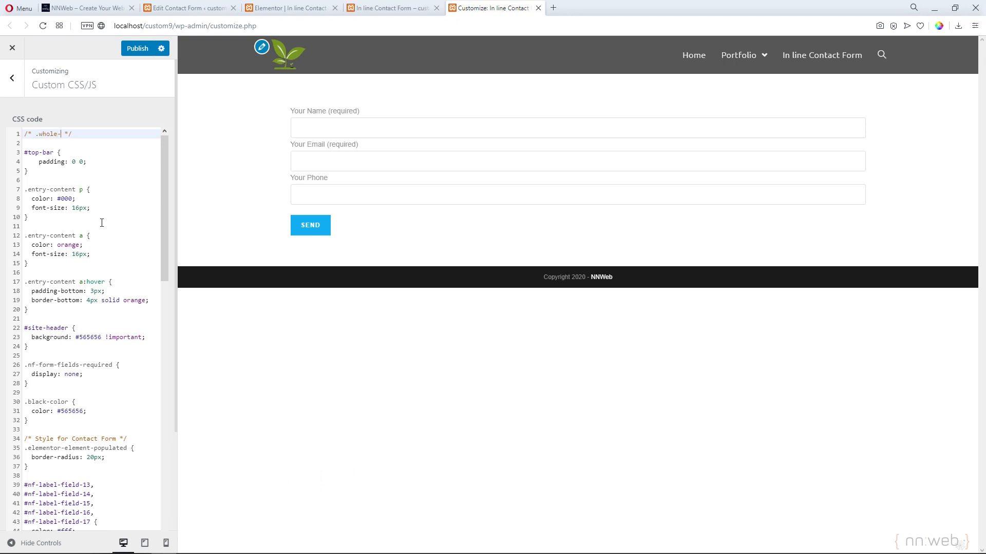
pyautogui.write('form')
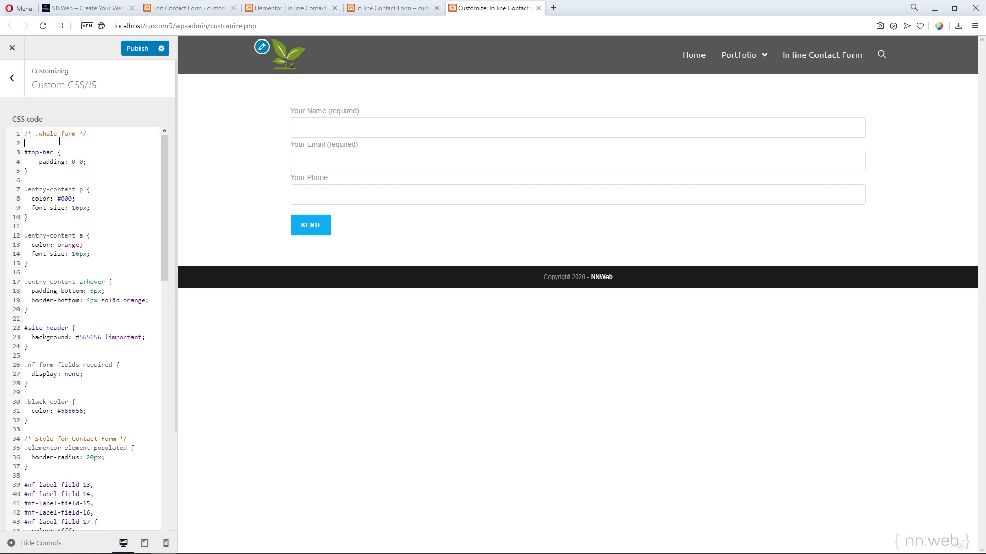
pyautogui.doubleClick(53, 134)
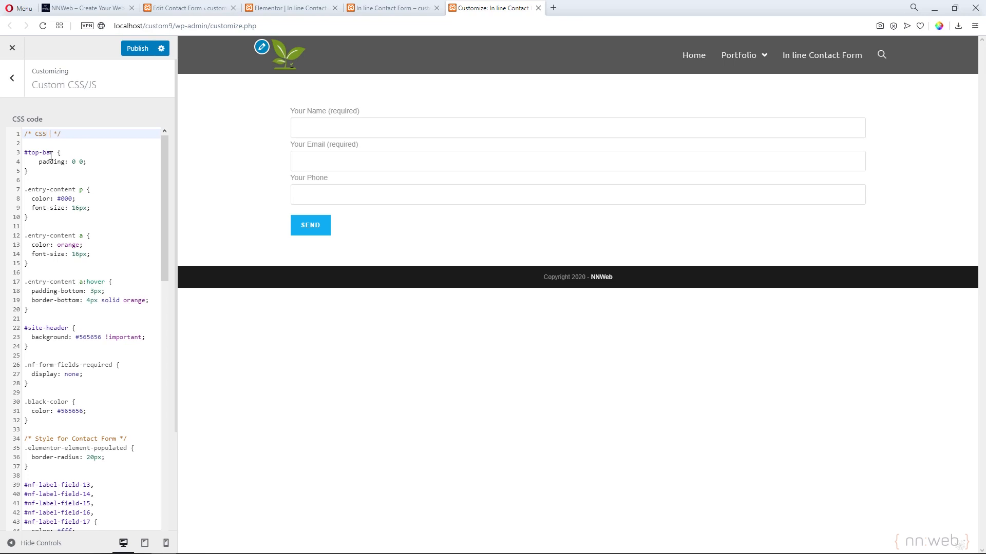
pyautogui.write('for C')
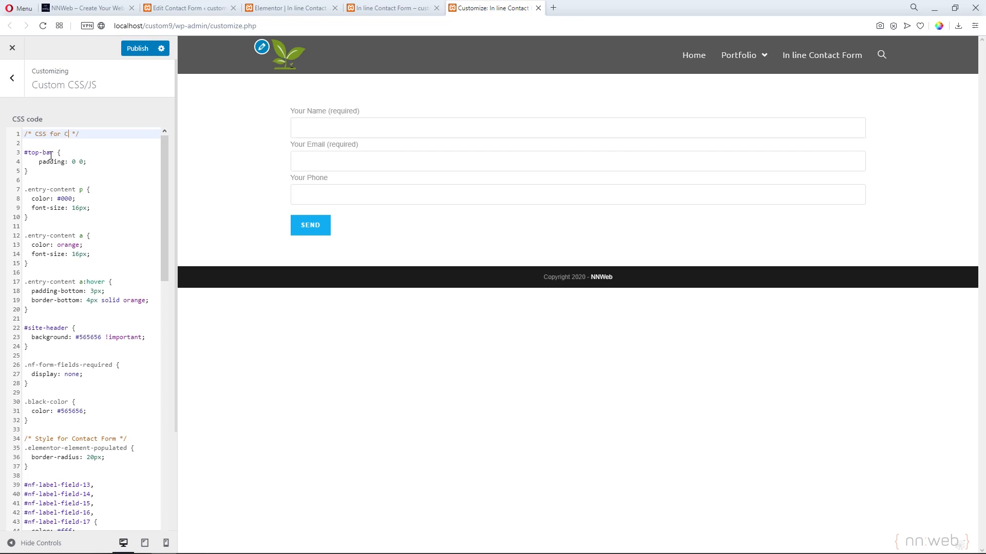
pyautogui.write('F 7')
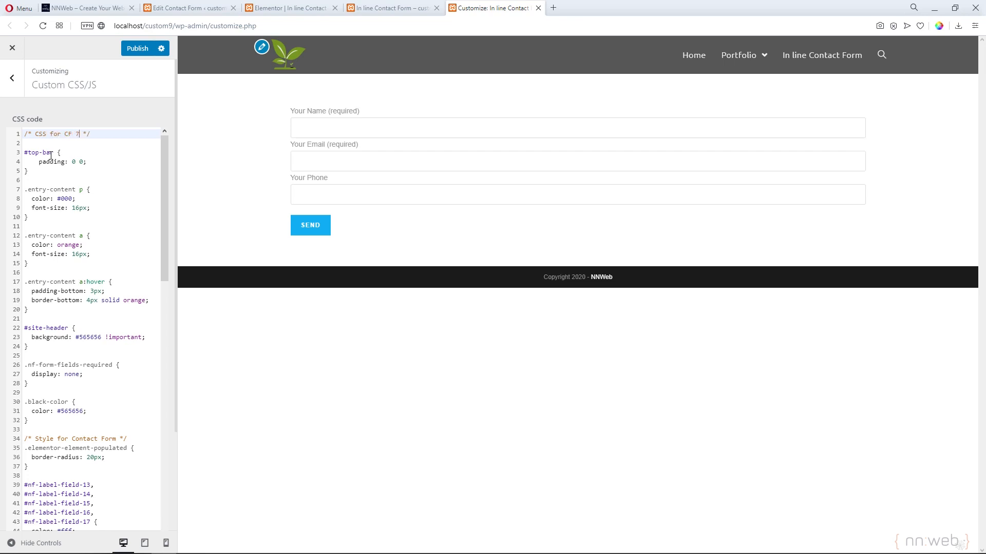
pyautogui.press('Enter')
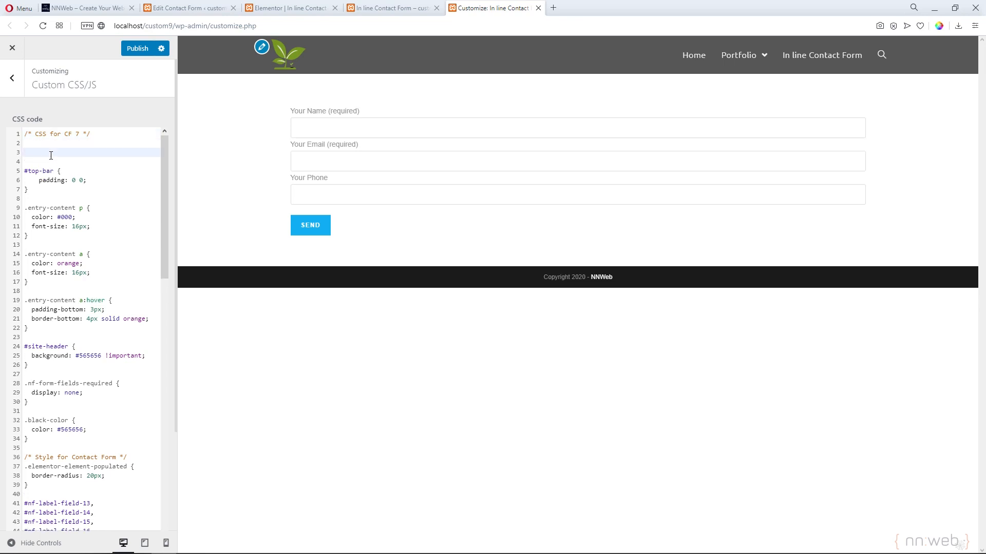
# Start the .whole-form selector and confirm the class in the Elementor and form template tabs
pyautogui.write('..whole-form')
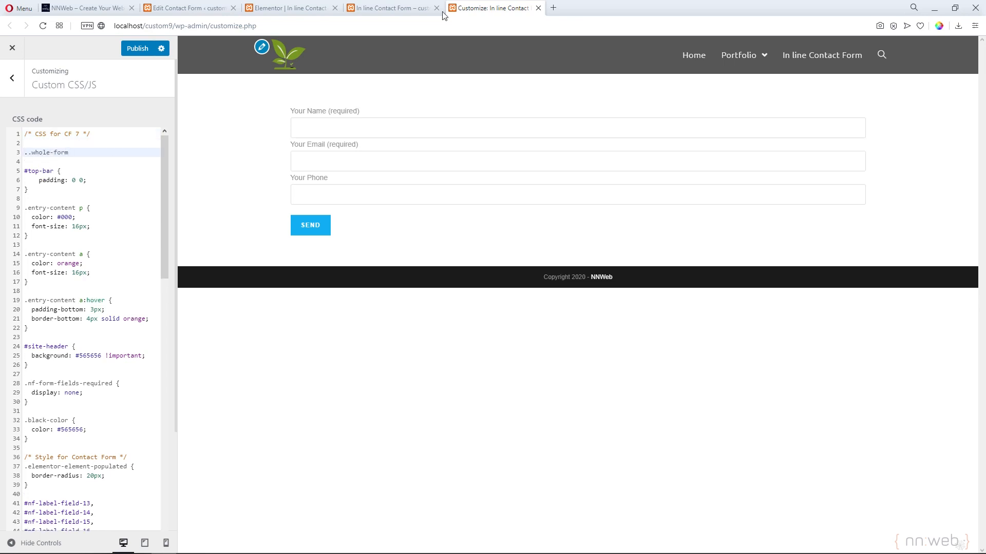
pyautogui.click(67, 152)
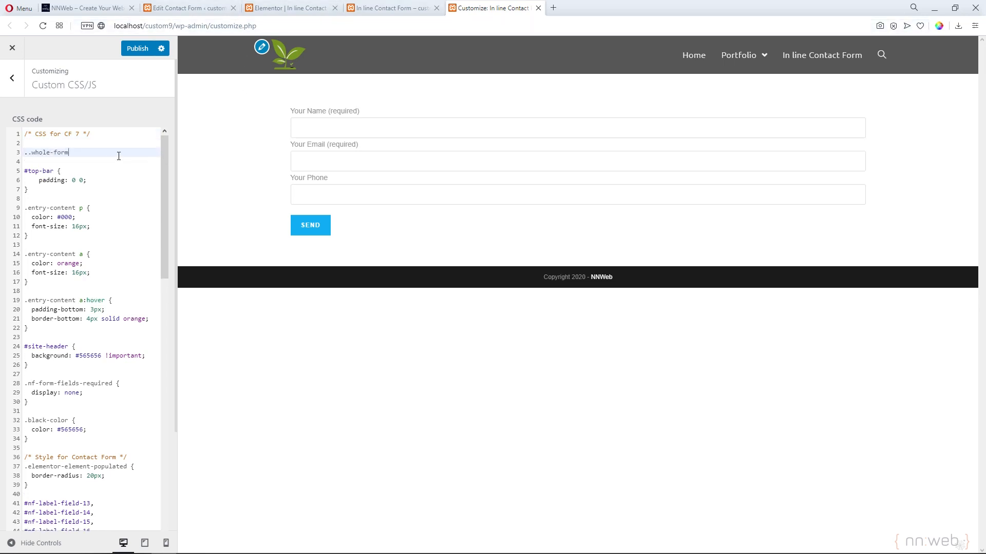
pyautogui.click(290, 8)
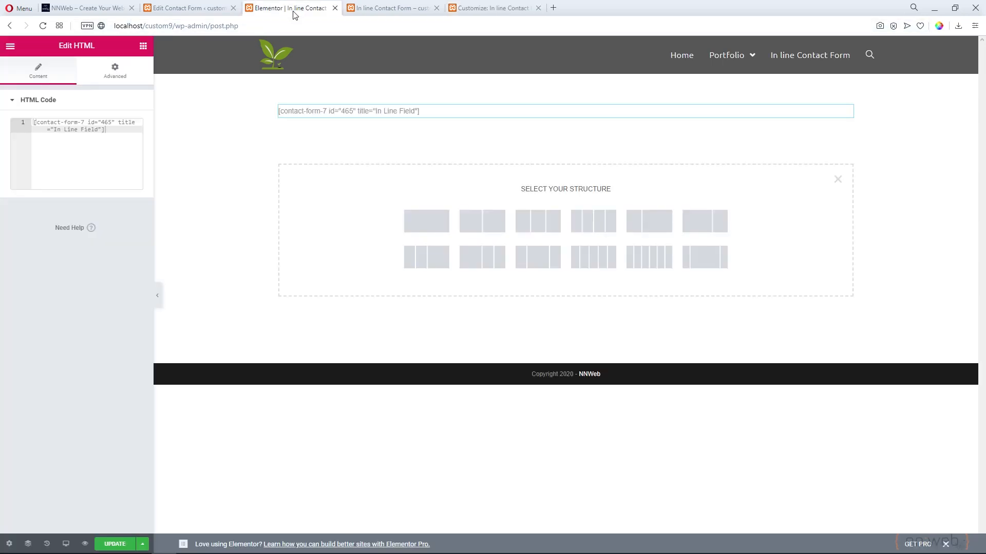
pyautogui.click(186, 7)
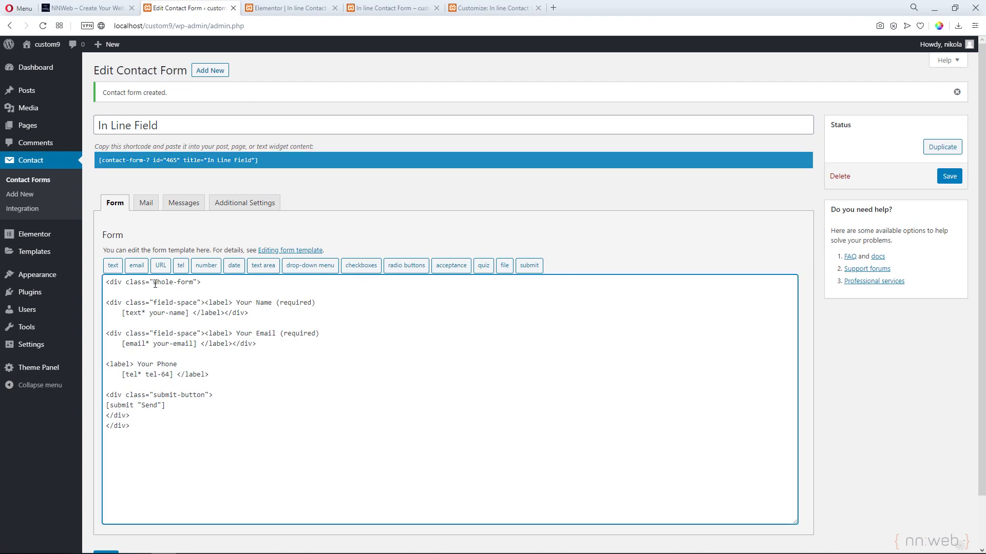
pyautogui.click(494, 7)
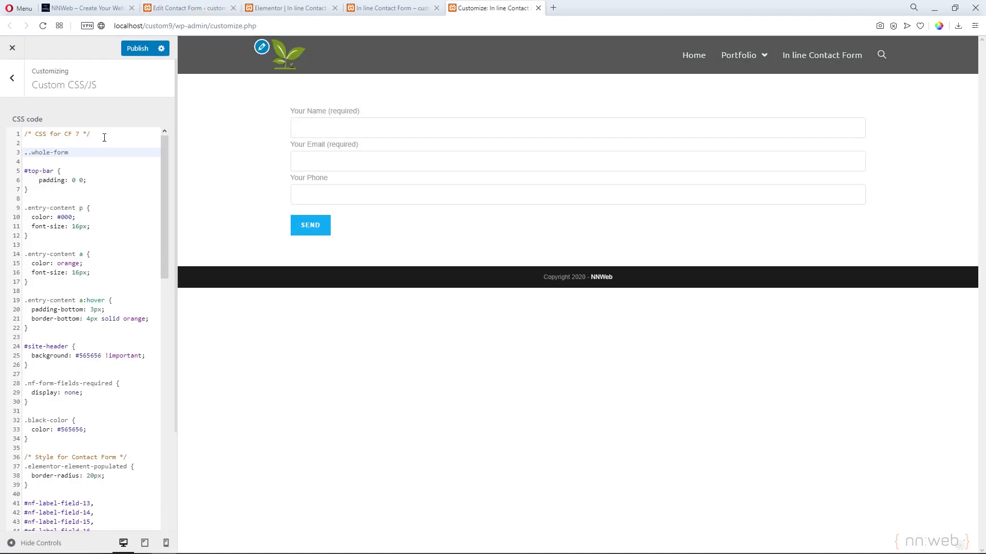
# Open the .whole-form rule's braces and add display: flex via autocomplete
pyautogui.write('{')
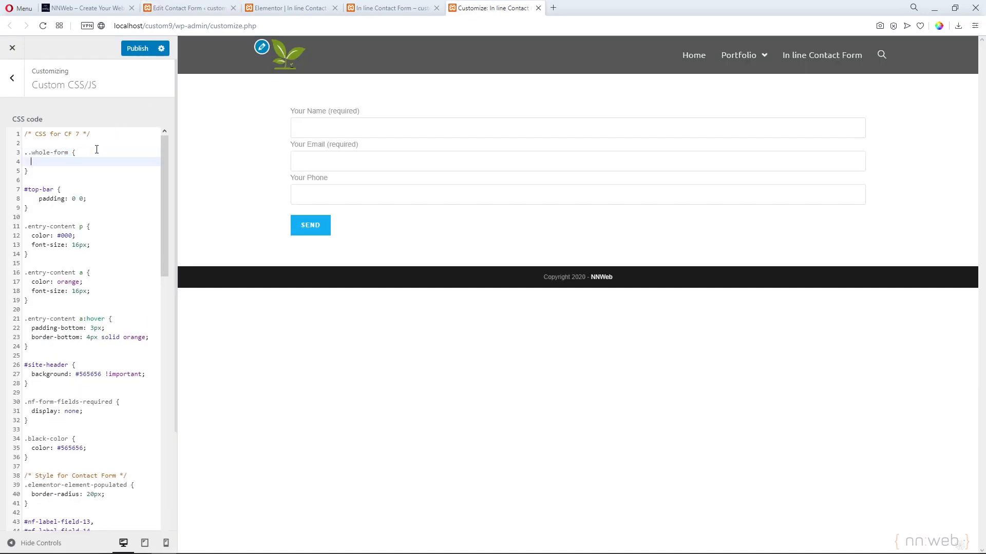
pyautogui.write('display:')
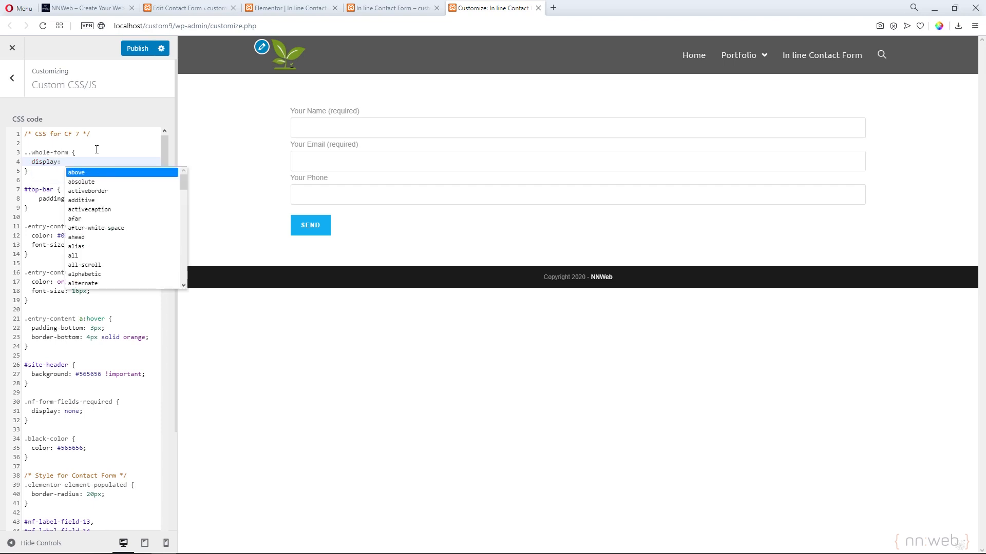
pyautogui.write('flex;')
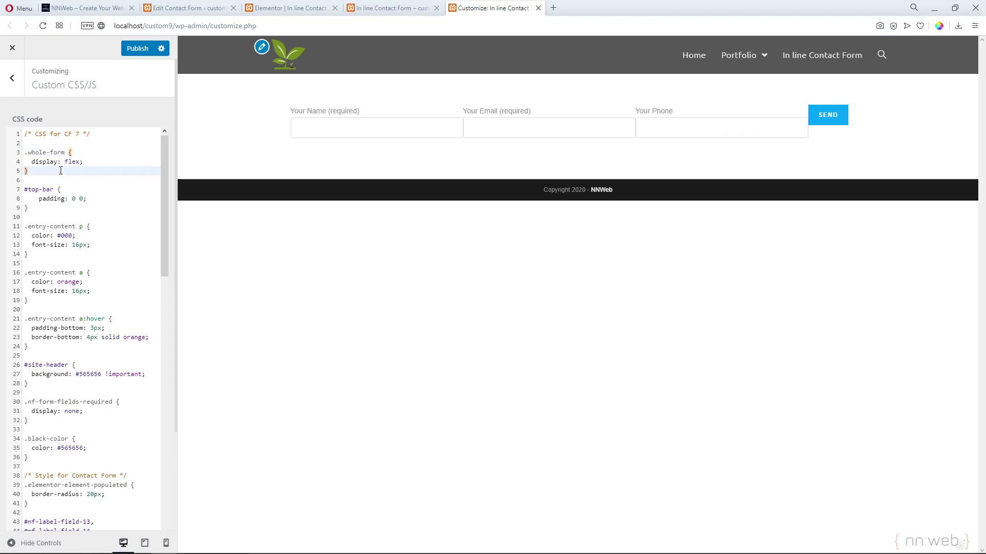
# Add a .field-space rule with padding-right: 10px
pyautogui.write('.fiel')
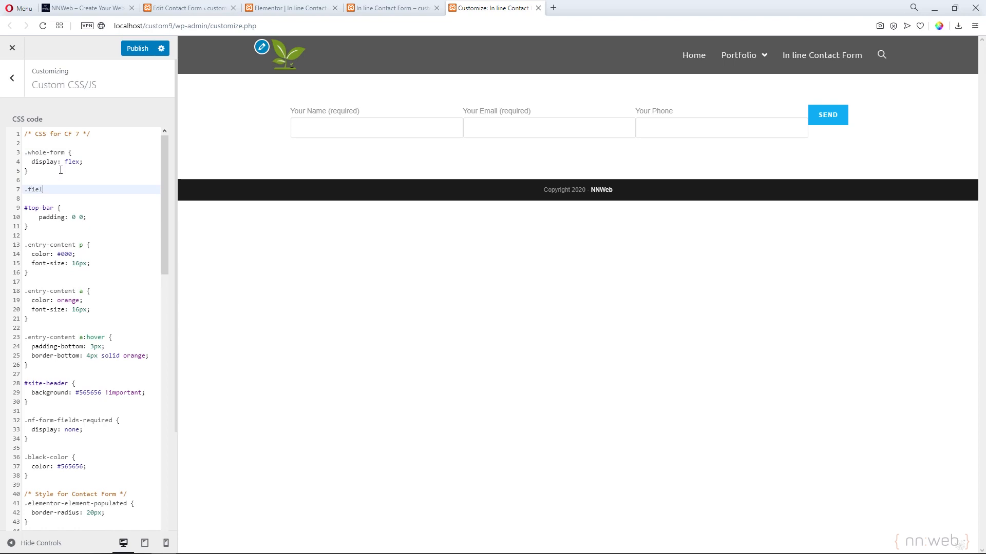
pyautogui.write('d-')
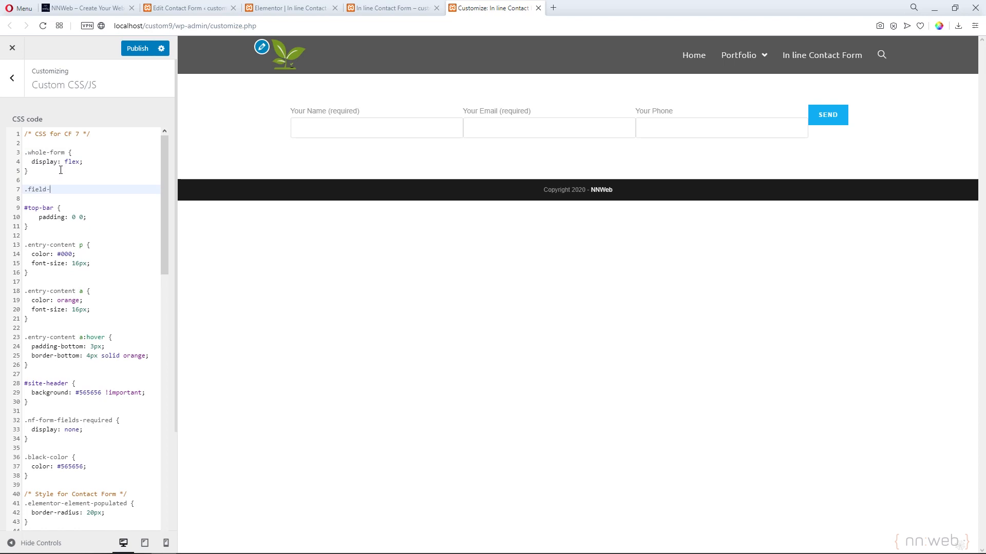
pyautogui.write('space {')
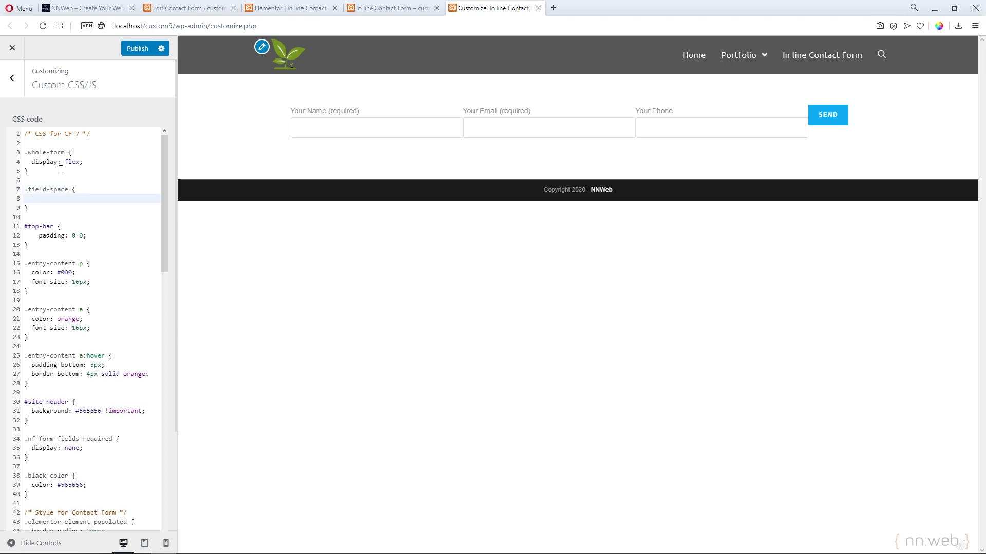
pyautogui.write('pad')
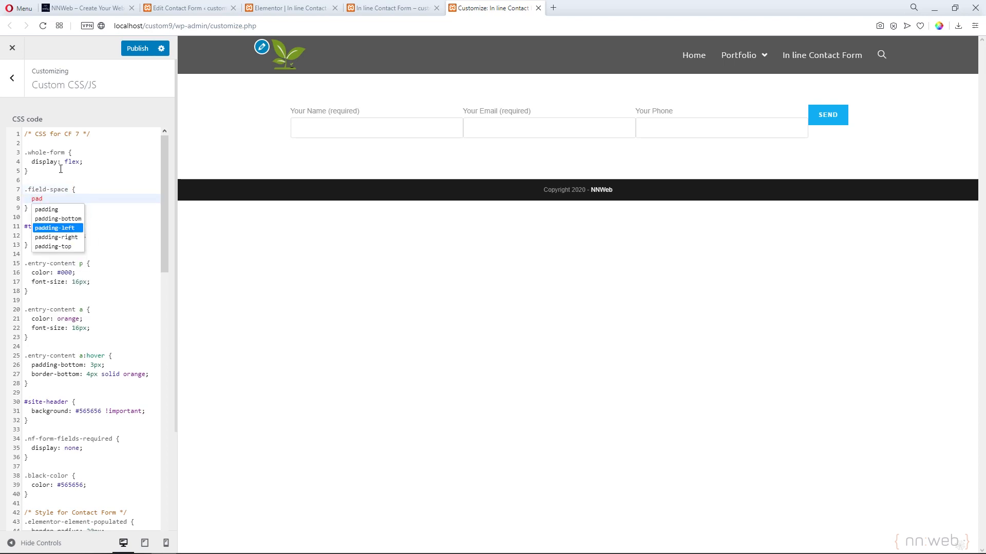
pyautogui.click(56, 237)
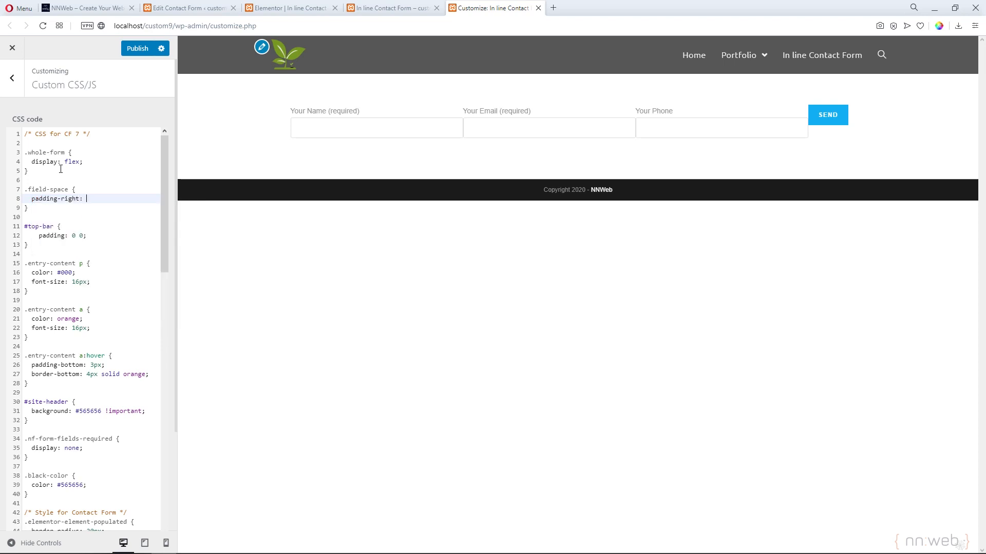
pyautogui.write('10px;')
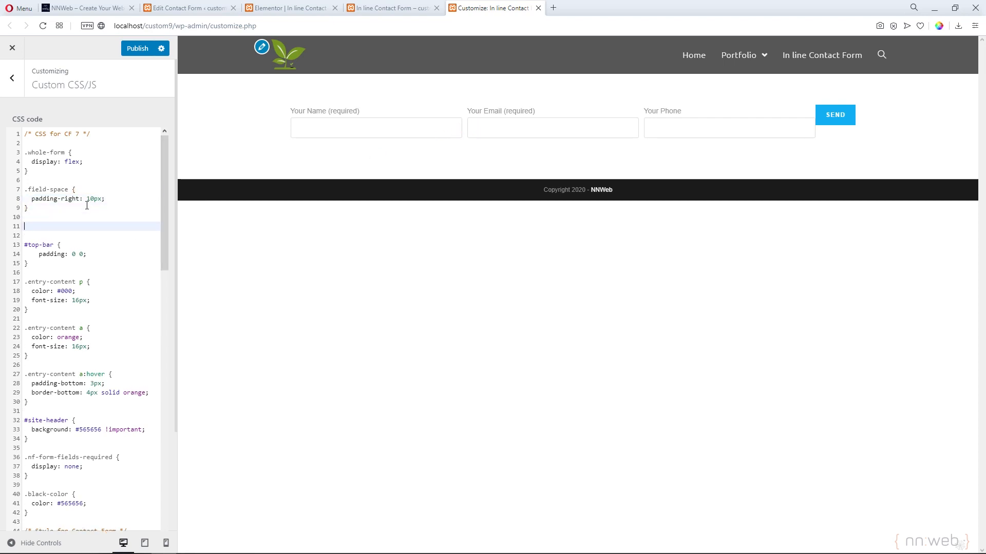
# Create an empty .submit-button rule in the custom CSS
pyautogui.write('.')
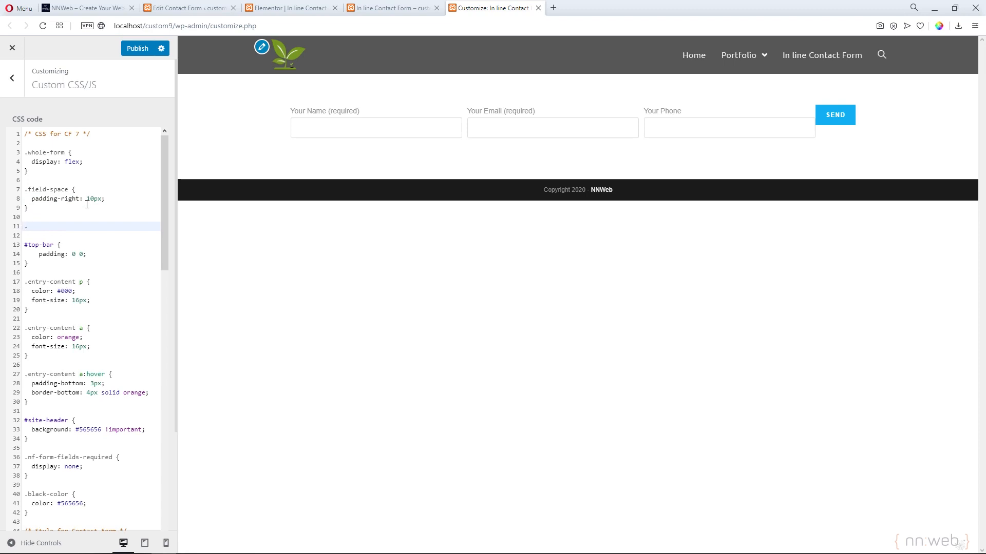
pyautogui.moveTo(801, 132)
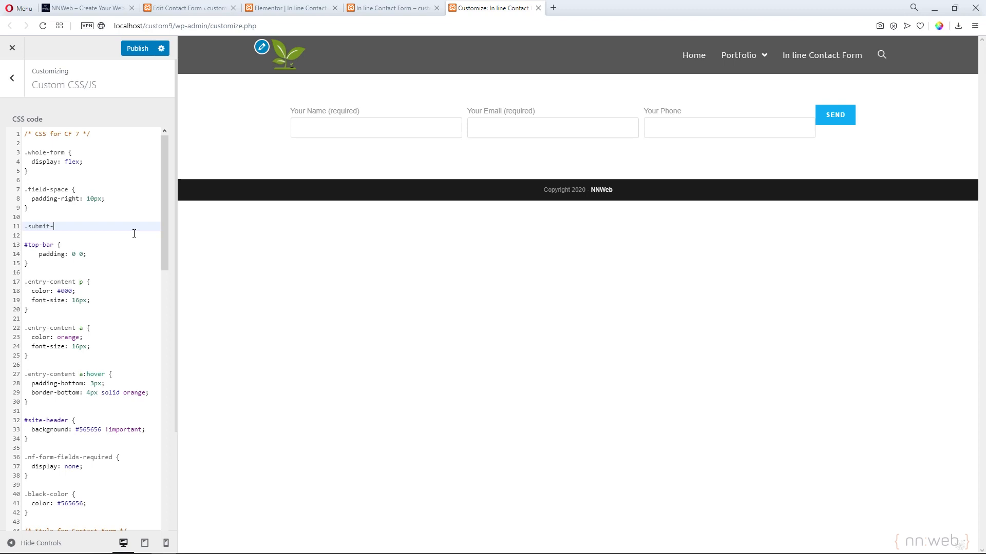
pyautogui.write('button')
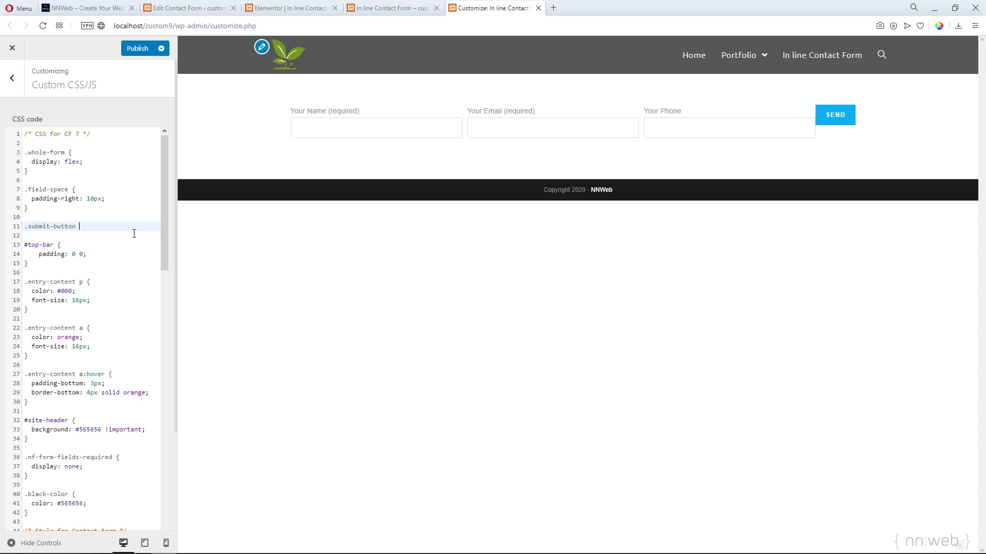
pyautogui.write('{}')
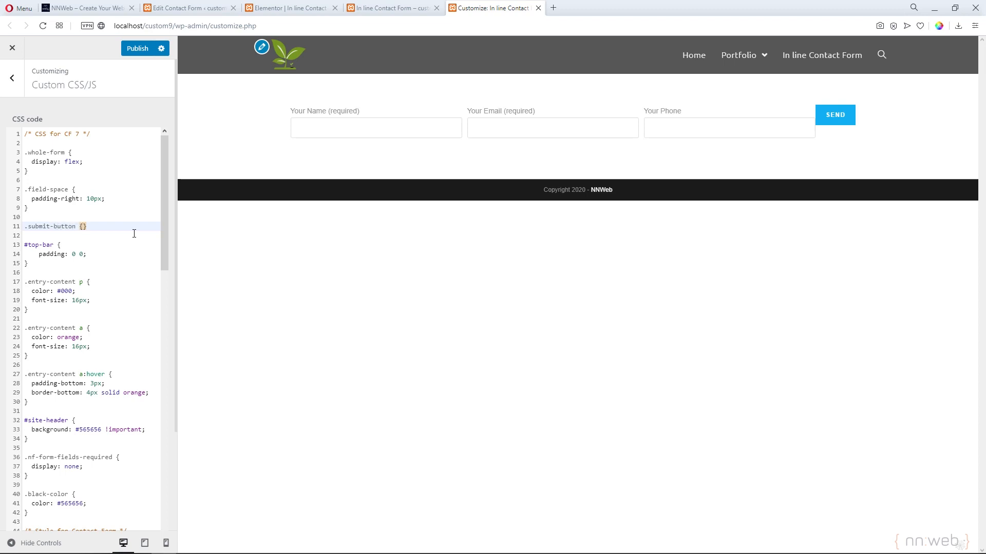
pyautogui.press('enter')
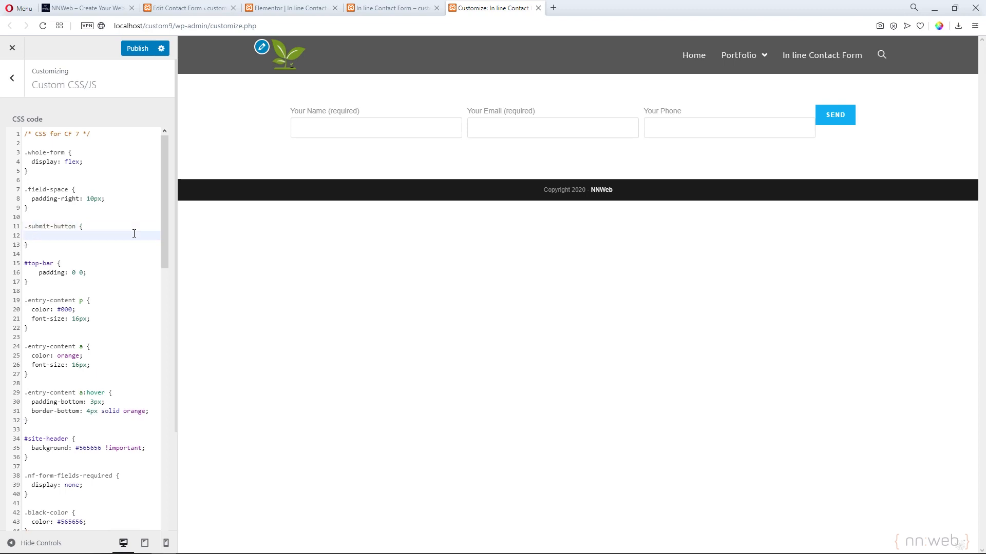
# Confirm the submit wrapper class, set padding 25px 10px, and publish the CSS
pyautogui.click(189, 7)
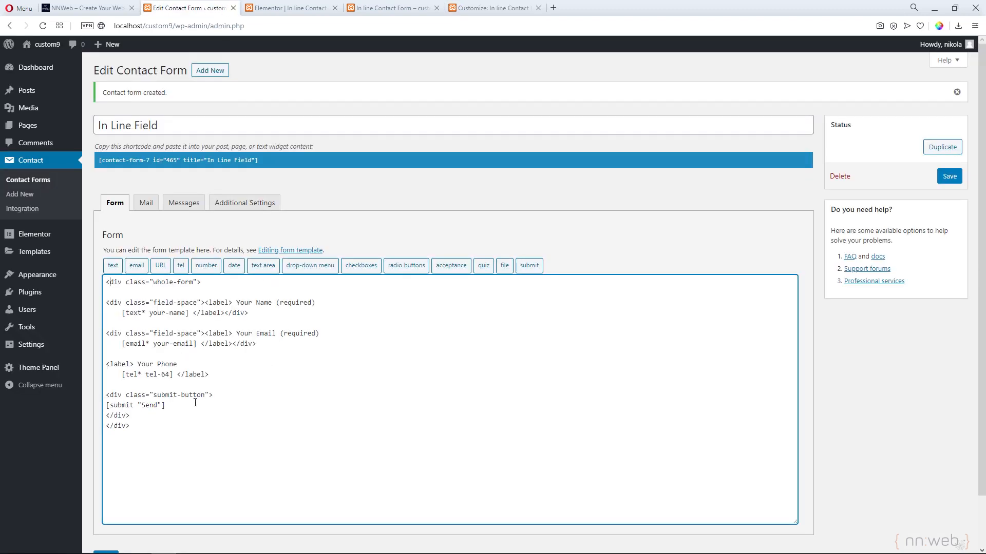
pyautogui.click(493, 8)
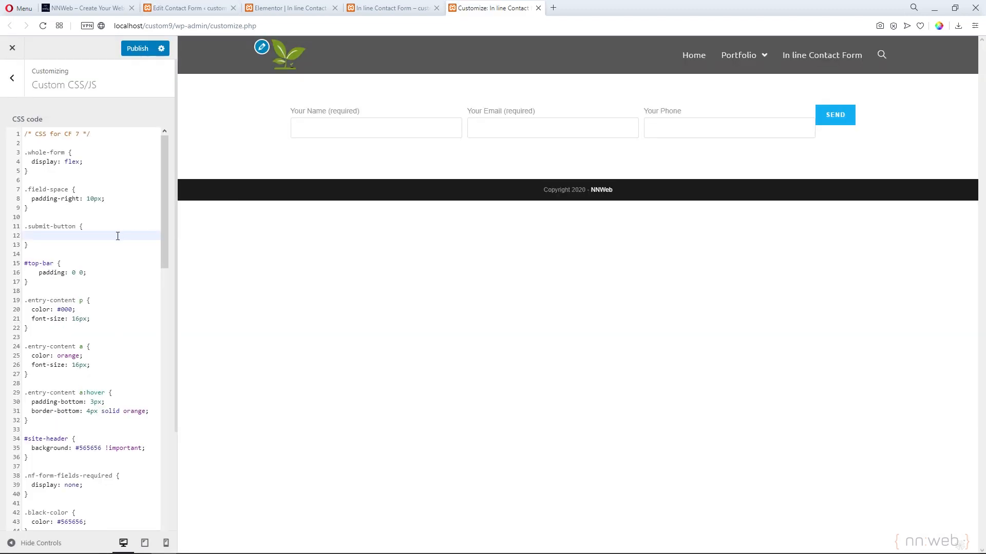
pyautogui.write('padding: 2')
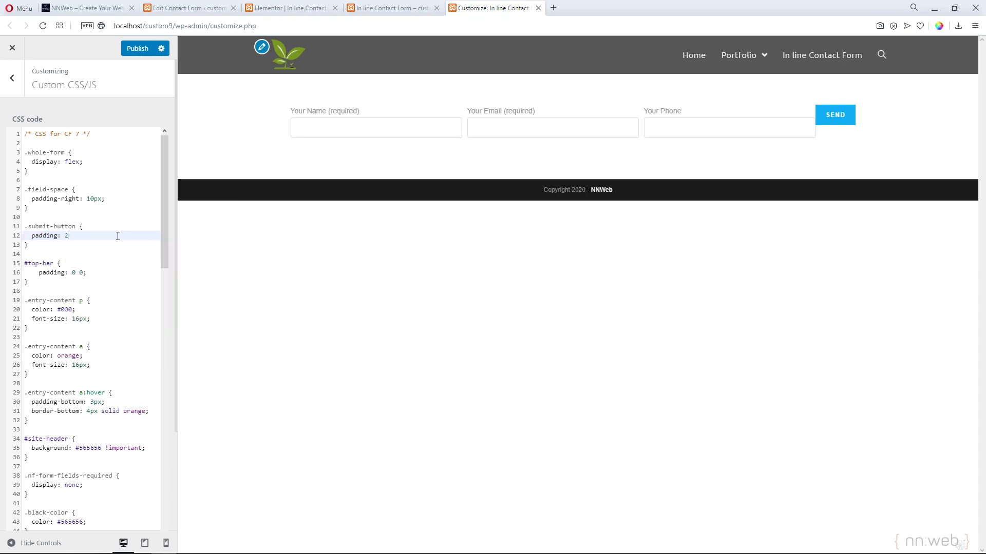
pyautogui.write('5px 10px;')
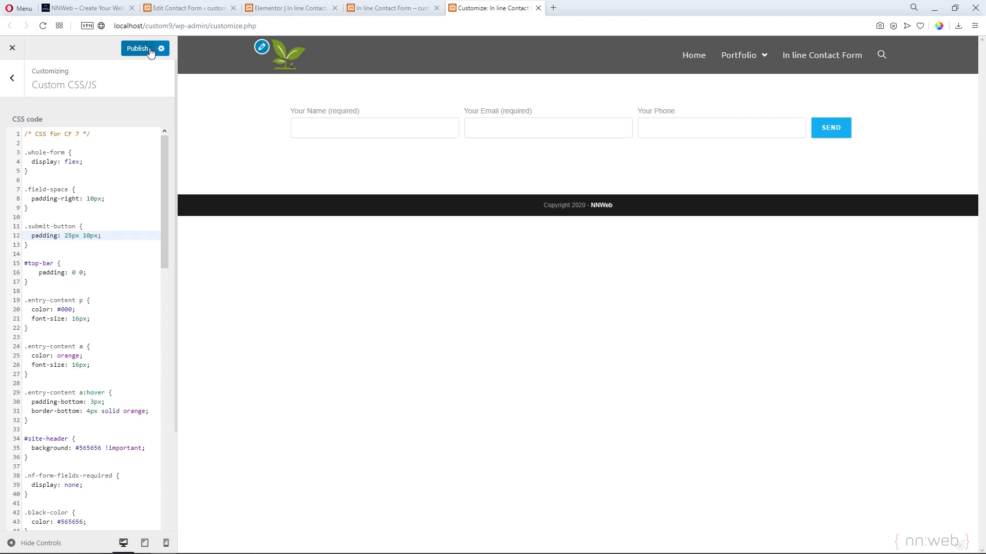
pyautogui.click(138, 49)
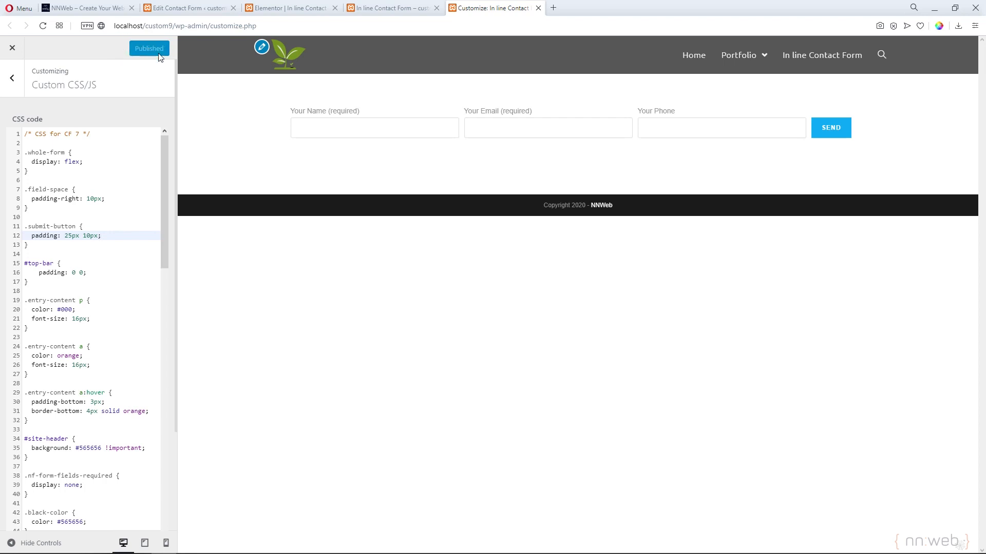
# Update the contact page in Elementor and view the live In line Contact Form page
pyautogui.click(289, 8)
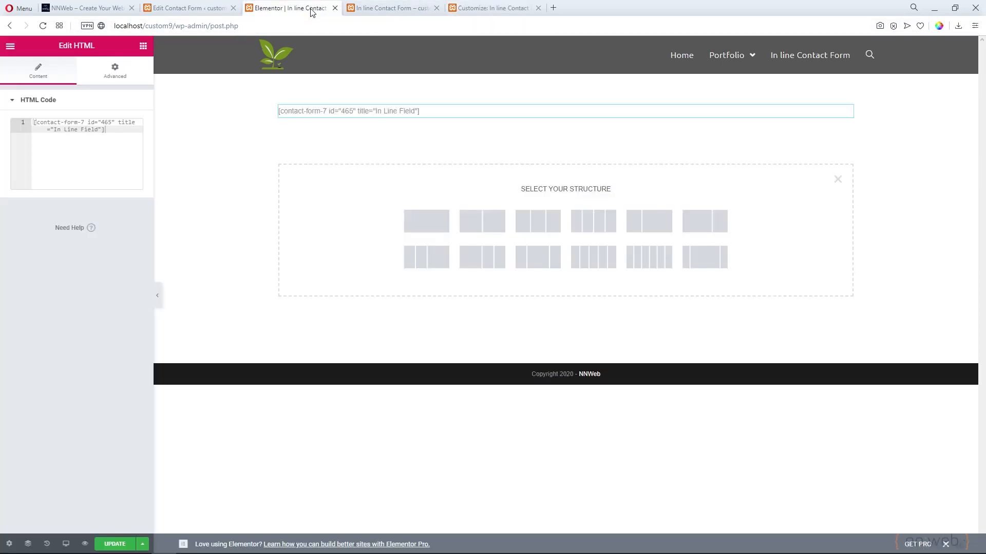
pyautogui.click(115, 544)
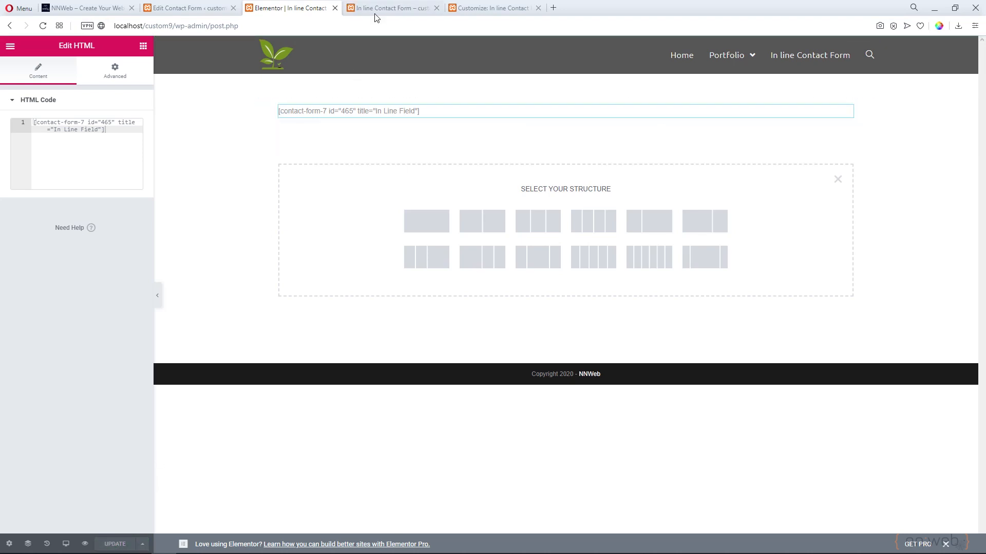
pyautogui.click(390, 8)
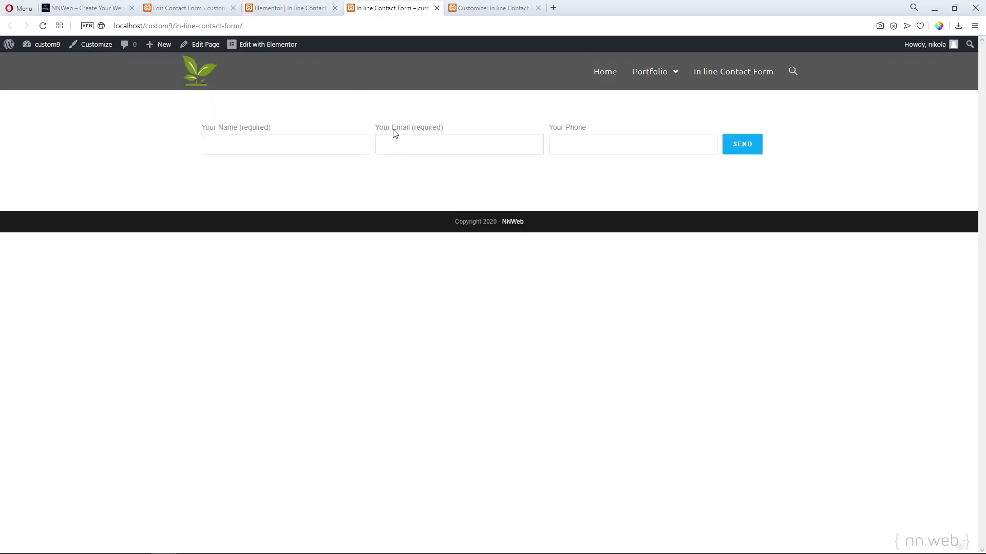
pyautogui.moveTo(566, 199)
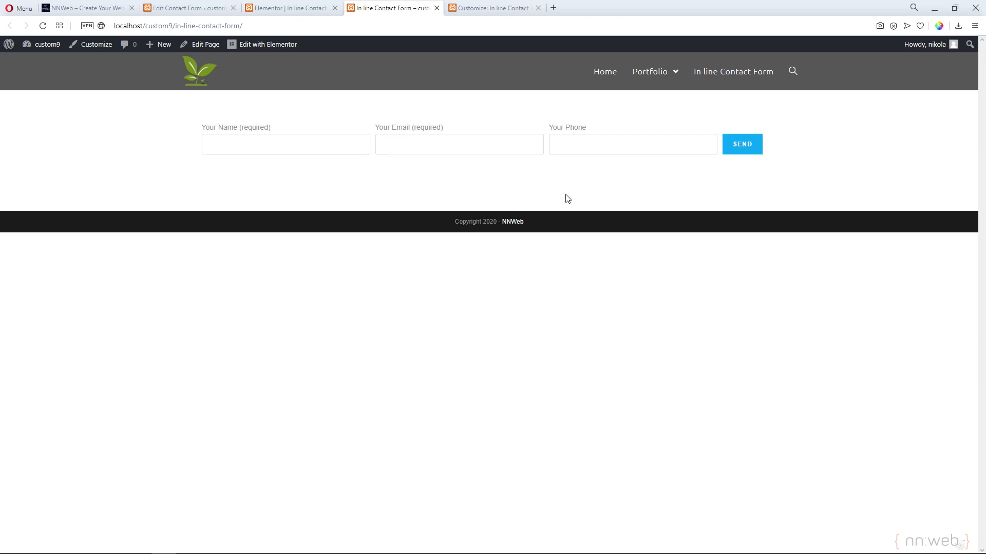
# Inspect the live page in responsive DevTools, then return via the form template to Custom CSS
pyautogui.rightClick(566, 198)
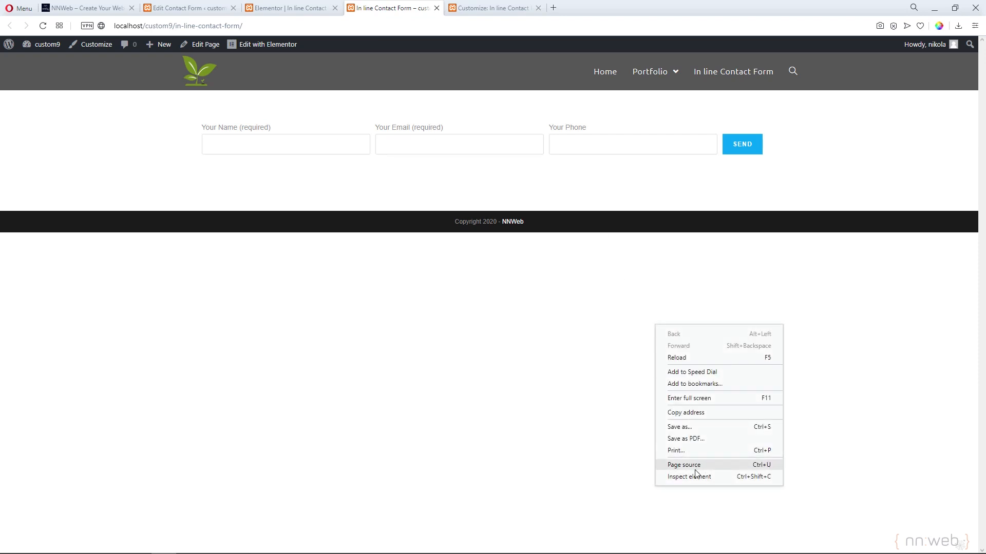
pyautogui.click(689, 477)
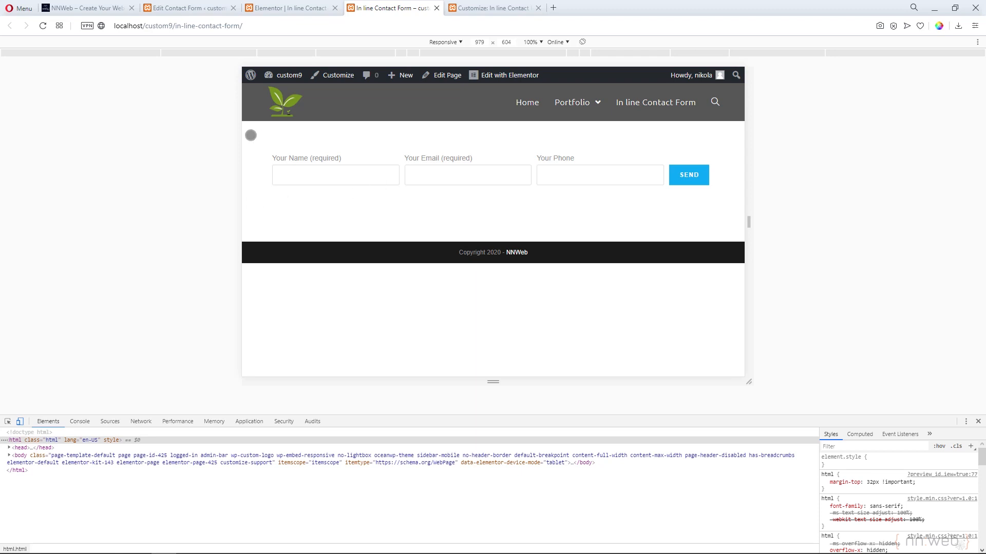
pyautogui.click(189, 8)
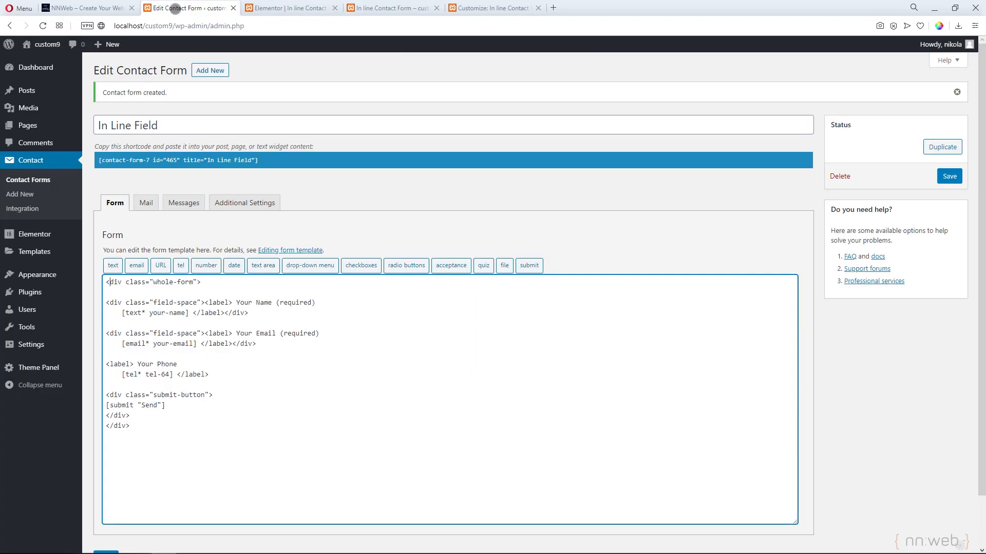
pyautogui.click(492, 8)
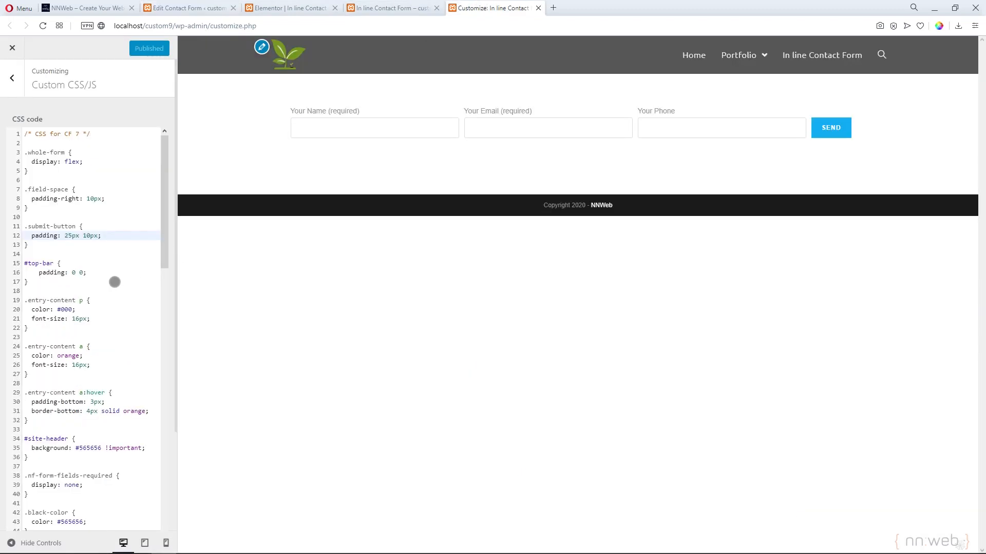
# Scroll the custom CSS down to the max-width 600px media query
pyautogui.scroll(-3)
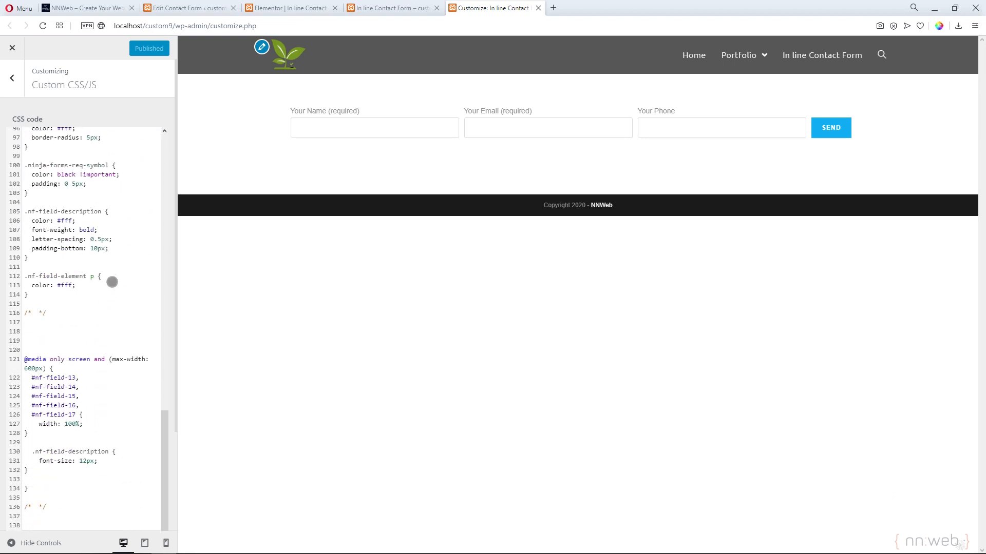
pyautogui.moveTo(83, 375)
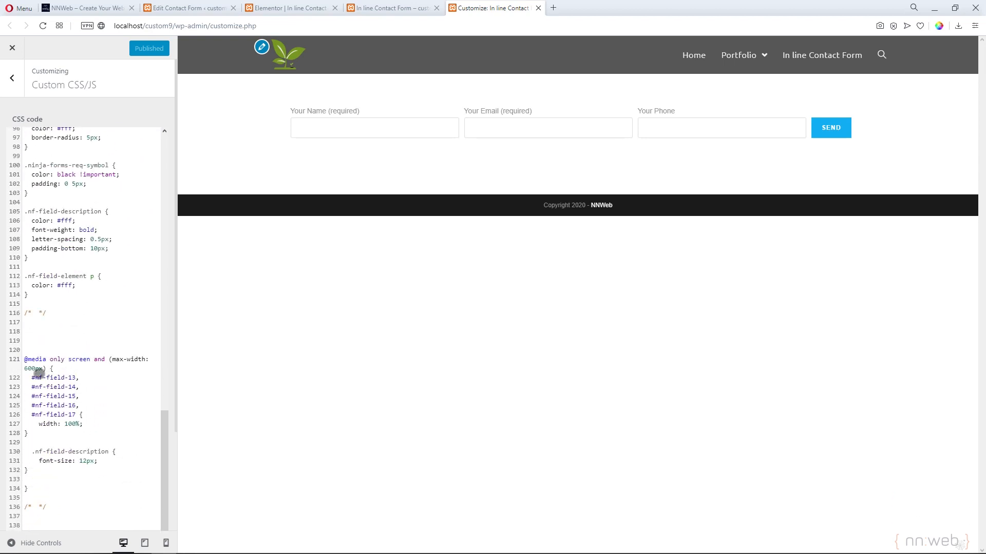
pyautogui.scroll(-3)
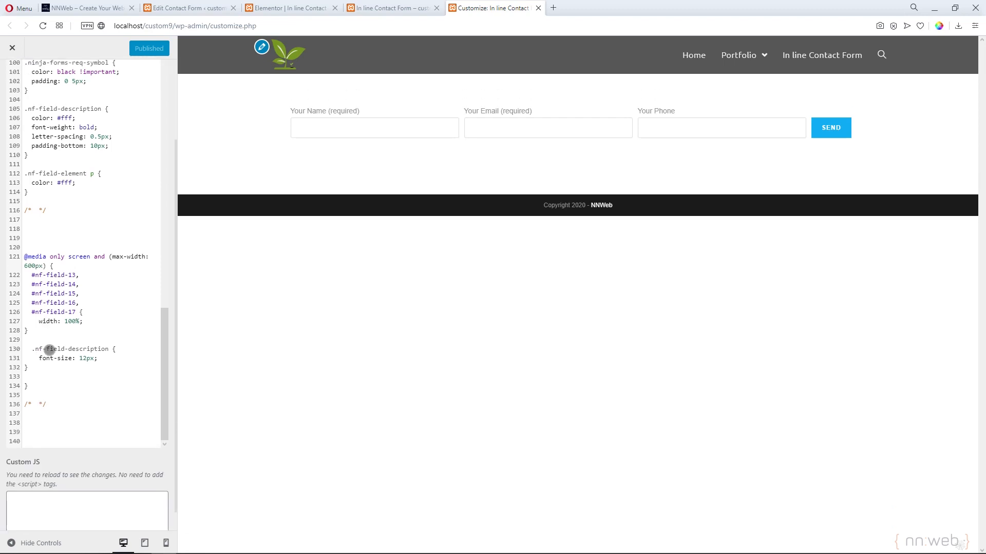
pyautogui.moveTo(53, 266)
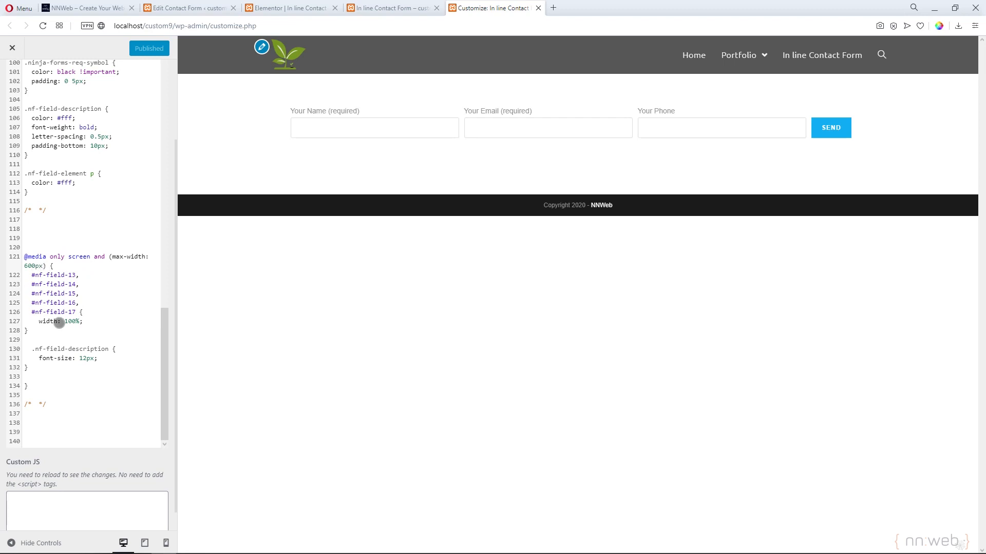
pyautogui.moveTo(50, 367)
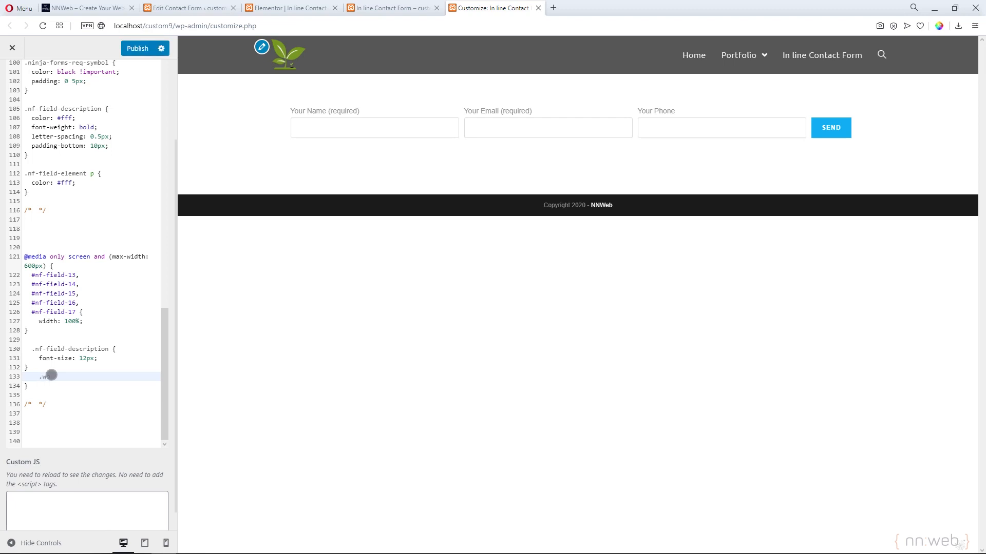
# Add .whole-form with flex-direction: column inside the 600px media query
pyautogui.write('whole-')
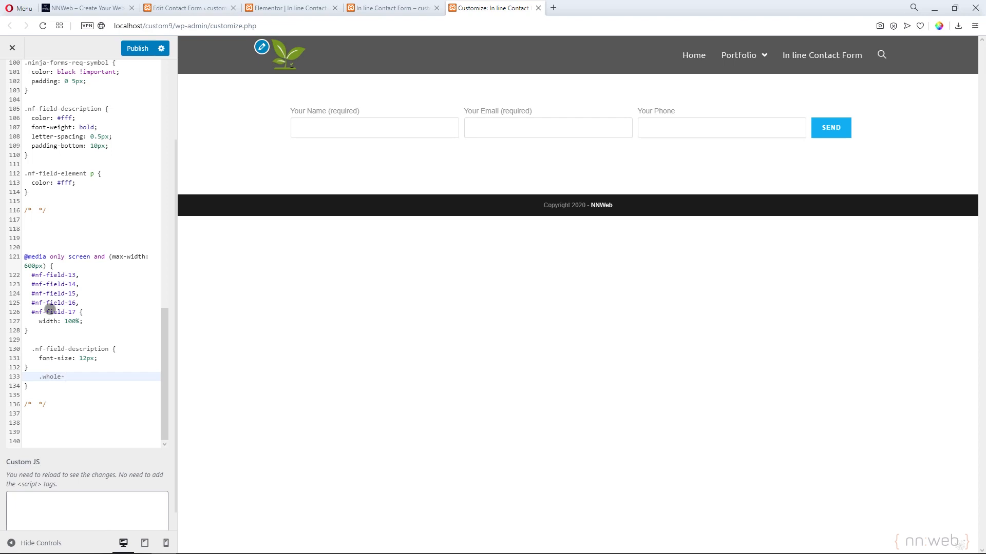
pyautogui.write('form {')
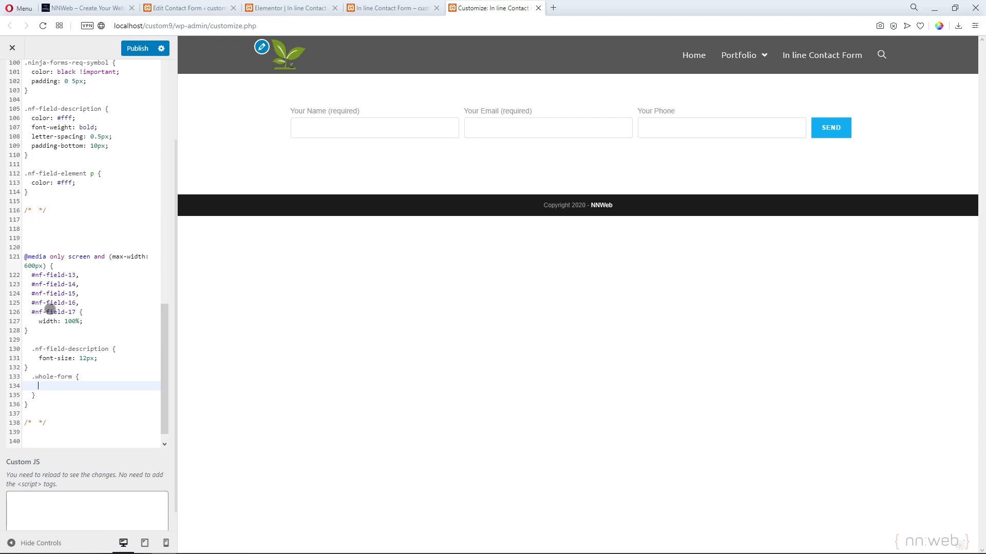
pyautogui.write('flex-direction')
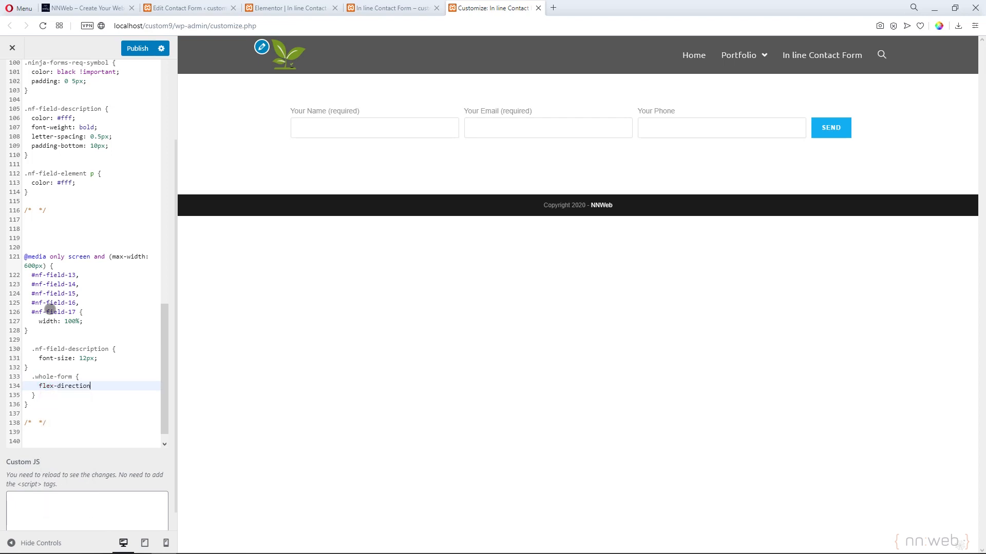
pyautogui.write(':')
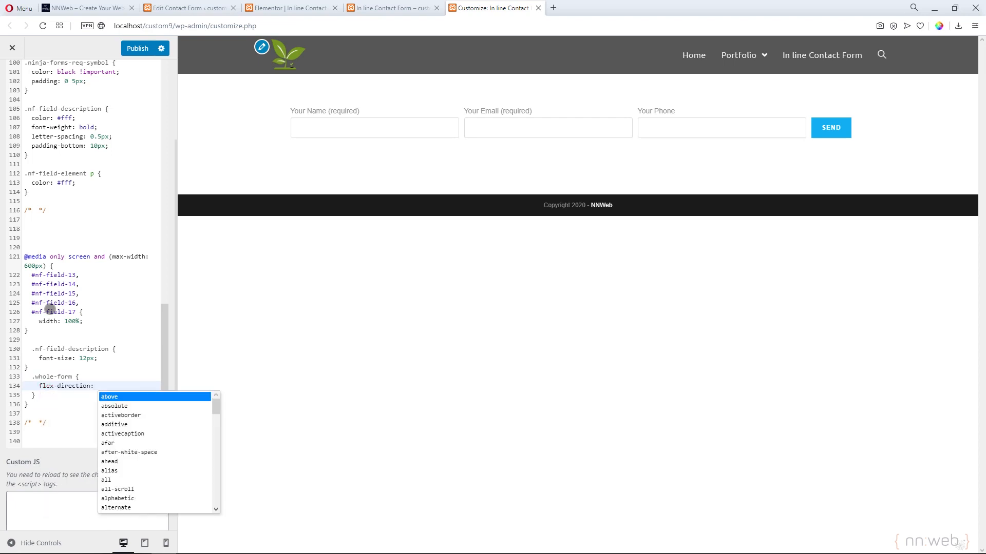
pyautogui.write('column;')
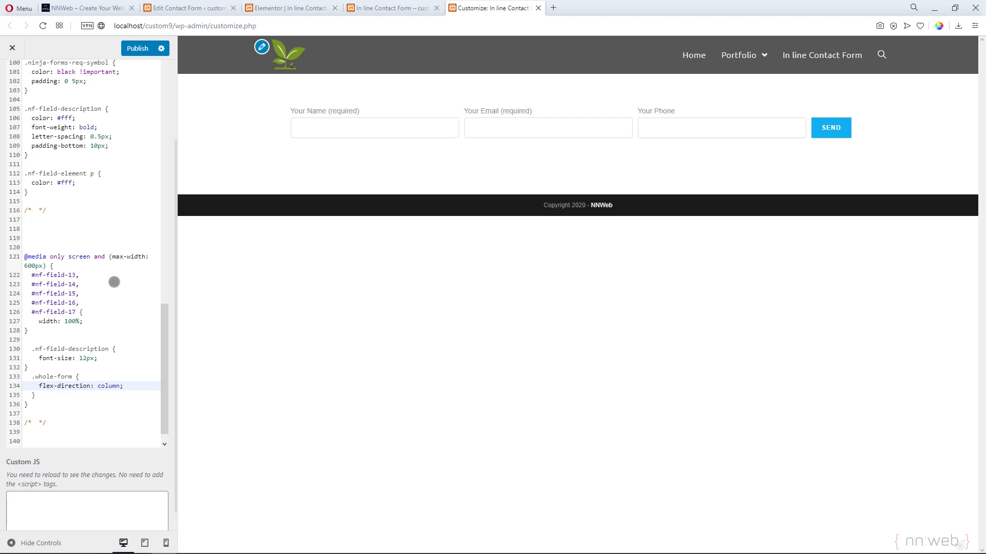
pyautogui.click(137, 48)
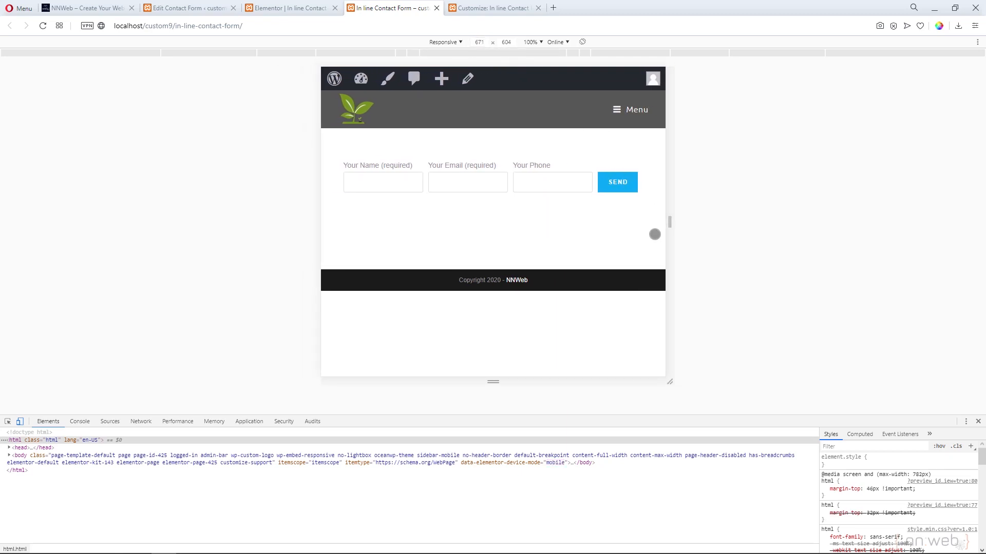
pyautogui.moveTo(669, 222); pyautogui.dragTo(650, 227)
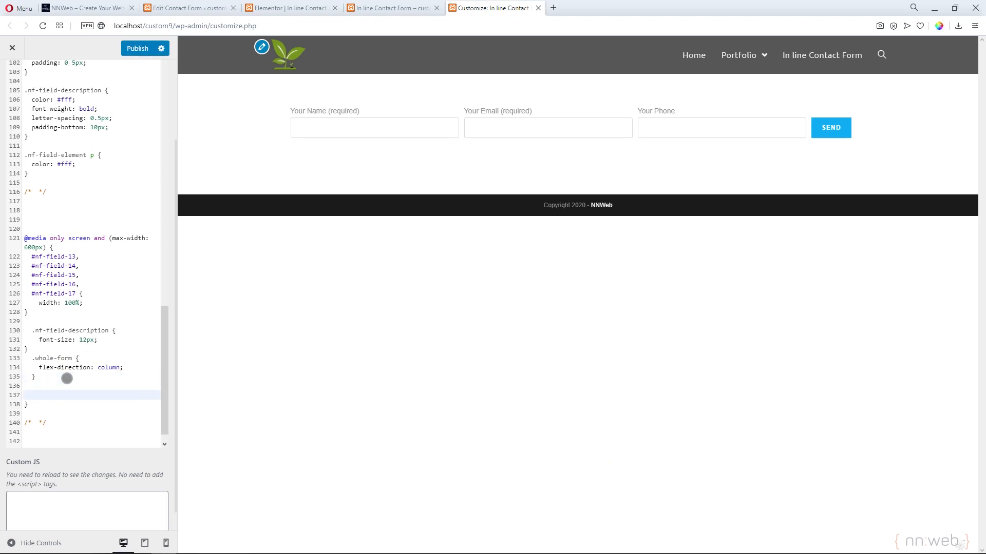
# Add a .submit-button rule with padding 15px 0px in the media query
pyautogui.write('.')
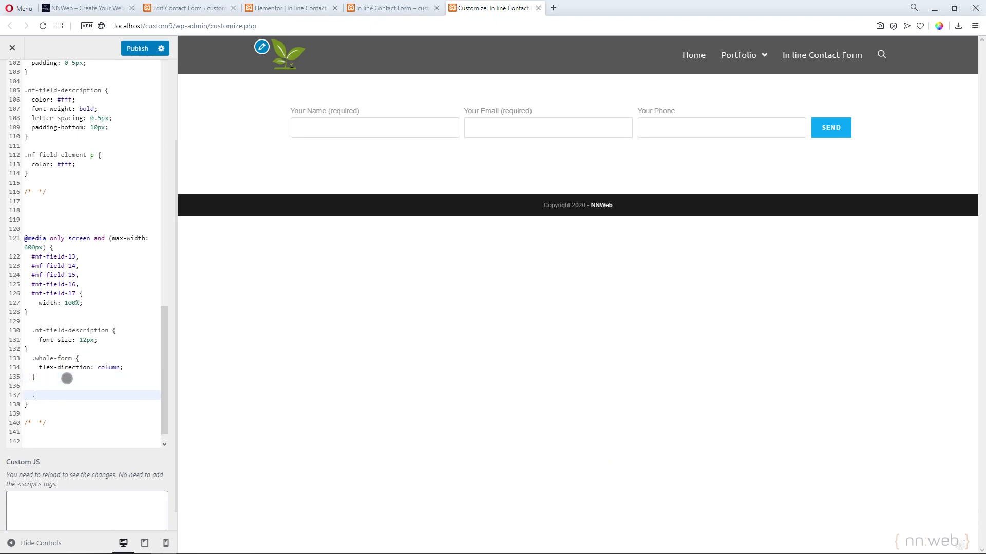
pyautogui.write('.subi')
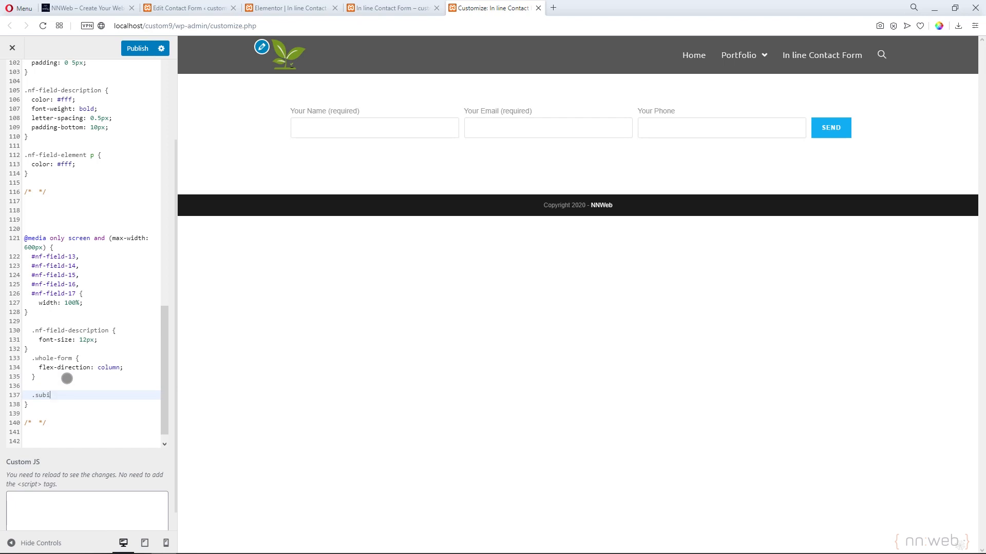
pyautogui.write('mit')
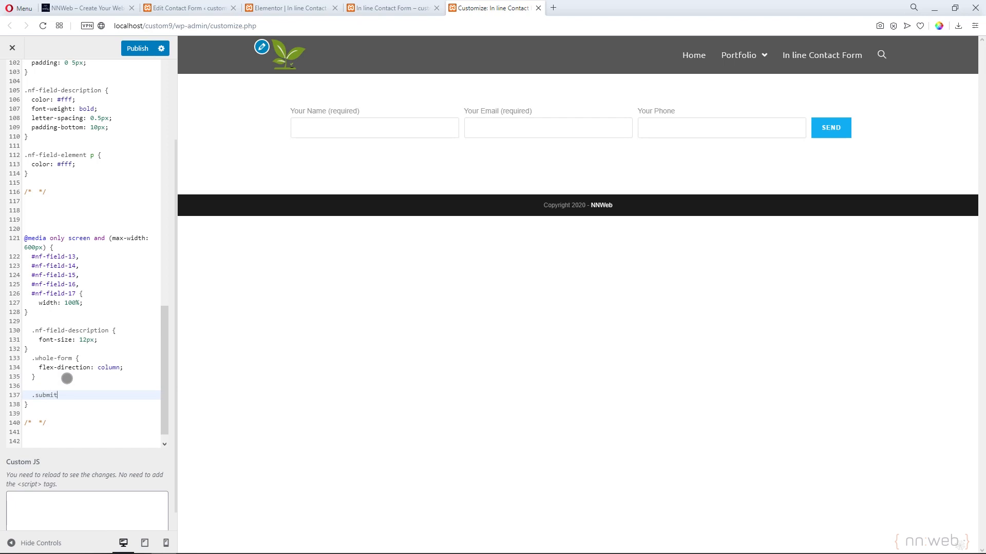
pyautogui.write('-button {')
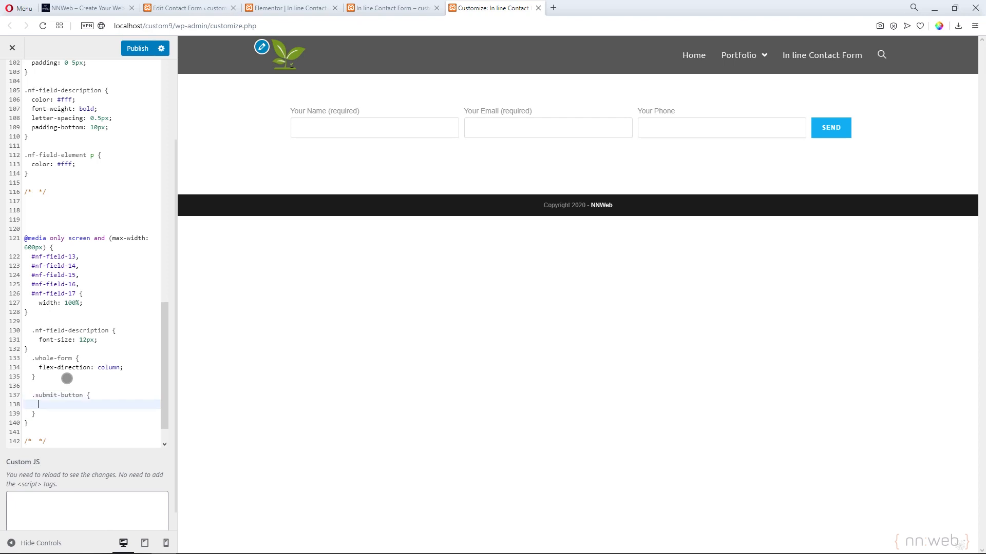
pyautogui.write('padding')
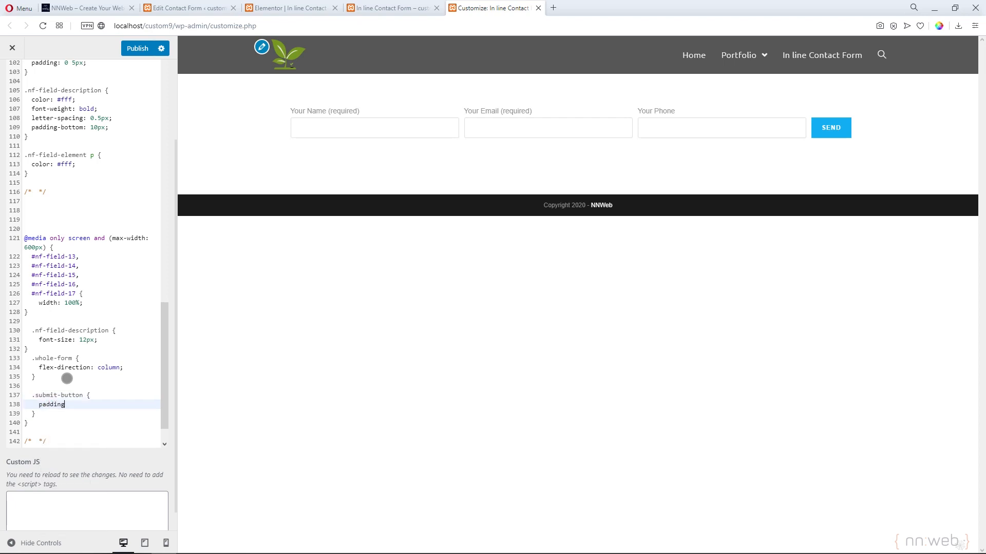
pyautogui.write(': 15px')
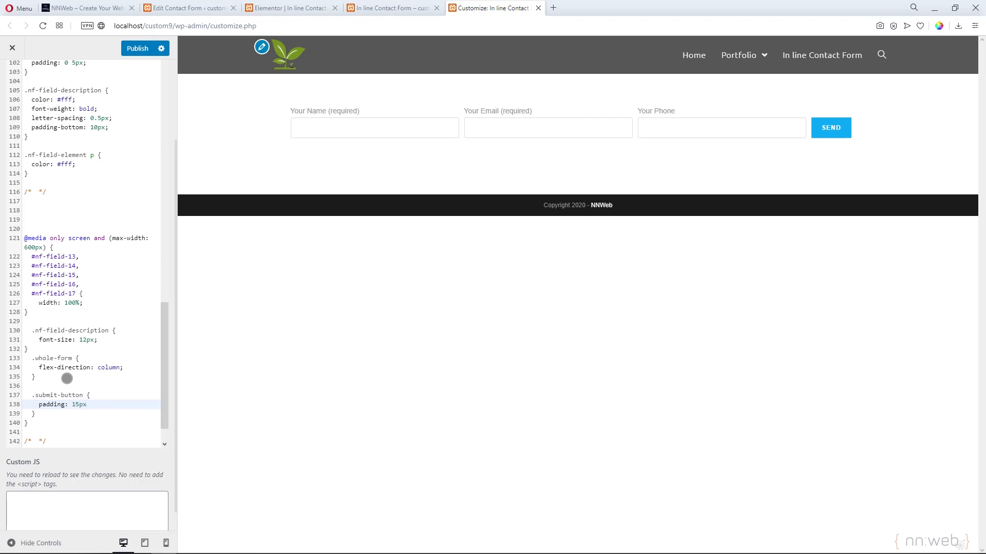
pyautogui.write('0px;')
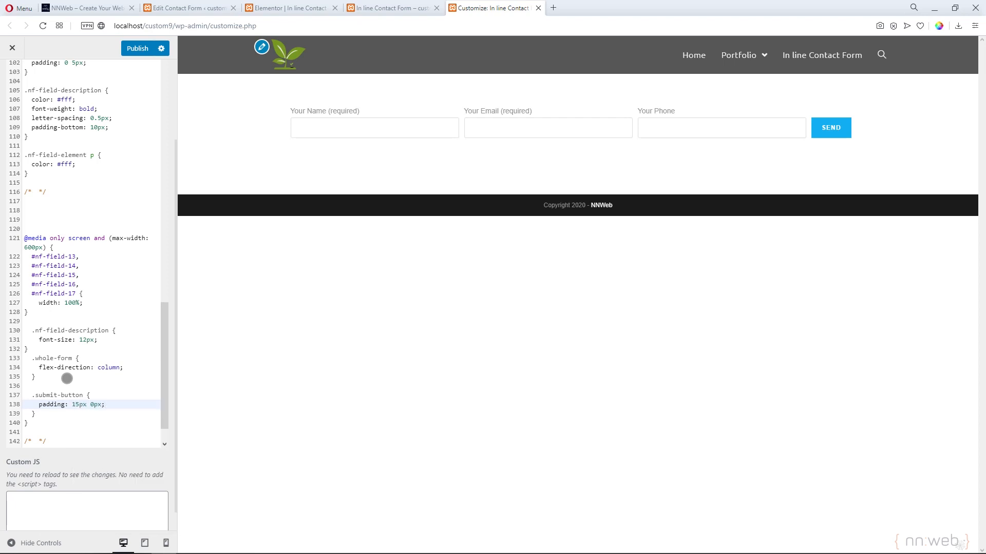
pyautogui.scroll(-3)
pyautogui.write('.')
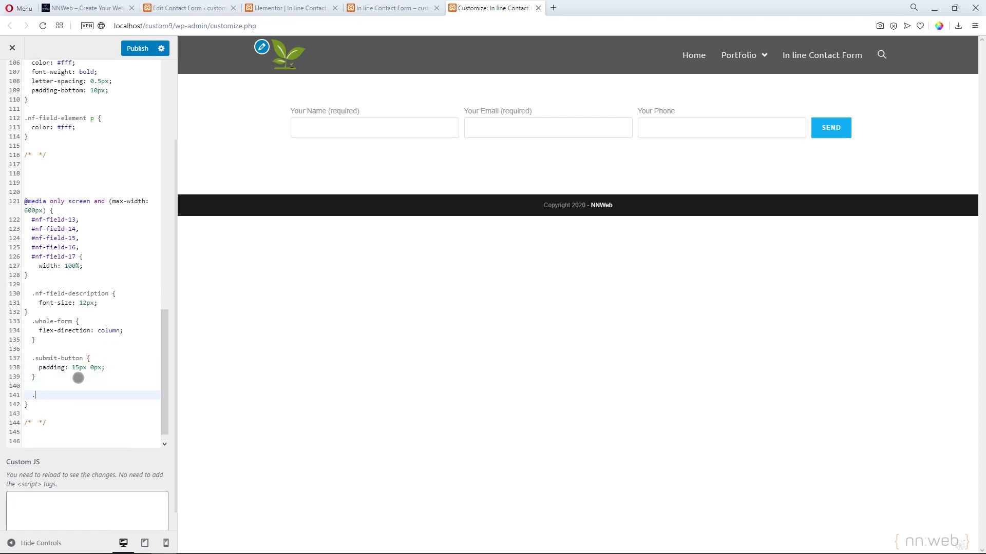
# Add a .field-space rule with margin 10px 0px in the media query
pyautogui.write('fiel')
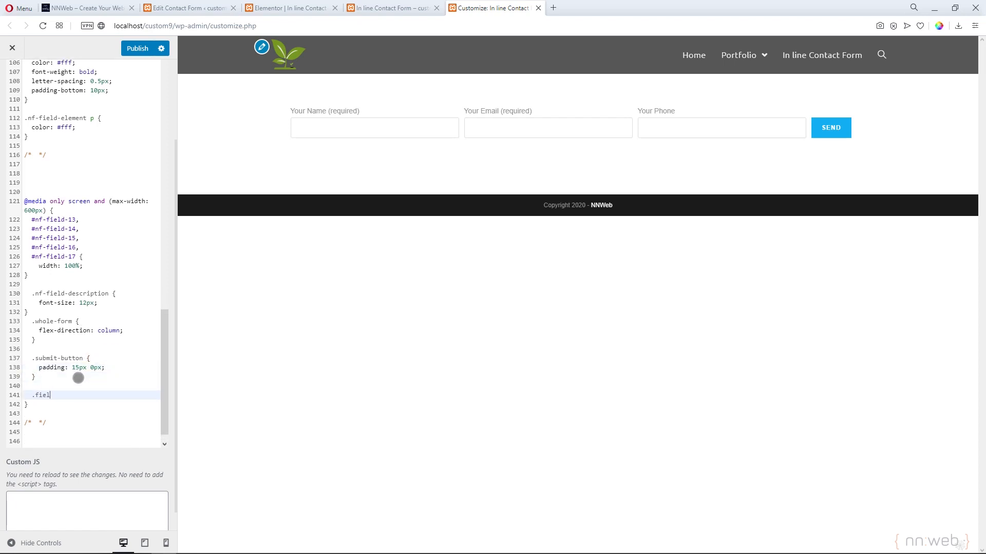
pyautogui.press('Backspace')
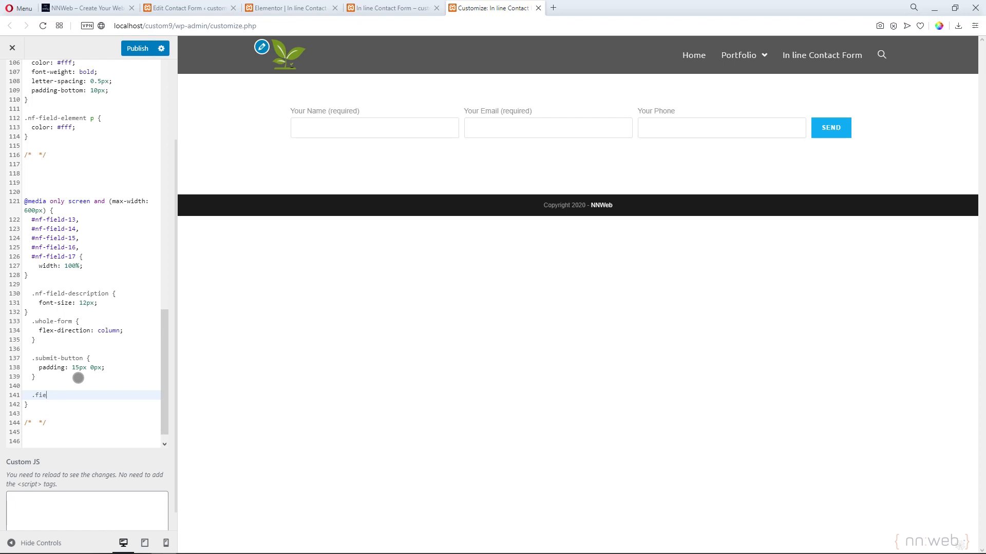
pyautogui.write('ld')
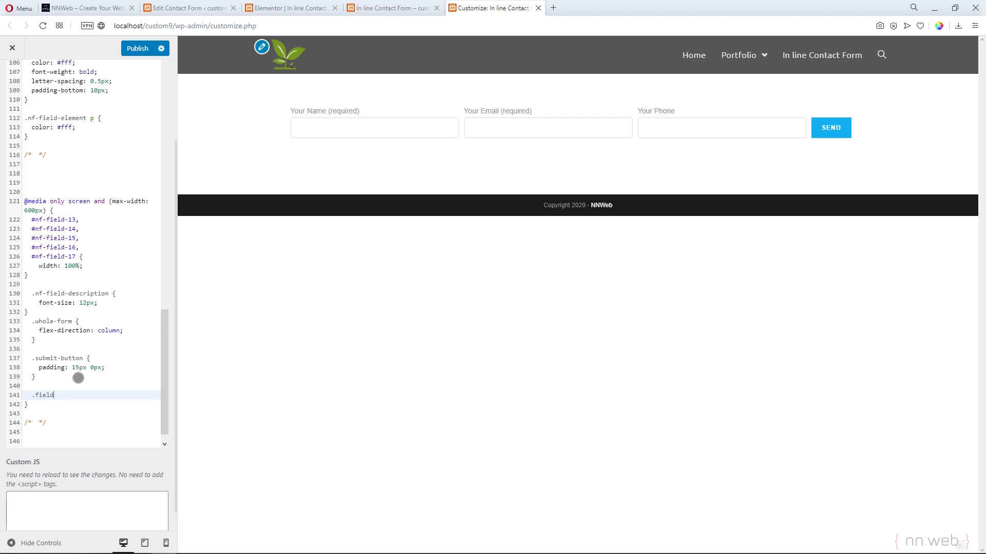
pyautogui.write('-space {')
pyautogui.write('margin')
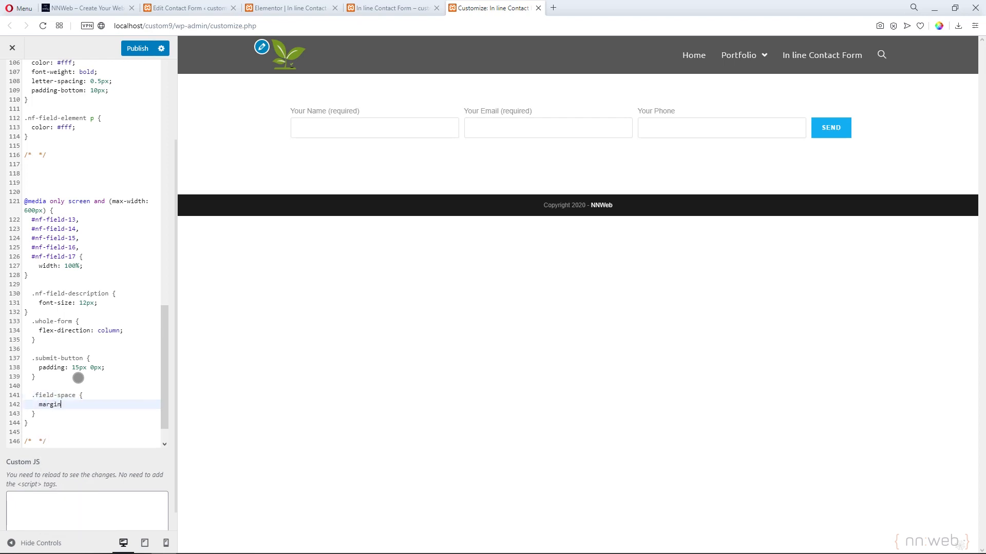
pyautogui.write(': 10px 0px;')
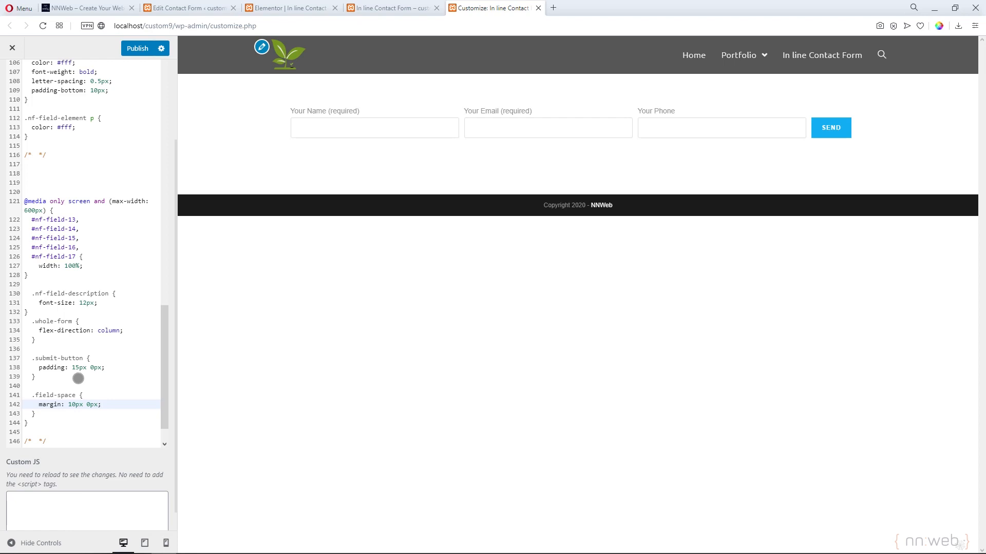
pyautogui.click(137, 48)
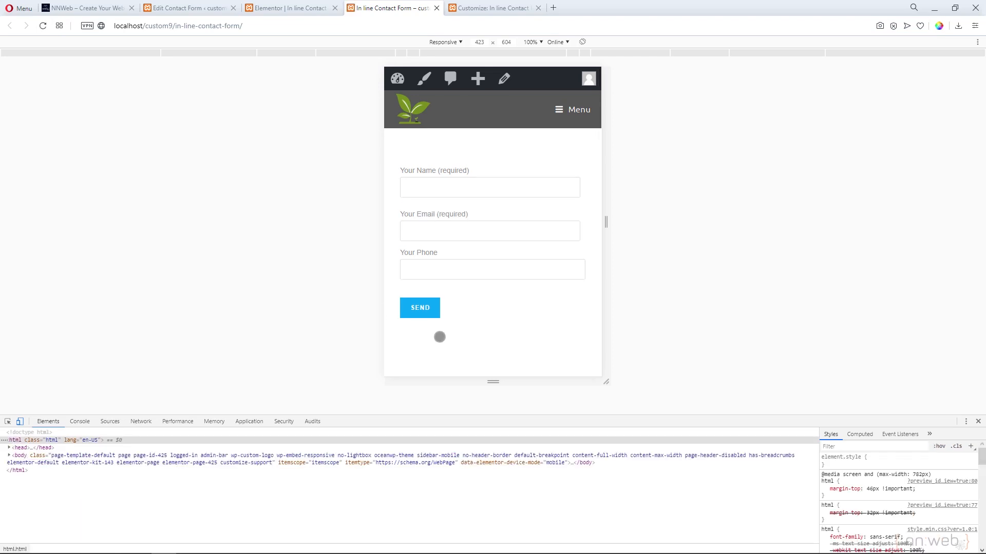
pyautogui.moveTo(438, 299)
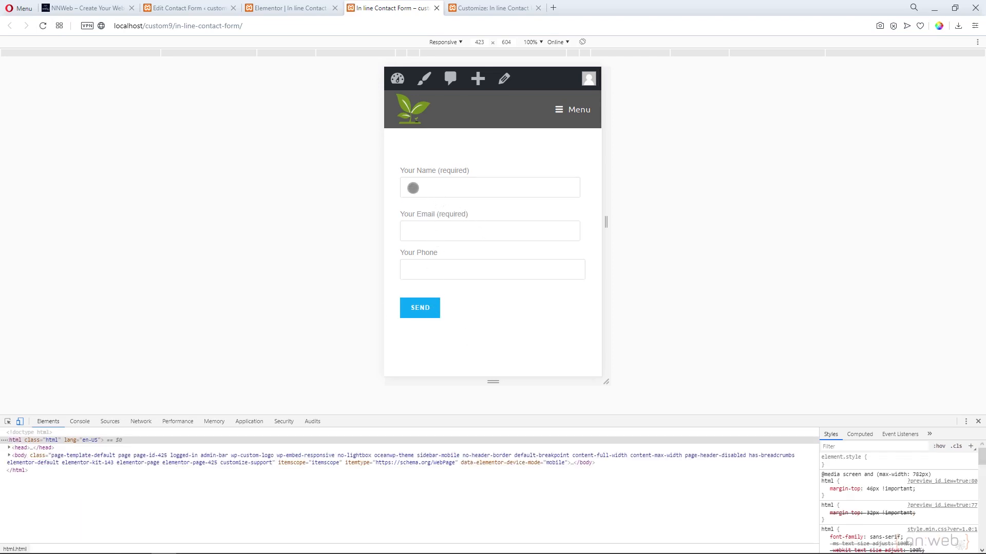
pyautogui.moveTo(490, 268)
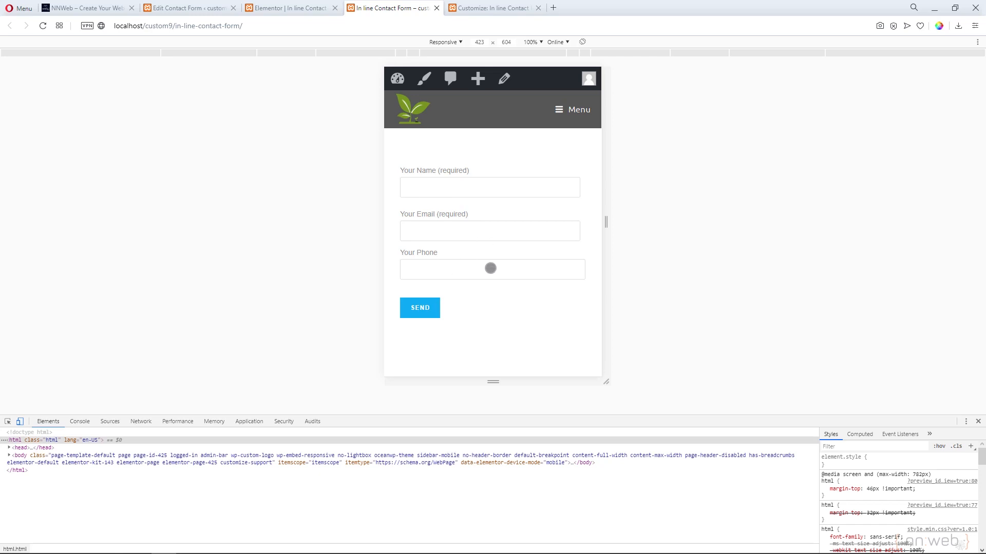
pyautogui.moveTo(433, 282)
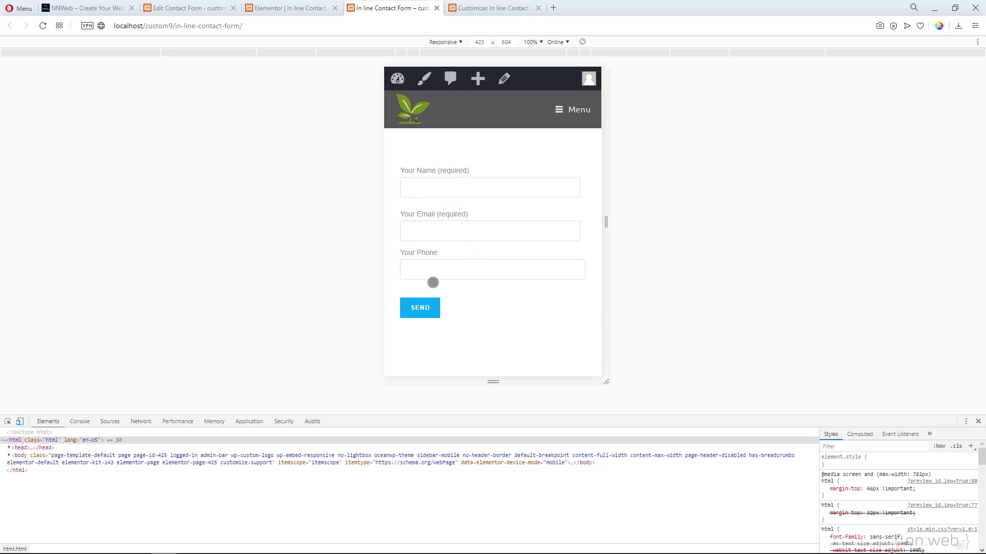
pyautogui.moveTo(403, 220)
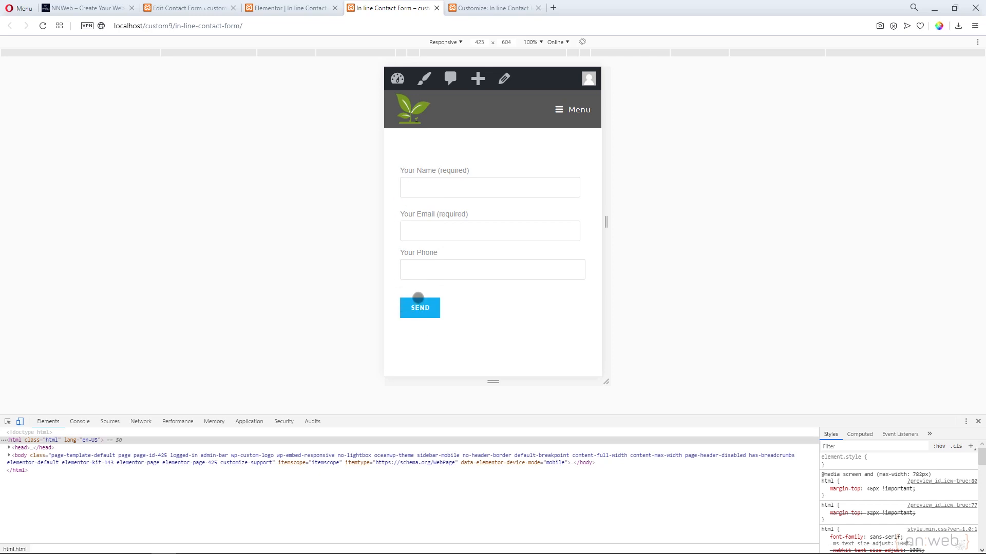
pyautogui.moveTo(422, 288)
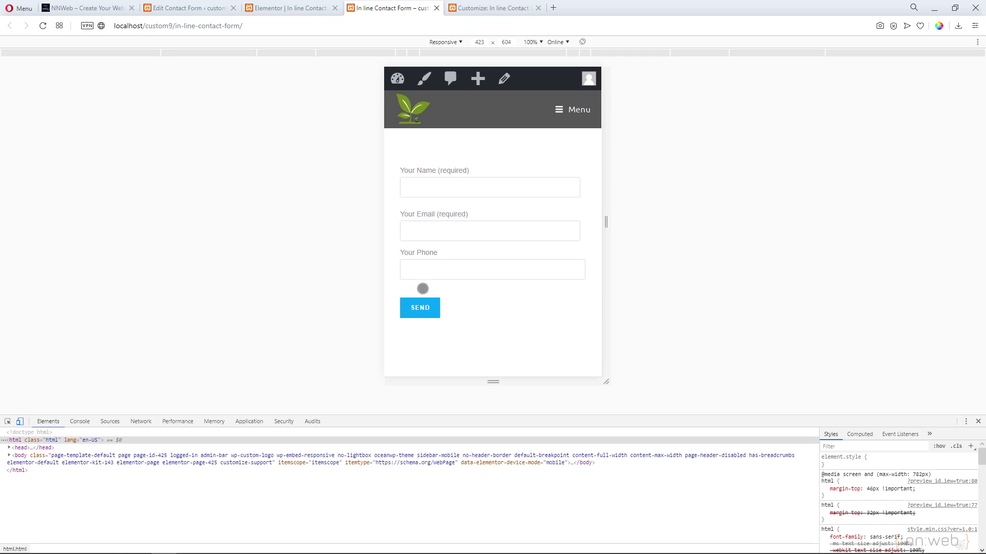